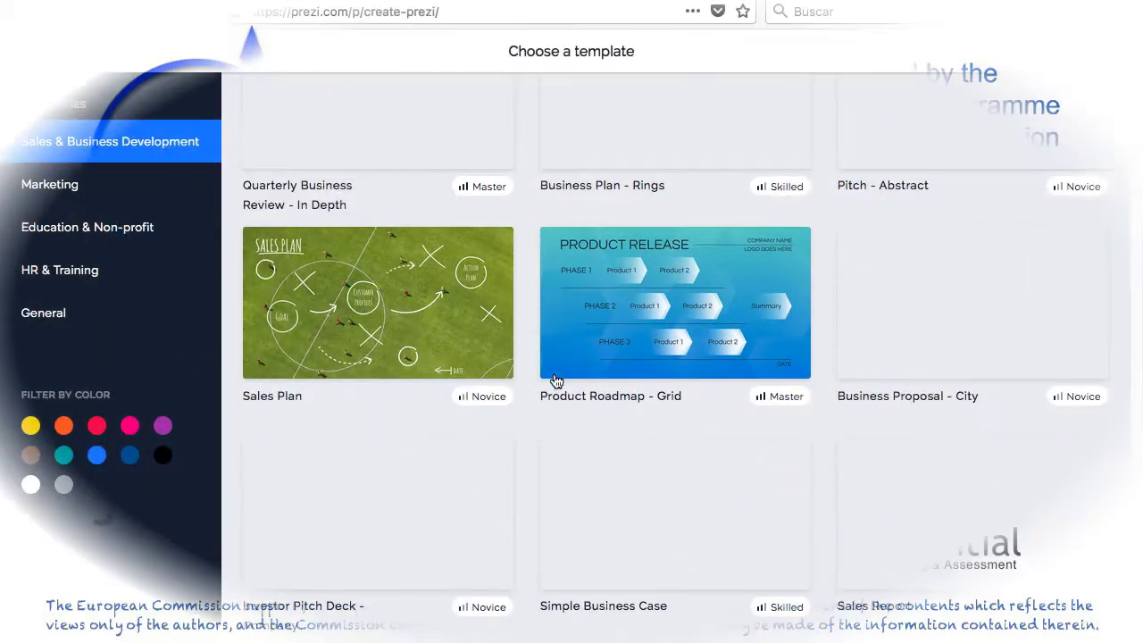
Preview the Blank – White template from the General template category
{"action": "scroll", "scroll_direction": "down", "scroll_amount": 3}
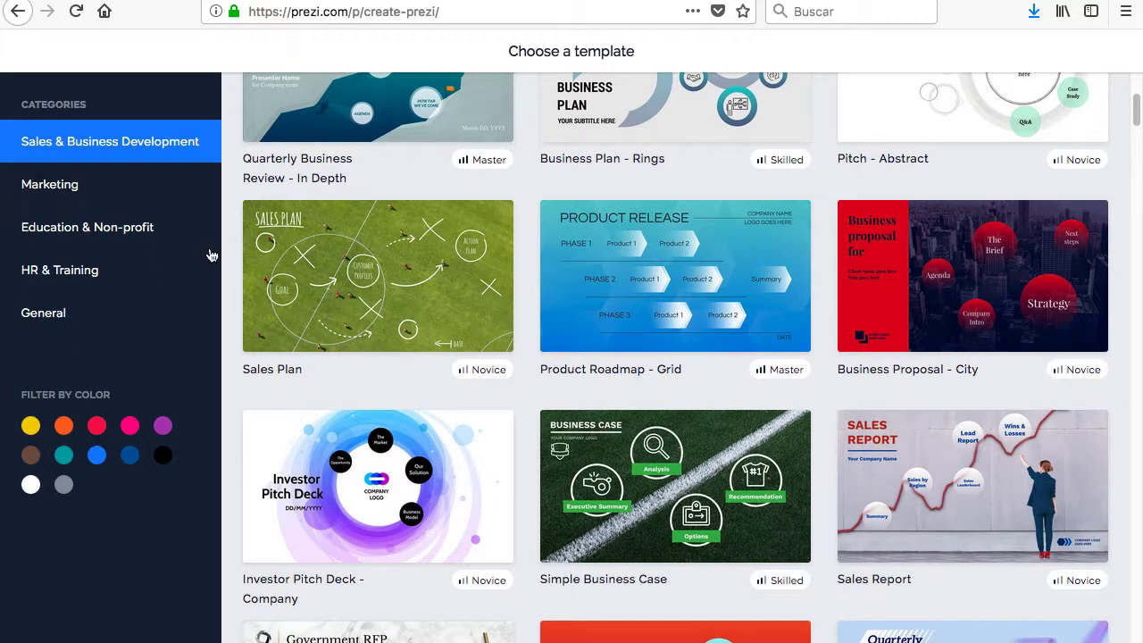
{"action": "left_click", "coordinate": [43, 312]}
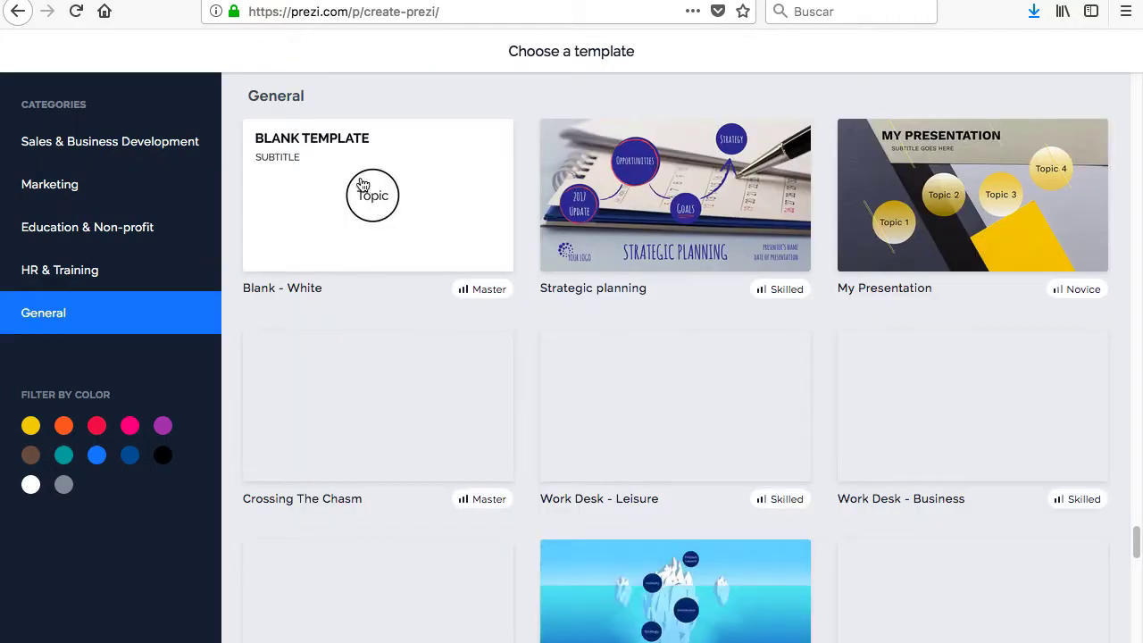
{"action": "left_click", "coordinate": [377, 195]}
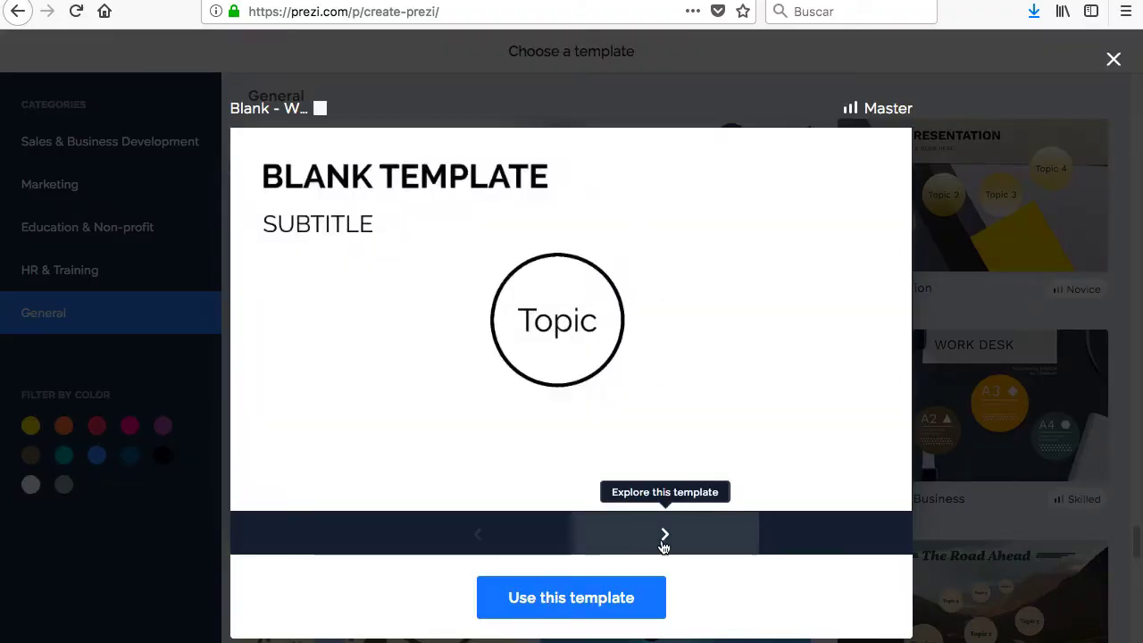
Start a presentation from the blank template titled 'Presentation', visible to anyone on the web
{"action": "left_click", "coordinate": [571, 596]}
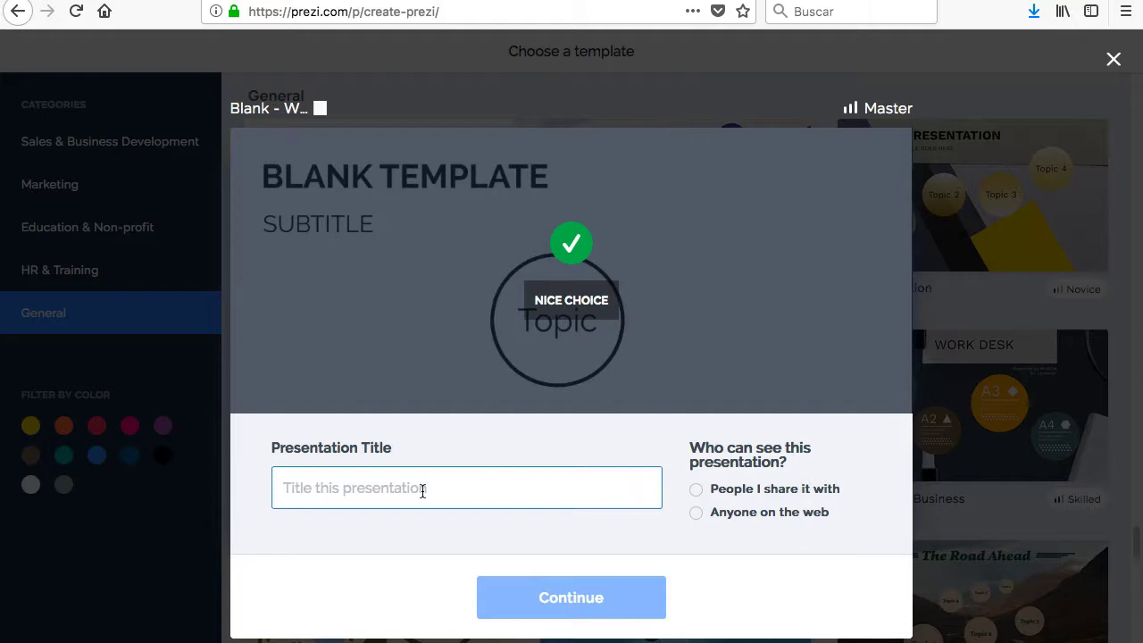
{"action": "type", "text": "Presentation"}
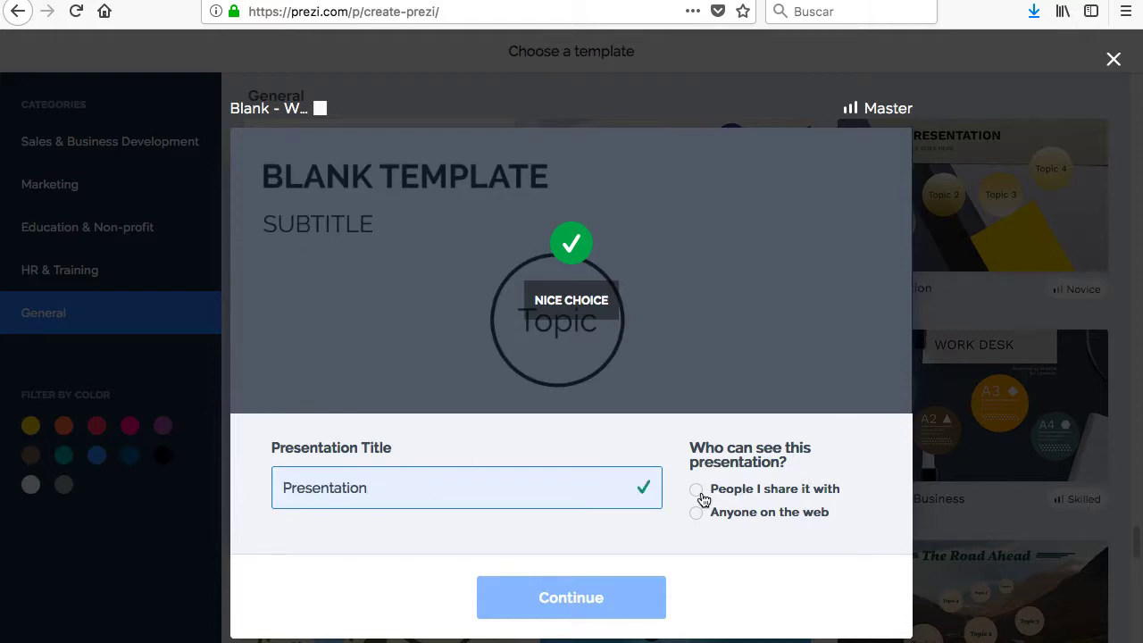
{"action": "left_click", "coordinate": [696, 511]}
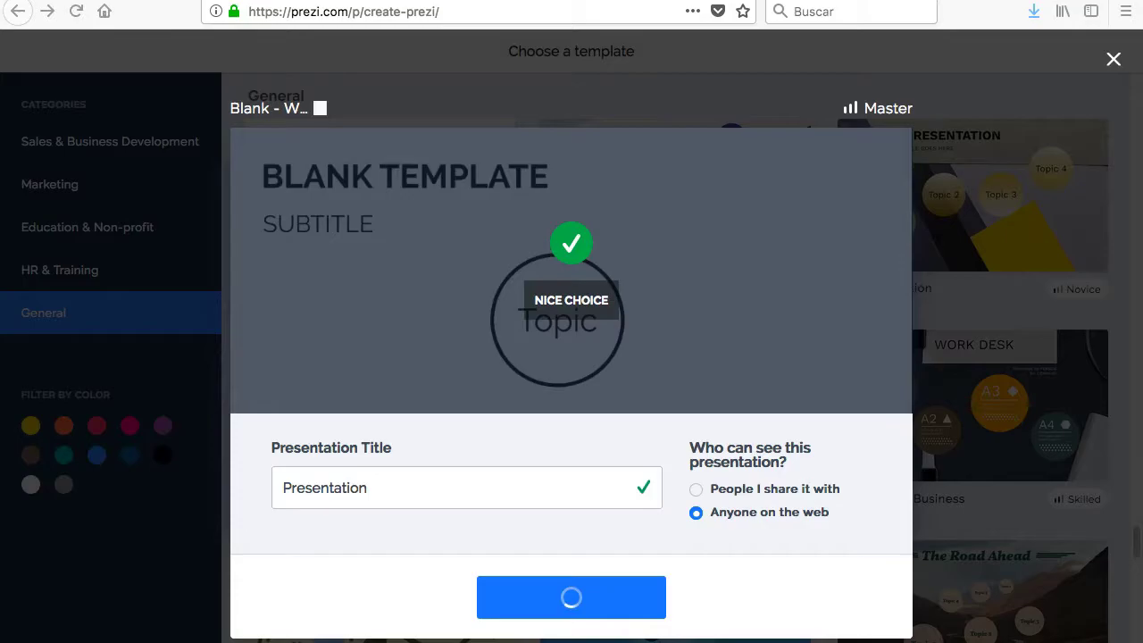
{"action": "left_click", "coordinate": [571, 597]}
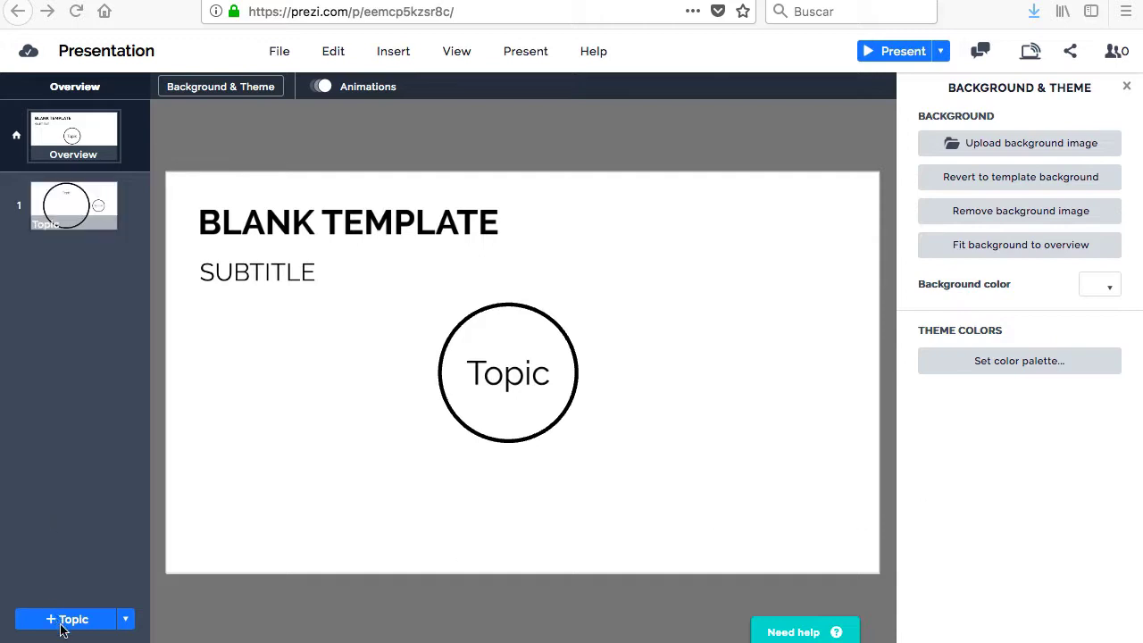
{"action": "mouse_move", "coordinate": [400, 439]}
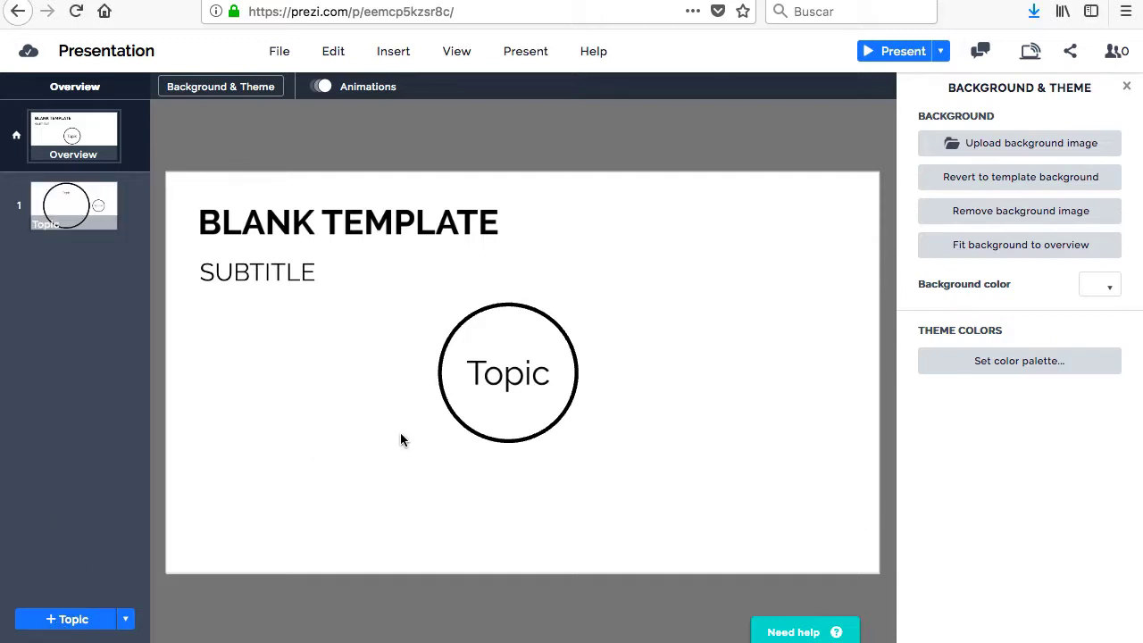
Close the Background & Theme panel and add a second topic circle
{"action": "left_click", "coordinate": [1125, 86]}
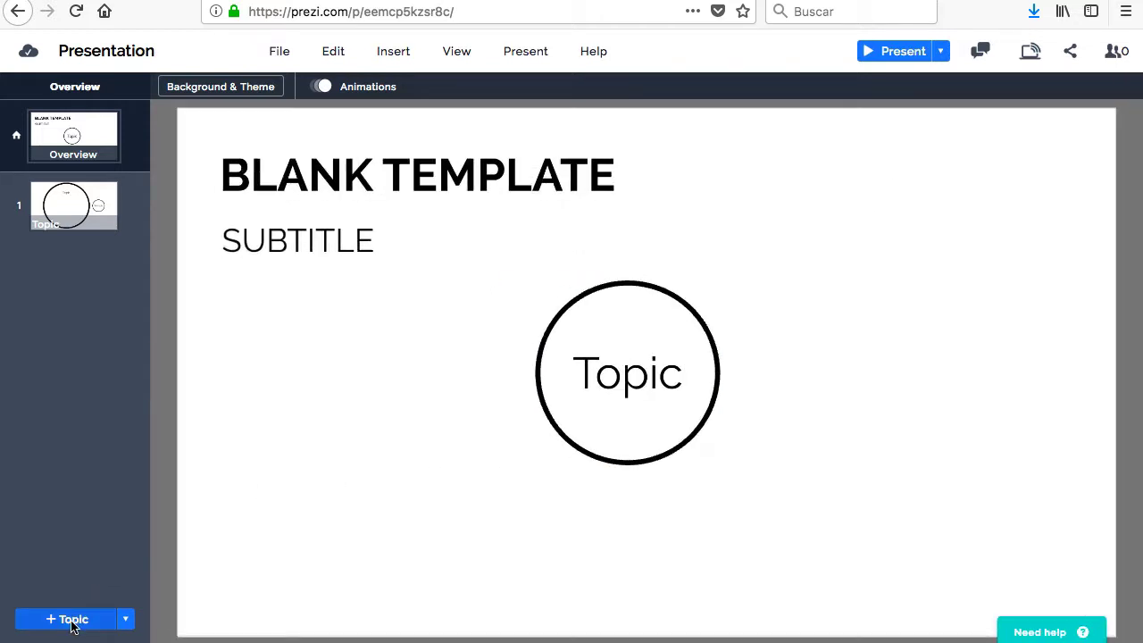
{"action": "mouse_move", "coordinate": [89, 611]}
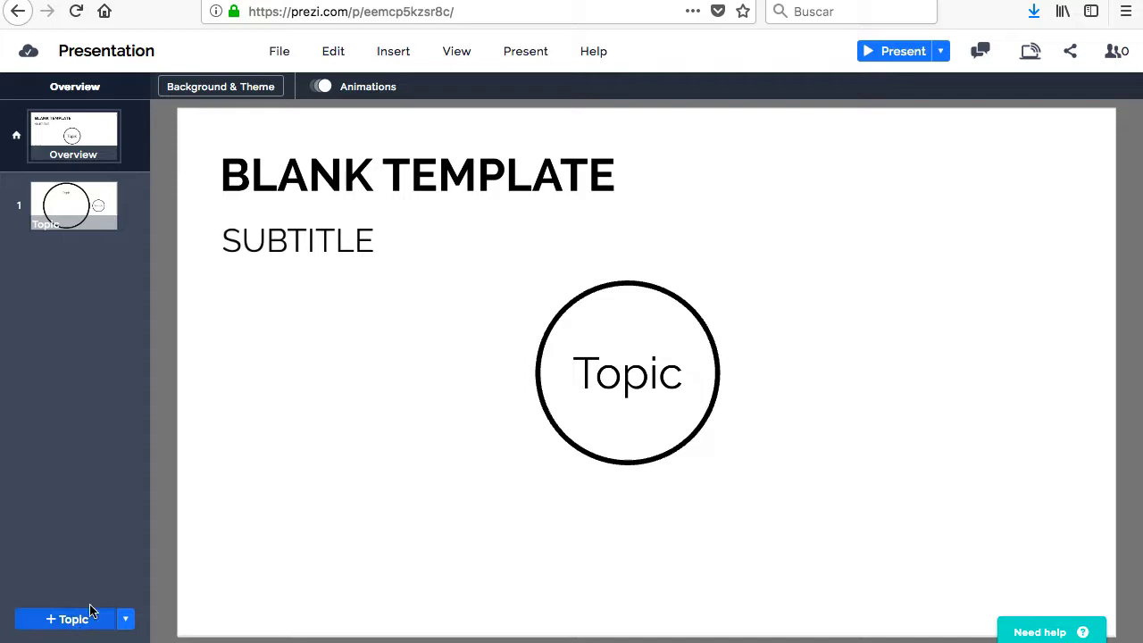
{"action": "left_click", "coordinate": [66, 618]}
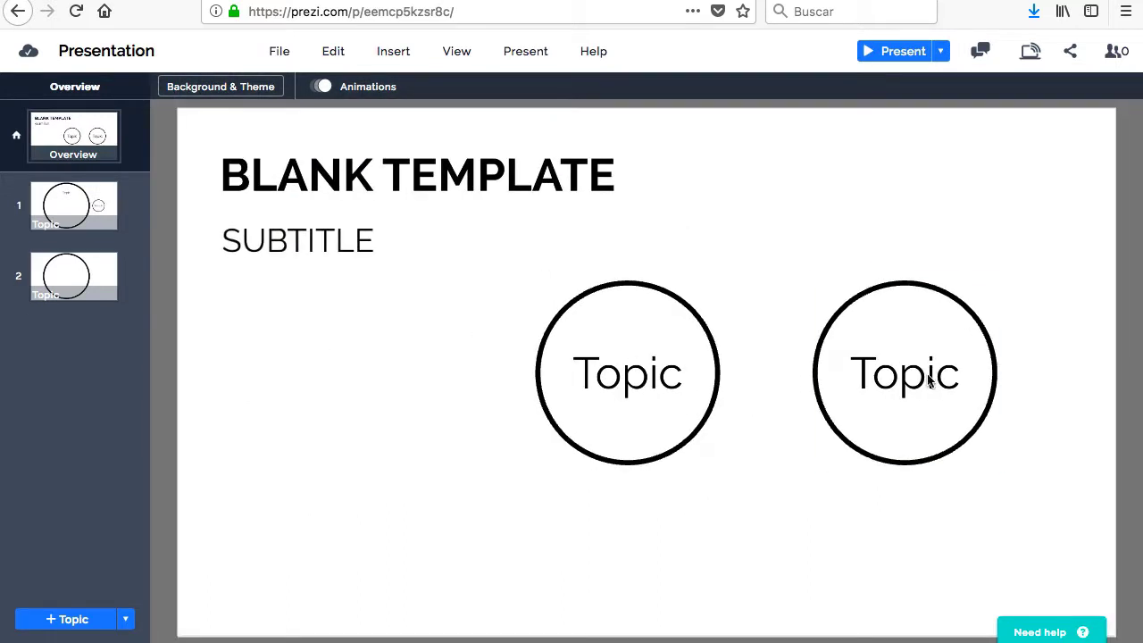
Move the second topic circle slightly up, resize it a little larger and rotate it to a tilt
{"action": "left_click_drag", "start_coordinate": [904, 373], "coordinate": [853, 353]}
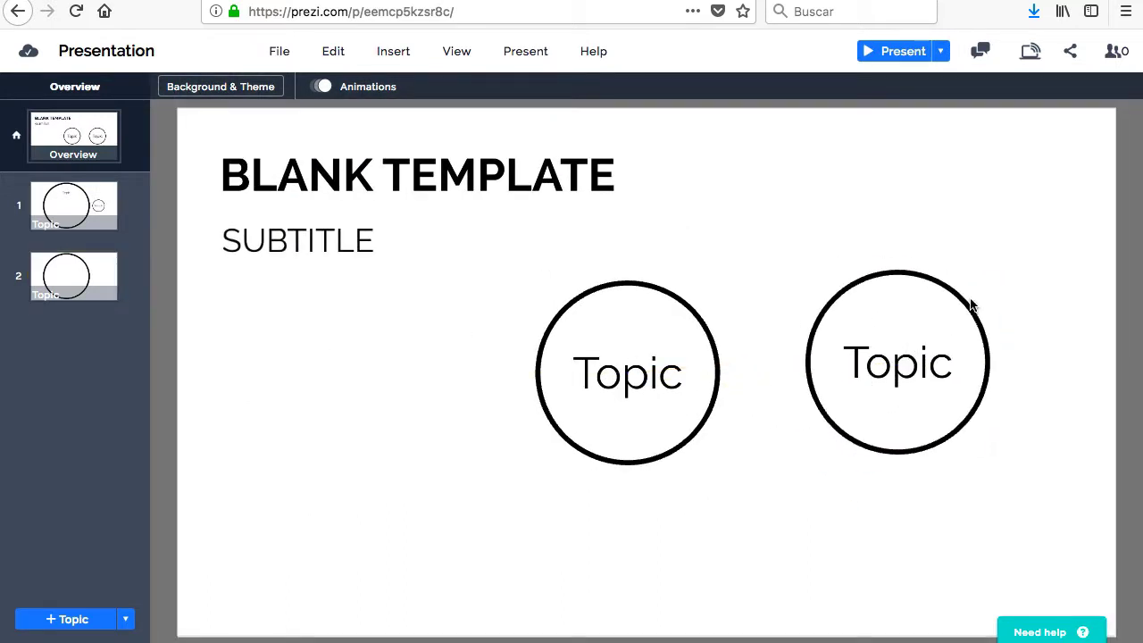
{"action": "left_click", "coordinate": [897, 360]}
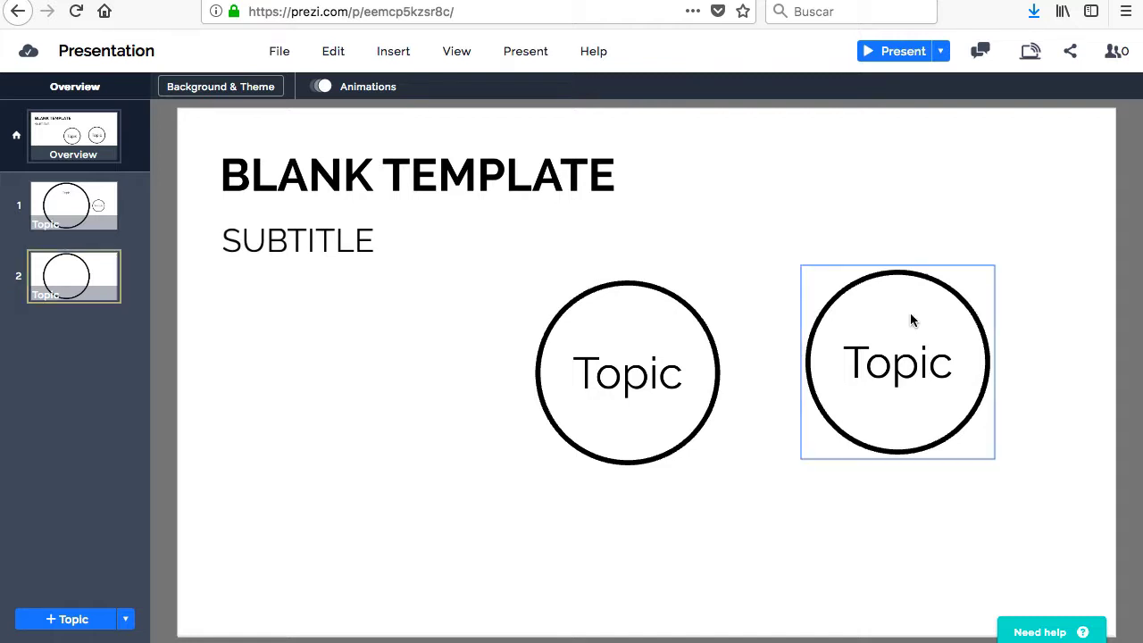
{"action": "left_click", "coordinate": [896, 361]}
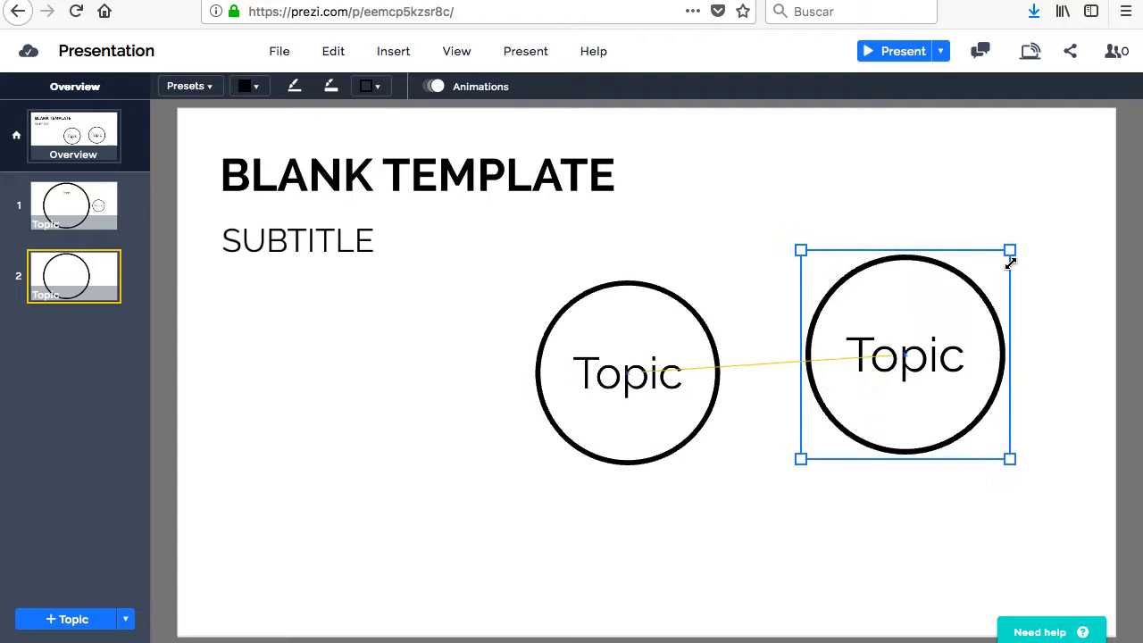
{"action": "left_click_drag", "start_coordinate": [1010, 250], "coordinate": [996, 264]}
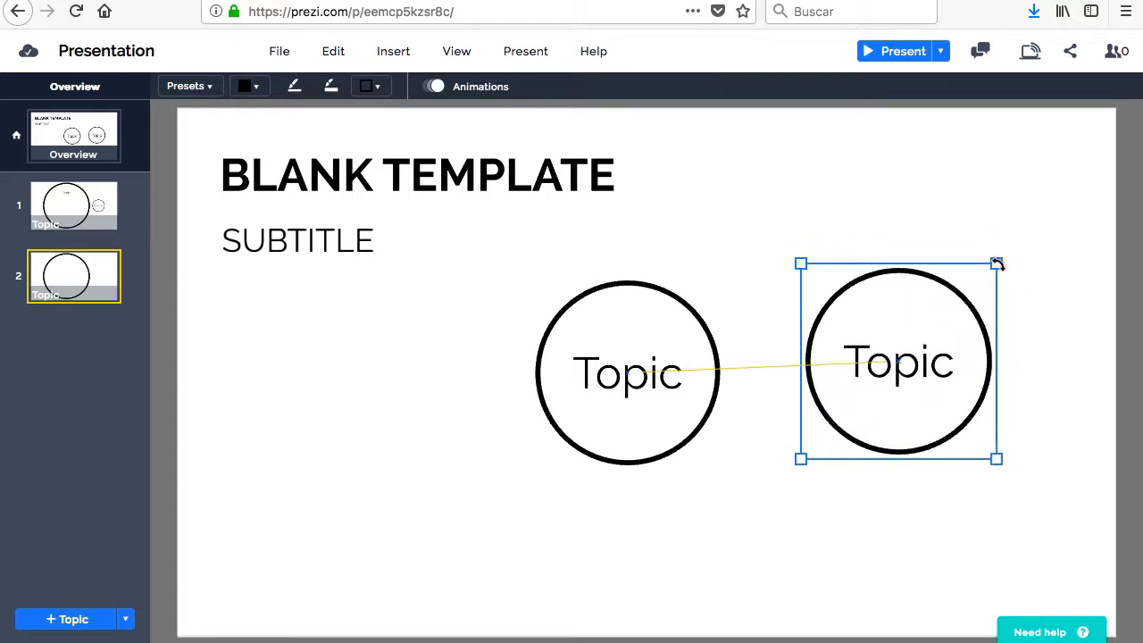
{"action": "left_click_drag", "start_coordinate": [996, 263], "coordinate": [1032, 321]}
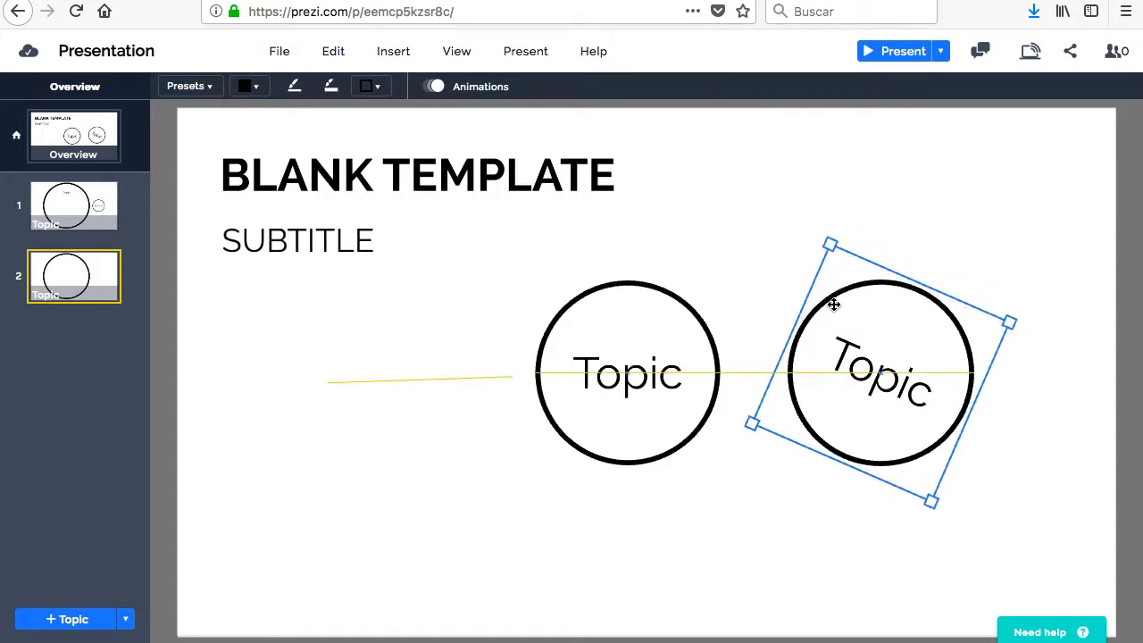
{"action": "left_click_drag", "start_coordinate": [832, 303], "coordinate": [832, 268]}
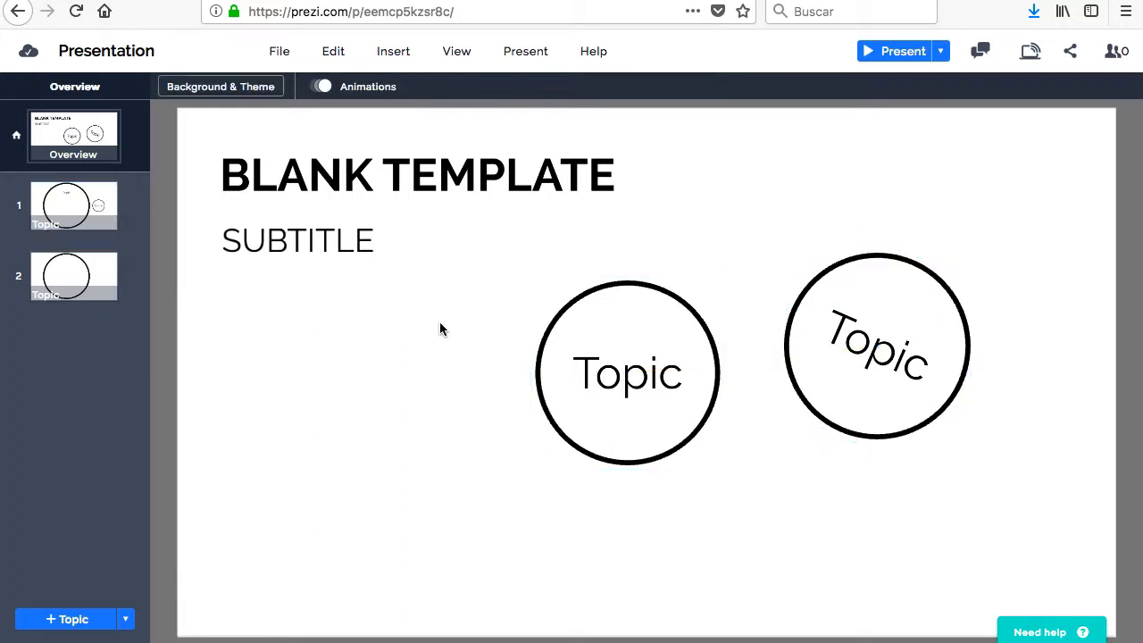
{"action": "mouse_move", "coordinate": [220, 86]}
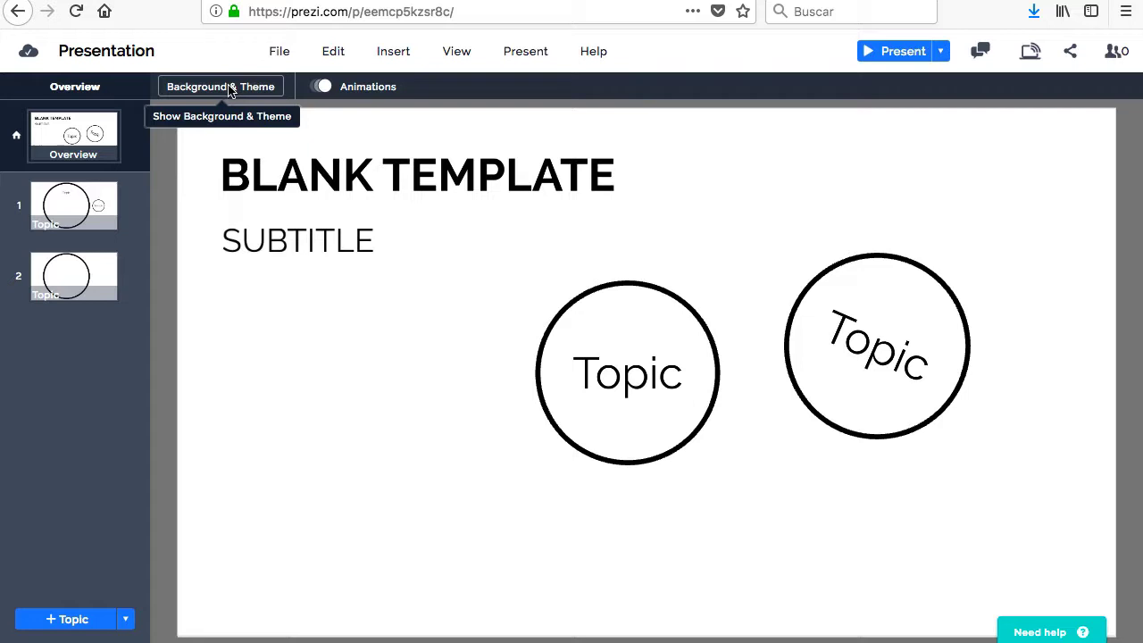
In Background & Theme, fit the background to overview and show the background colour choices
{"action": "left_click", "coordinate": [220, 86]}
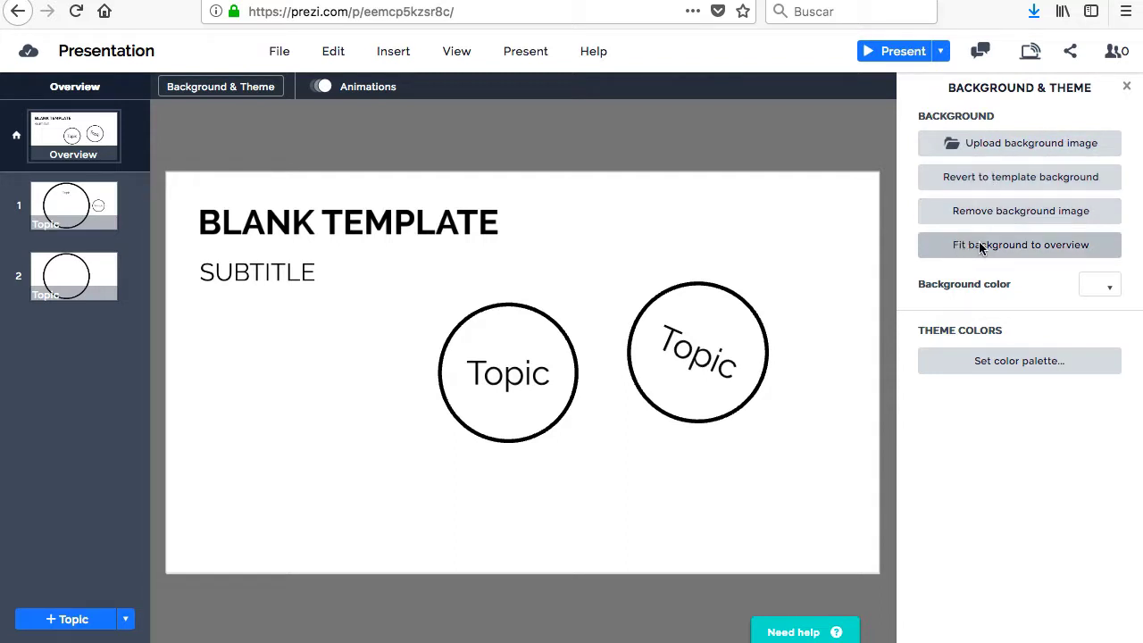
{"action": "left_click", "coordinate": [1100, 283]}
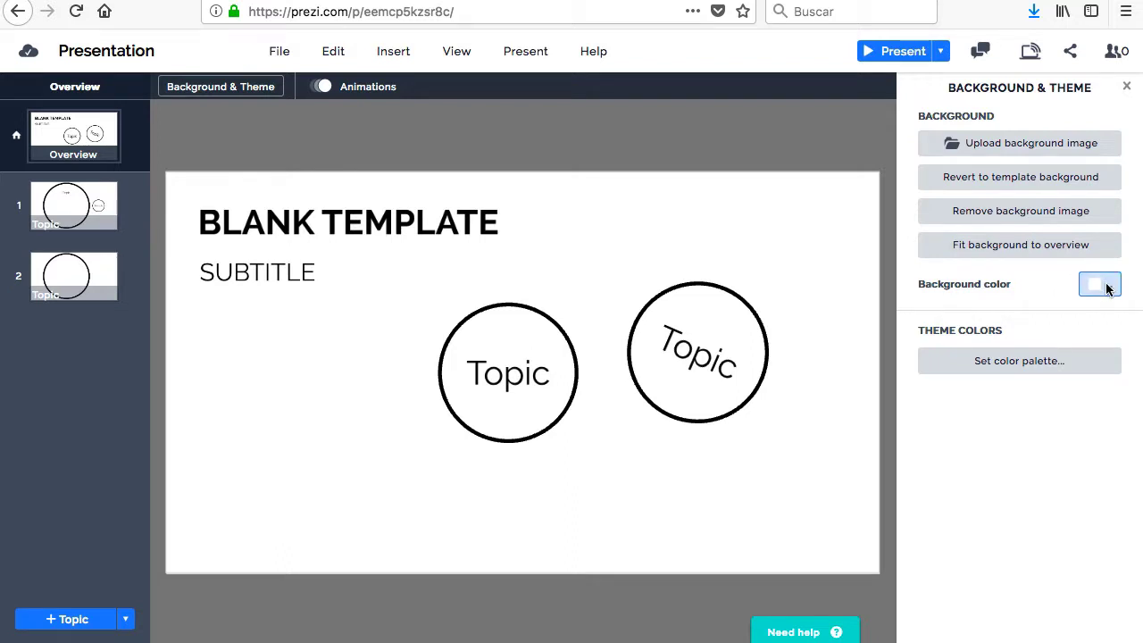
{"action": "left_click", "coordinate": [1100, 284]}
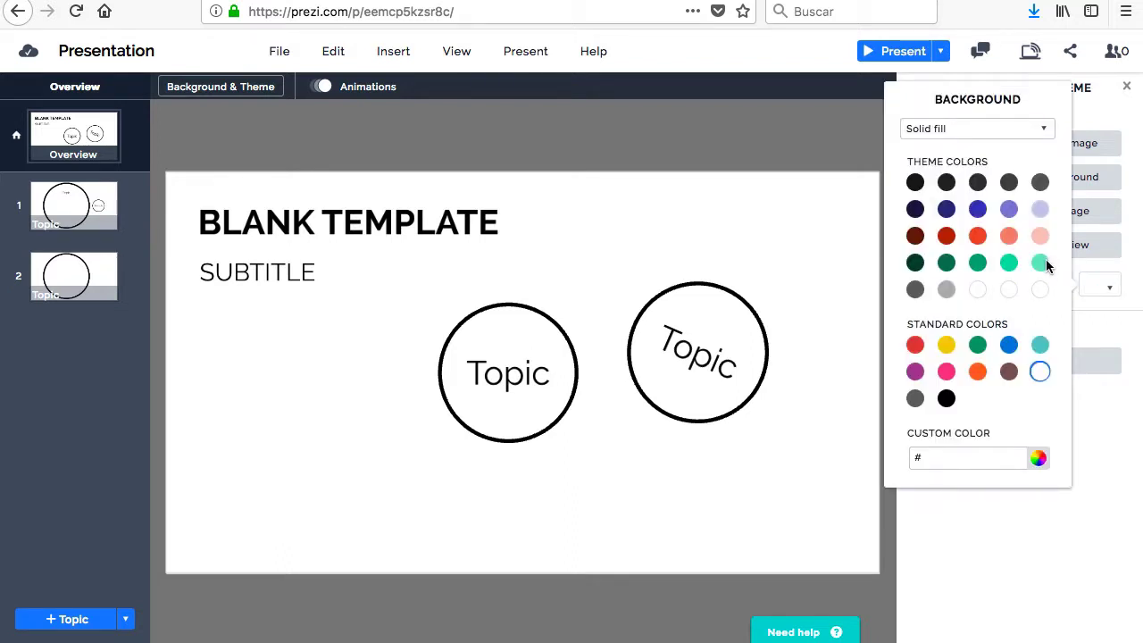
Try green, peach, grey, dark green and a custom dark red, then settle on a lavender background
{"action": "left_click", "coordinate": [1039, 261]}
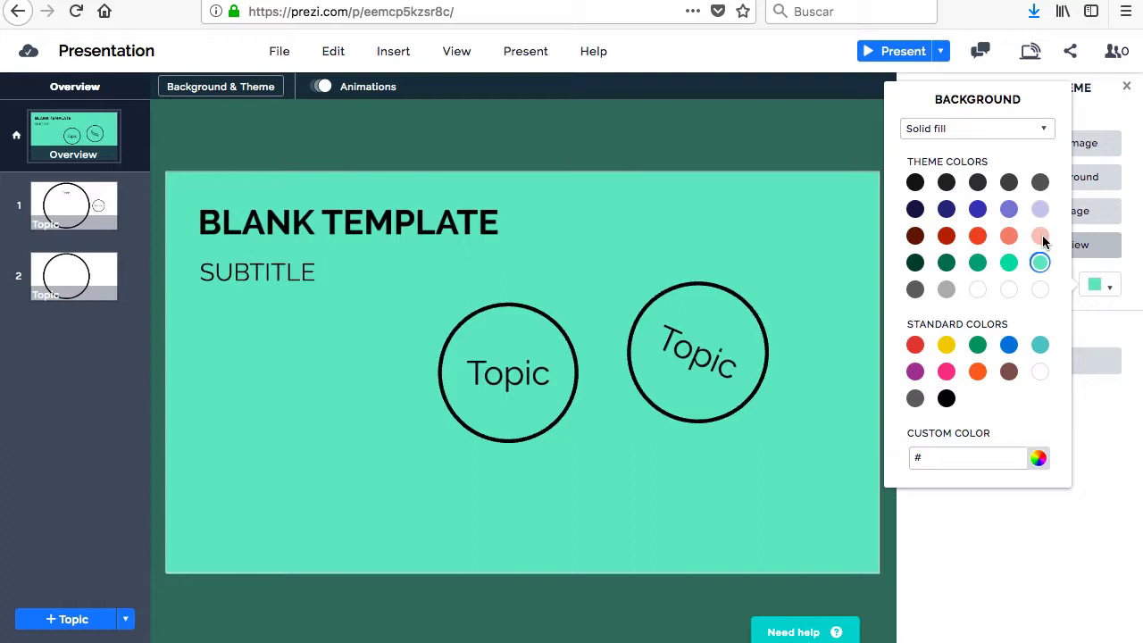
{"action": "left_click", "coordinate": [1040, 236]}
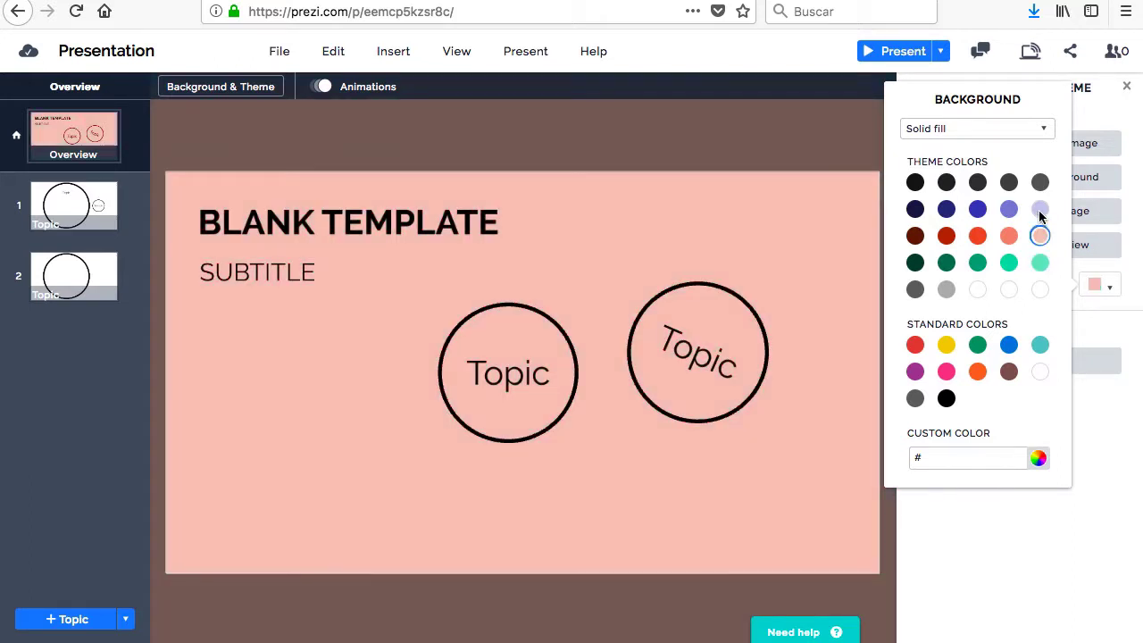
{"action": "left_click", "coordinate": [1039, 209]}
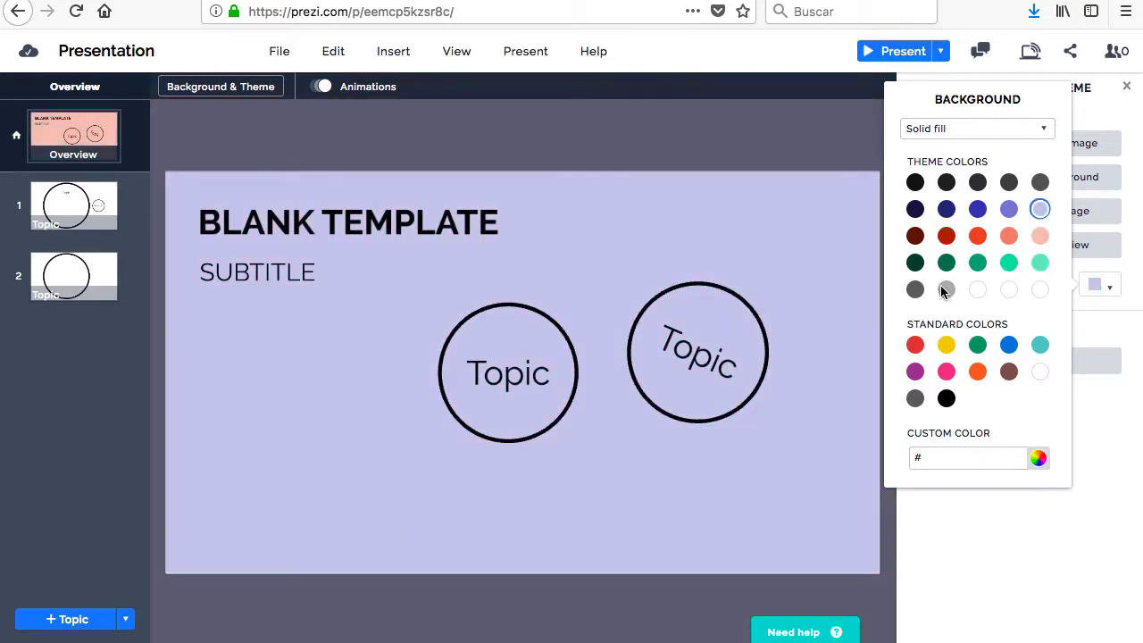
{"action": "left_click", "coordinate": [915, 290]}
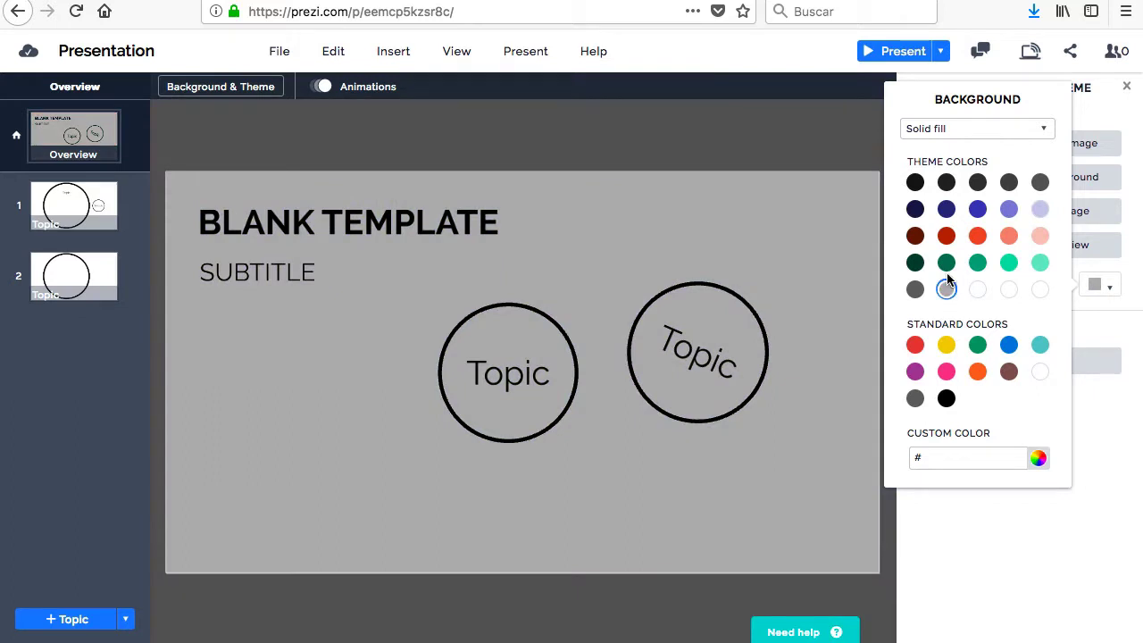
{"action": "left_click", "coordinate": [946, 261]}
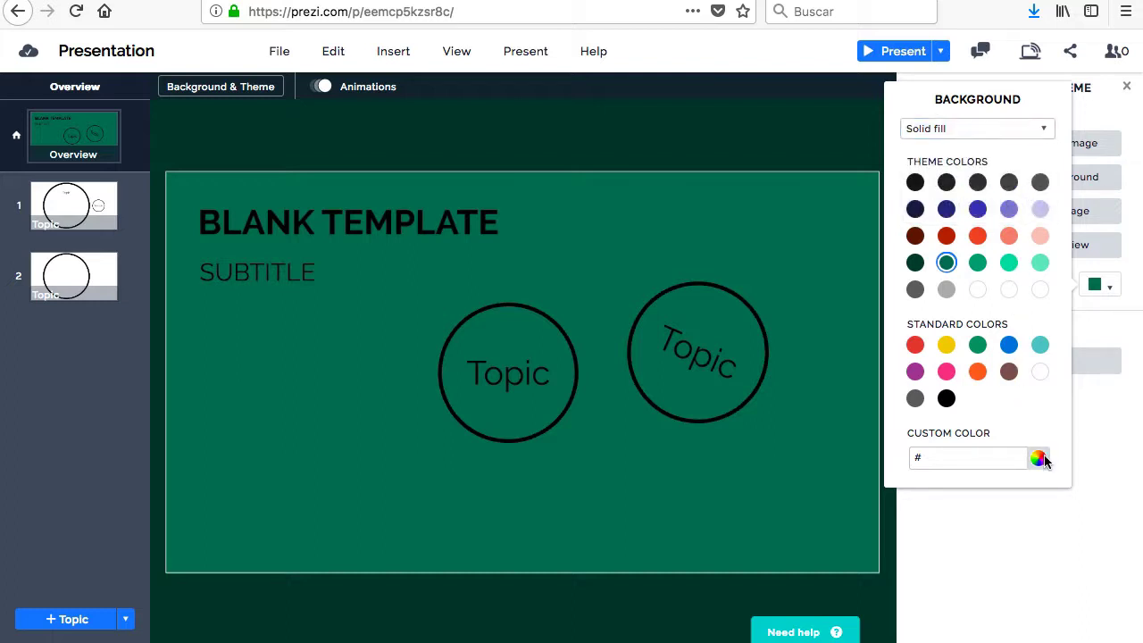
{"action": "left_click", "coordinate": [1037, 457]}
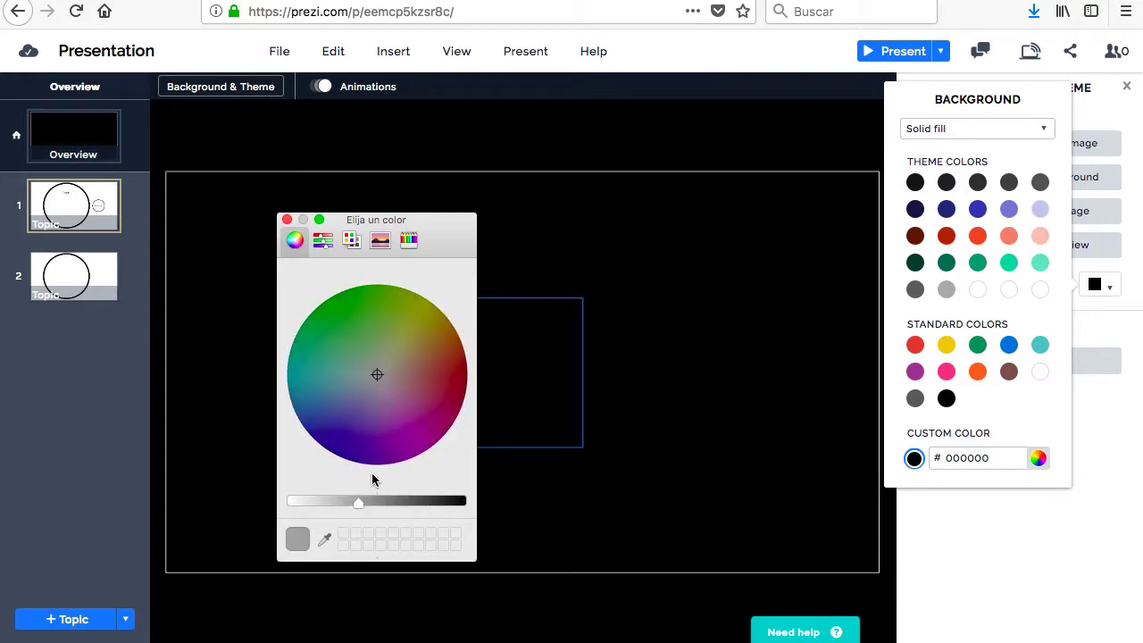
{"action": "left_click", "coordinate": [413, 409]}
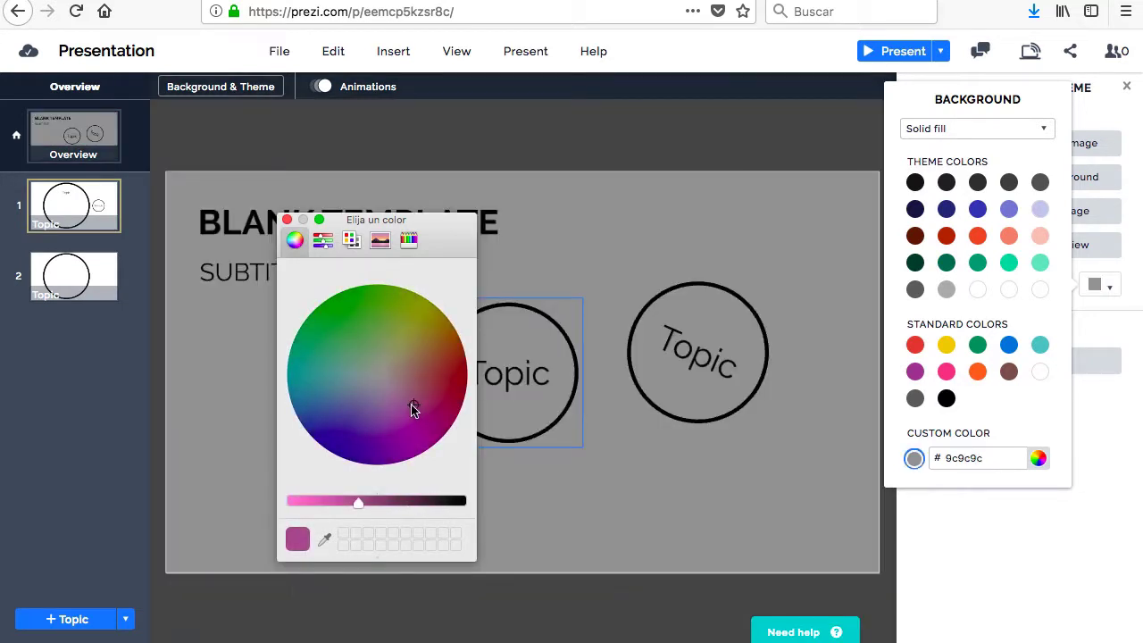
{"action": "left_click", "coordinate": [436, 373]}
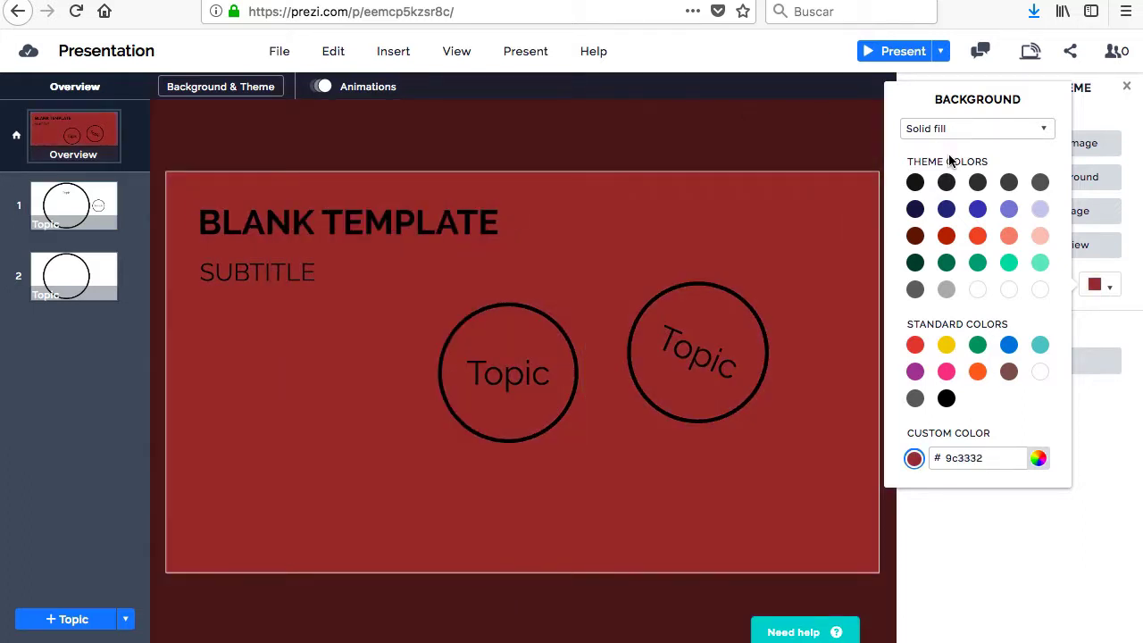
{"action": "left_click", "coordinate": [1039, 209]}
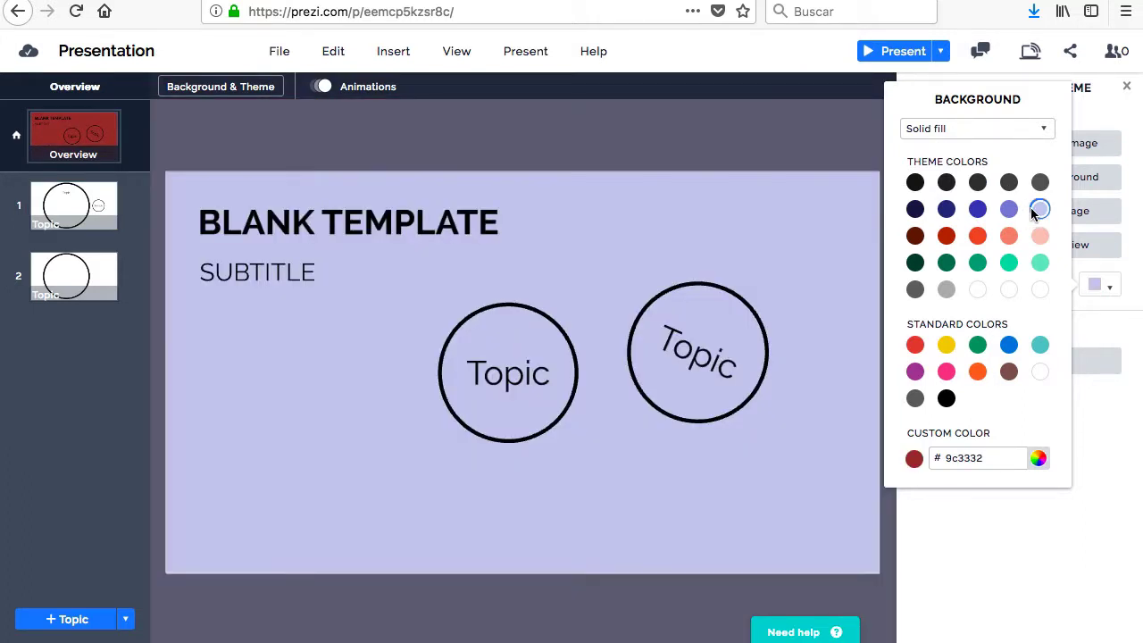
{"action": "left_click", "coordinate": [1007, 209]}
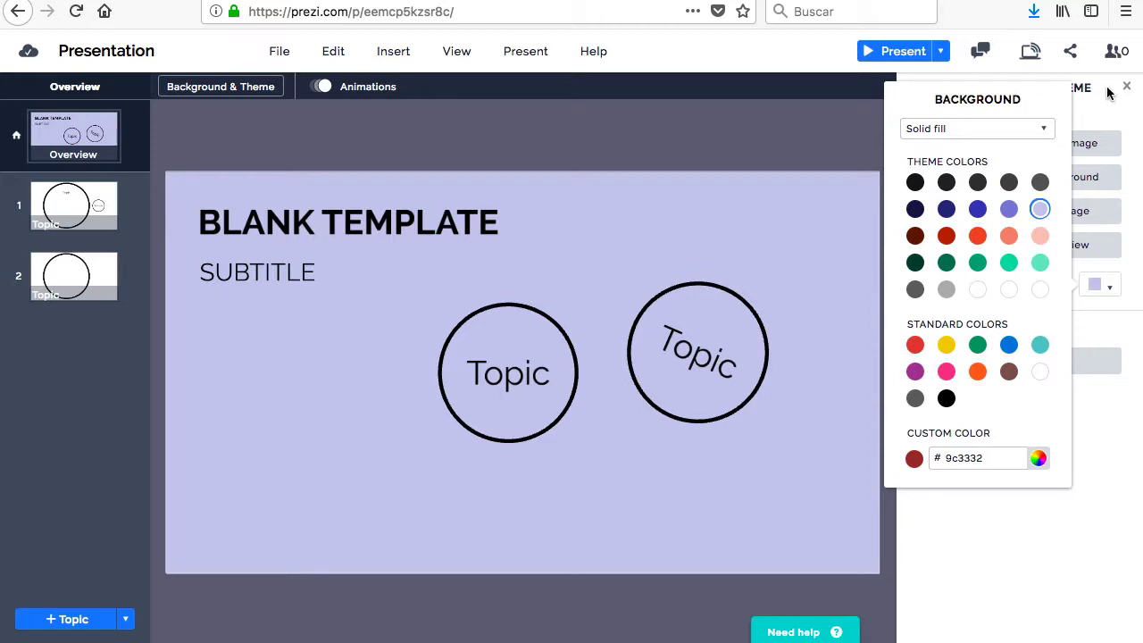
{"action": "left_click", "coordinate": [1125, 86]}
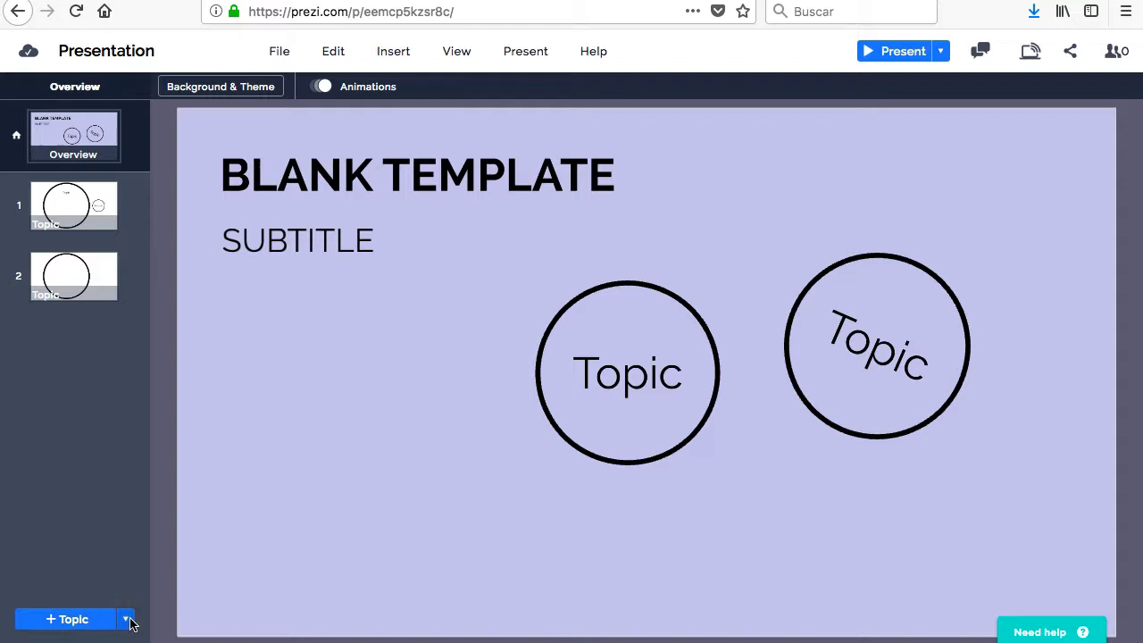
Add a third Planet-style topic, peek inside the topics and return to the overview
{"action": "left_click", "coordinate": [125, 618]}
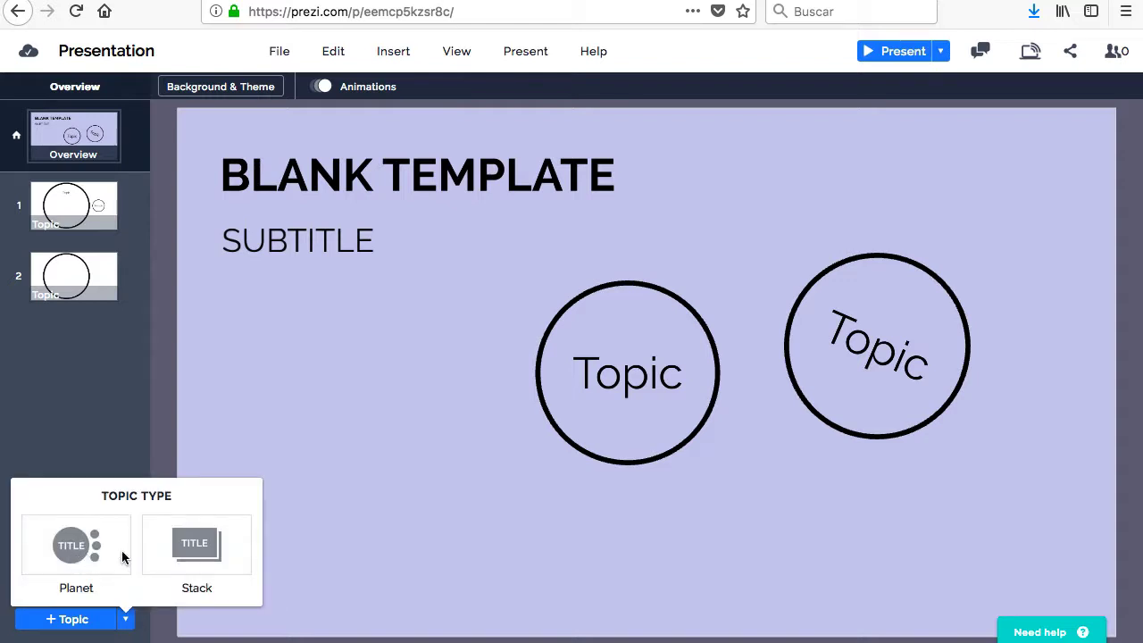
{"action": "mouse_move", "coordinate": [227, 550]}
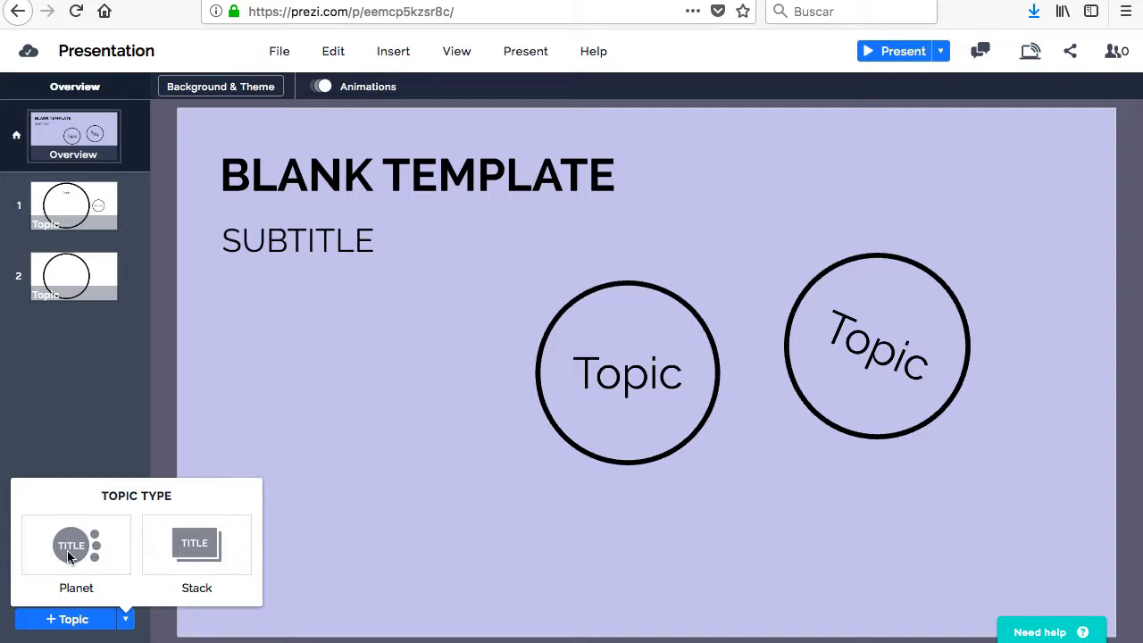
{"action": "left_click", "coordinate": [75, 545]}
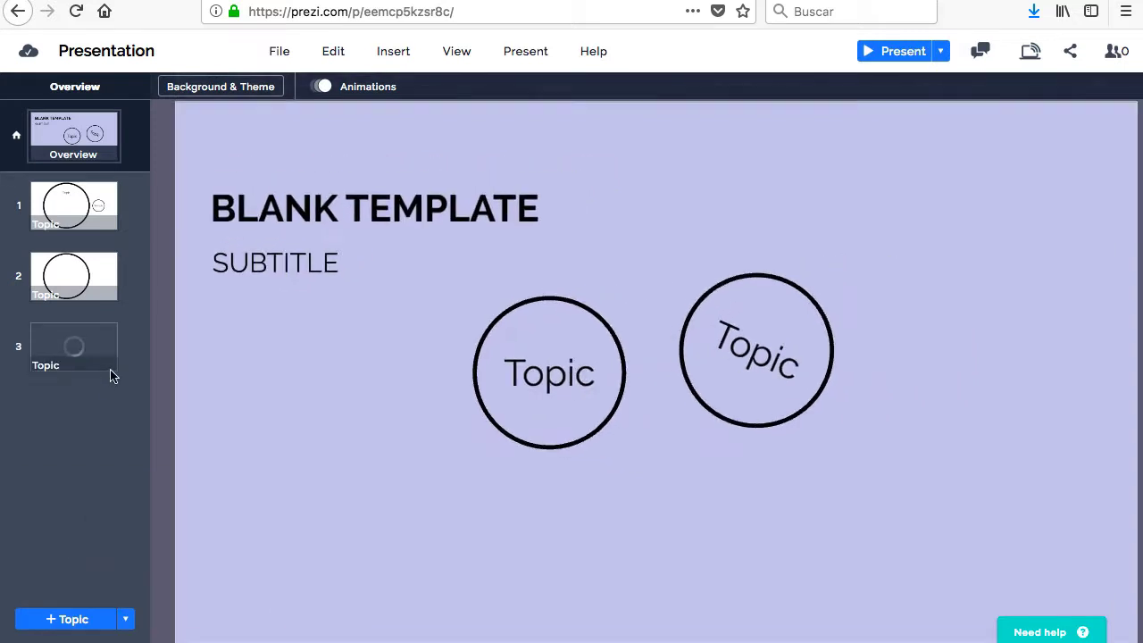
{"action": "double_click", "coordinate": [73, 347]}
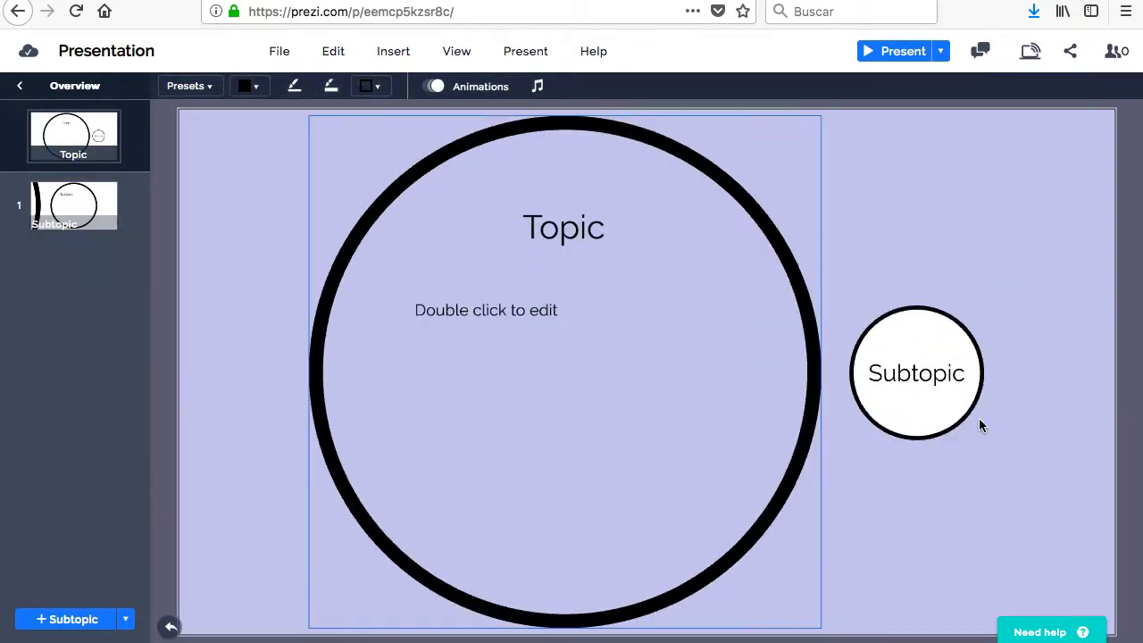
{"action": "left_click", "coordinate": [914, 373]}
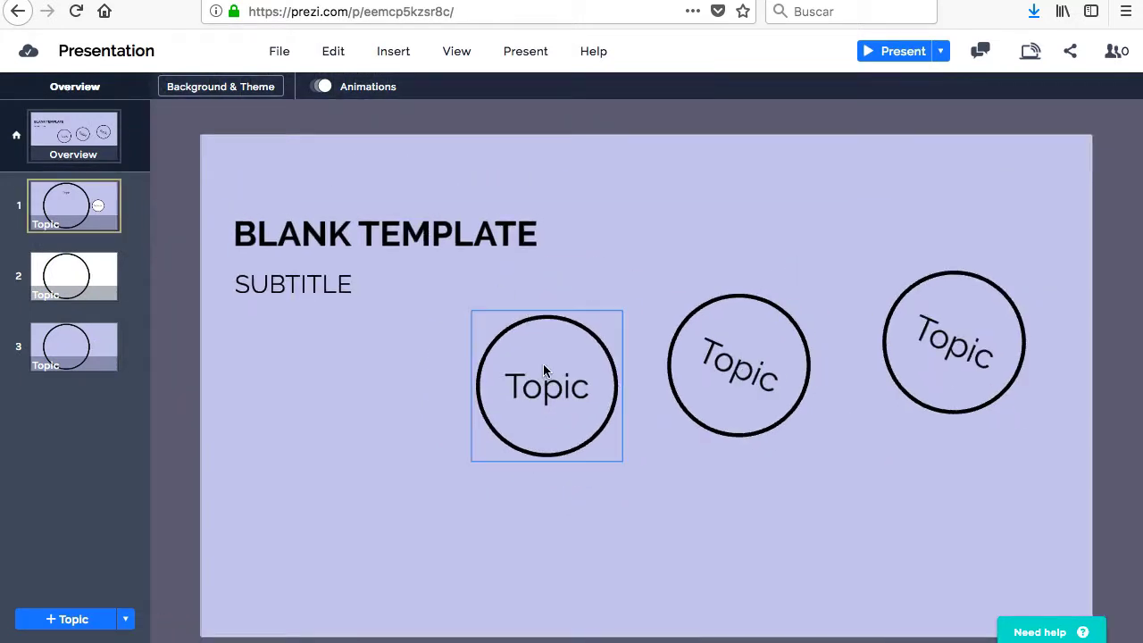
{"action": "left_click", "coordinate": [739, 366]}
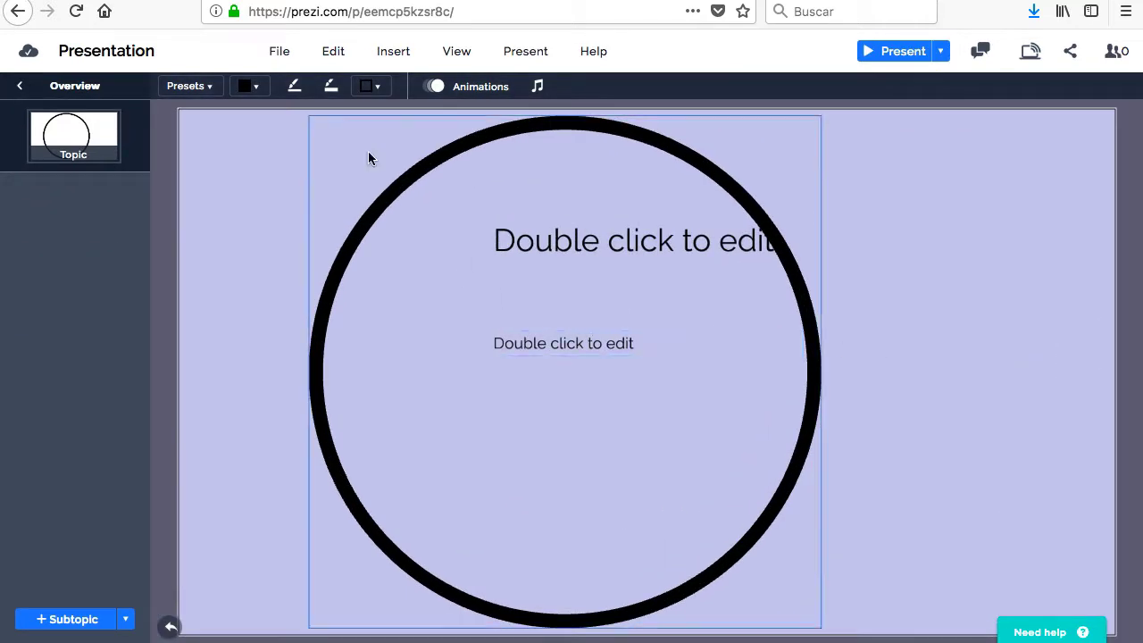
{"action": "left_click", "coordinate": [19, 86]}
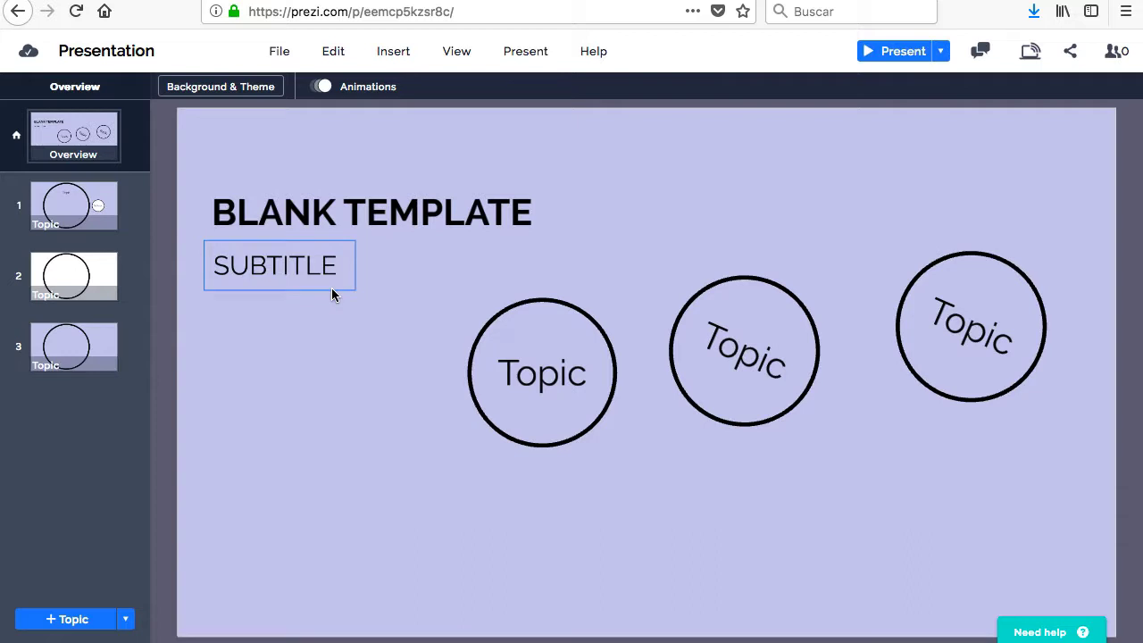
{"action": "left_click", "coordinate": [339, 403]}
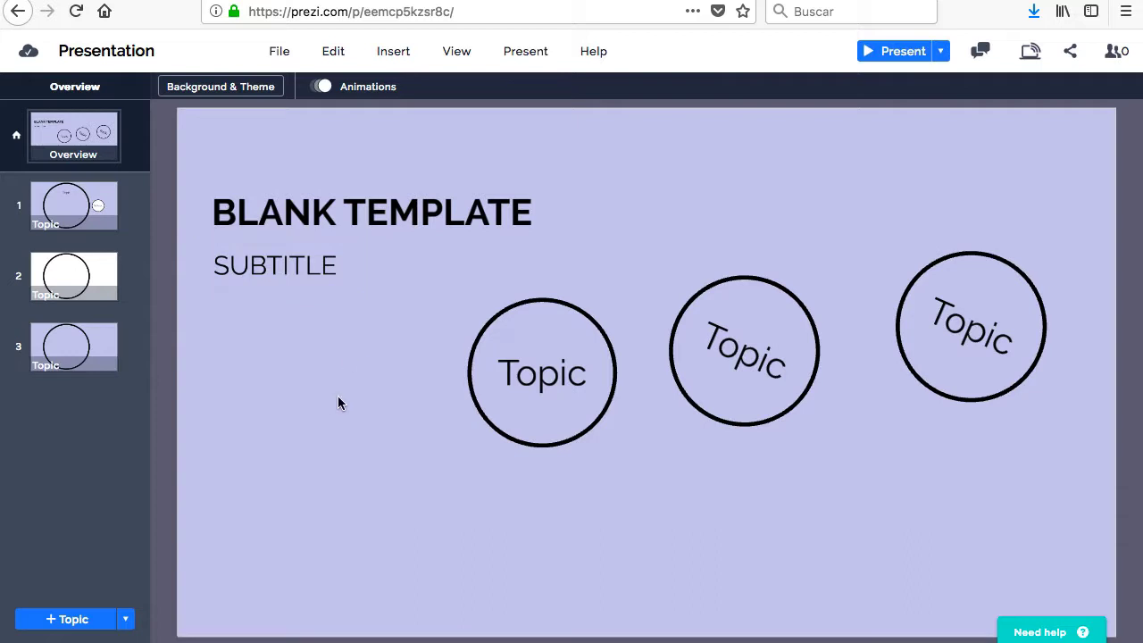
{"action": "mouse_move", "coordinate": [303, 443]}
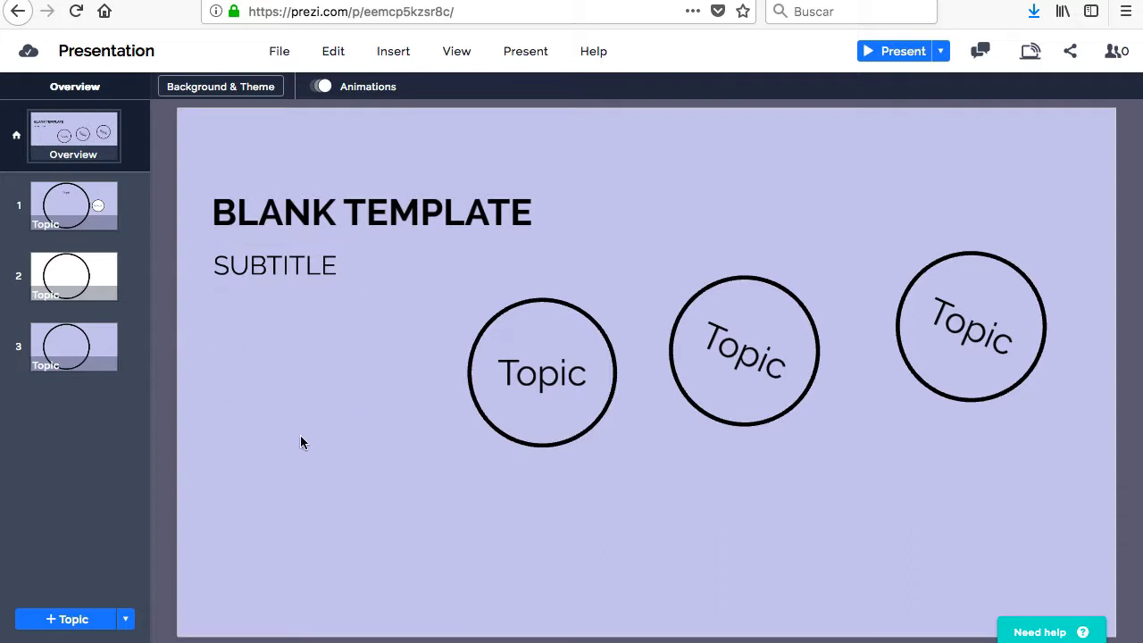
{"action": "mouse_move", "coordinate": [625, 500]}
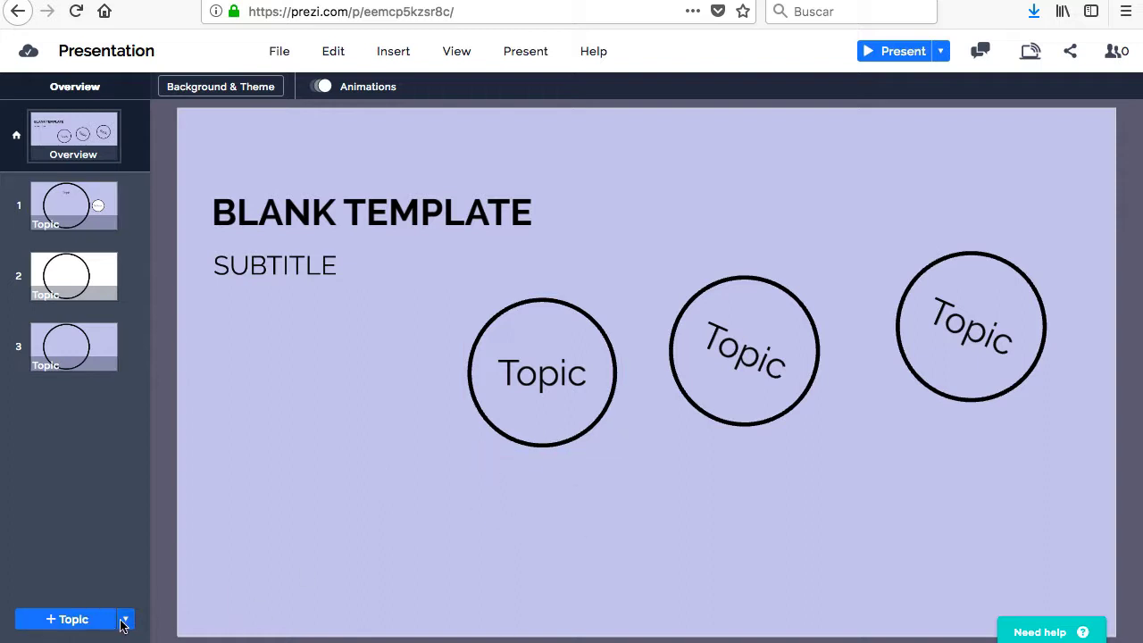
Add a fourth topic circle and select the first topic on the overview
{"action": "left_click", "coordinate": [125, 618]}
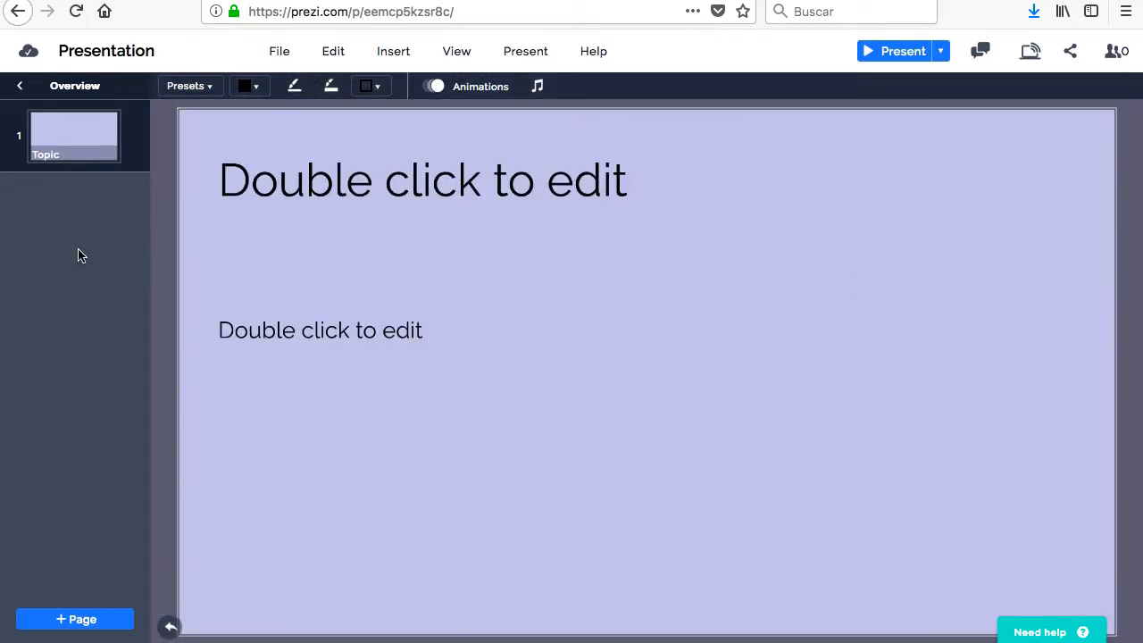
{"action": "mouse_move", "coordinate": [62, 171]}
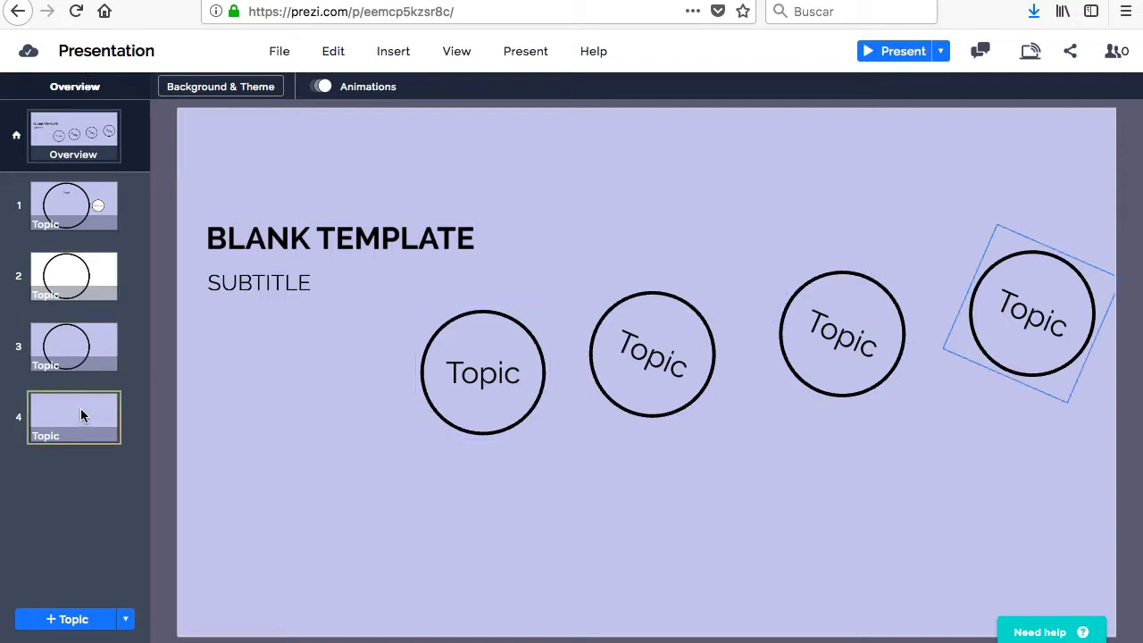
{"action": "left_click", "coordinate": [482, 371]}
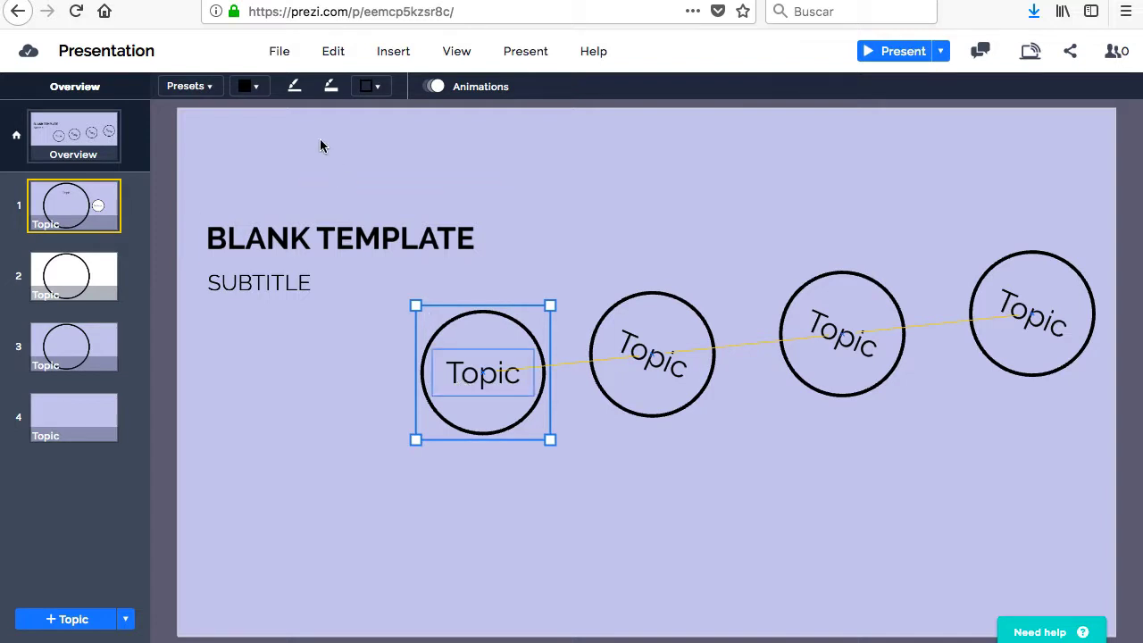
{"action": "mouse_move", "coordinate": [366, 86]}
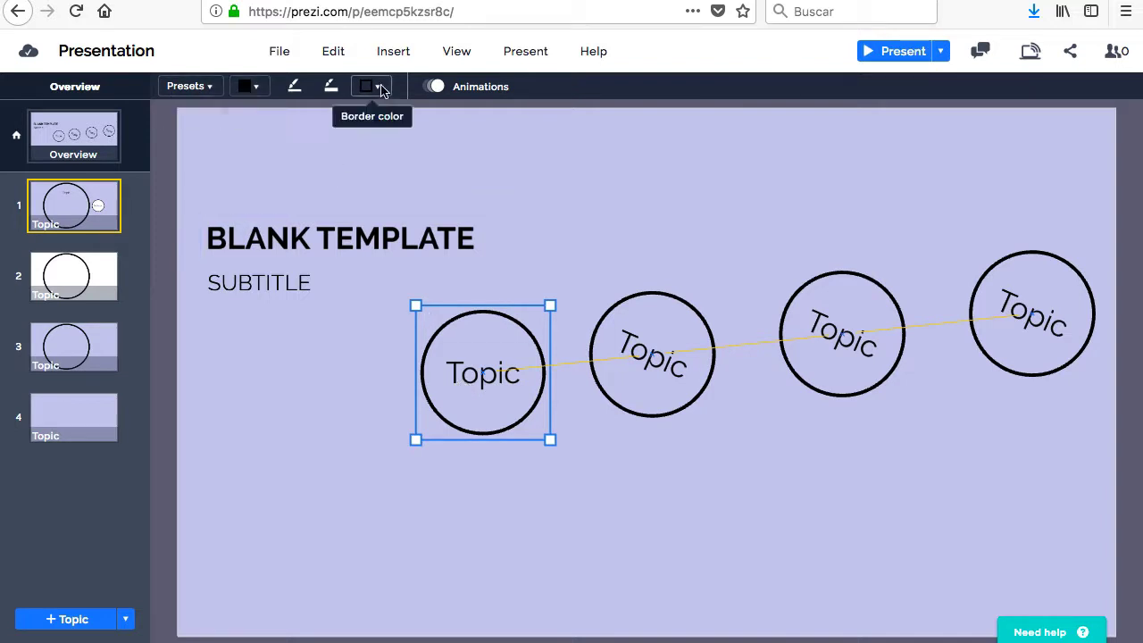
Give the first topic circle a teal border and increase its thickness twice
{"action": "left_click", "coordinate": [371, 86]}
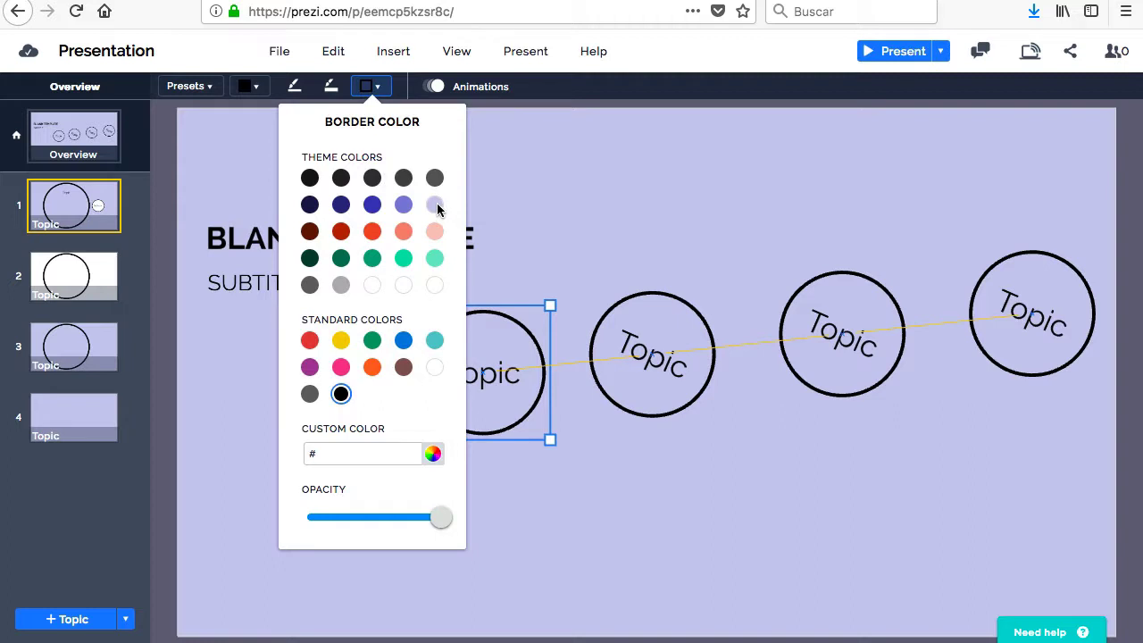
{"action": "left_click", "coordinate": [340, 203]}
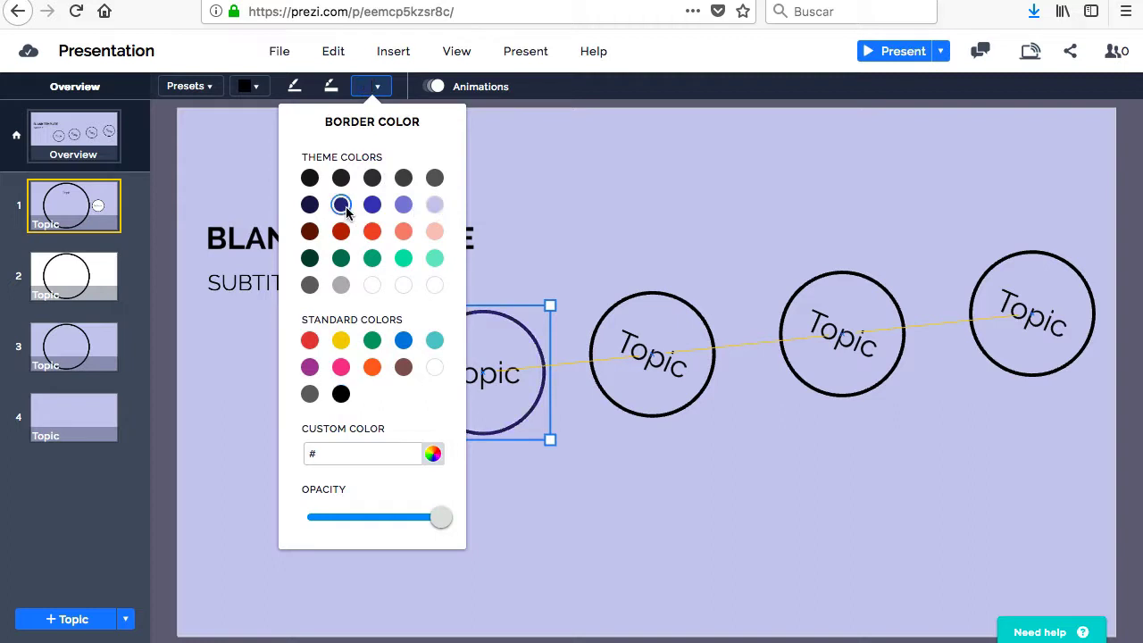
{"action": "left_click", "coordinate": [371, 257]}
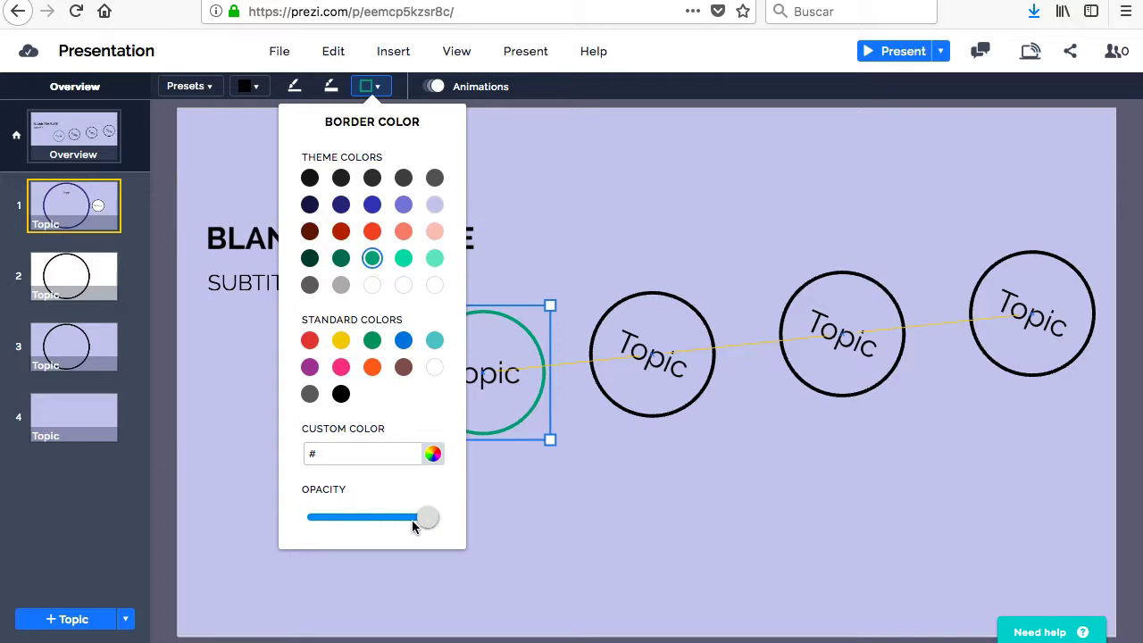
{"action": "left_click_drag", "start_coordinate": [426, 516], "coordinate": [382, 516]}
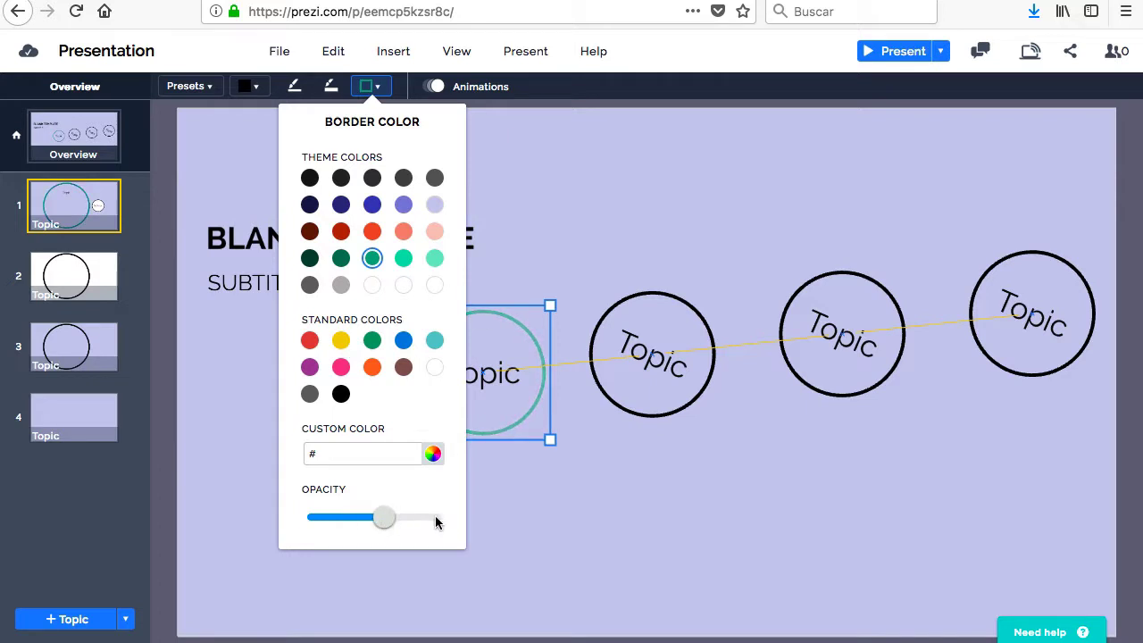
{"action": "left_click_drag", "start_coordinate": [384, 517], "coordinate": [439, 518]}
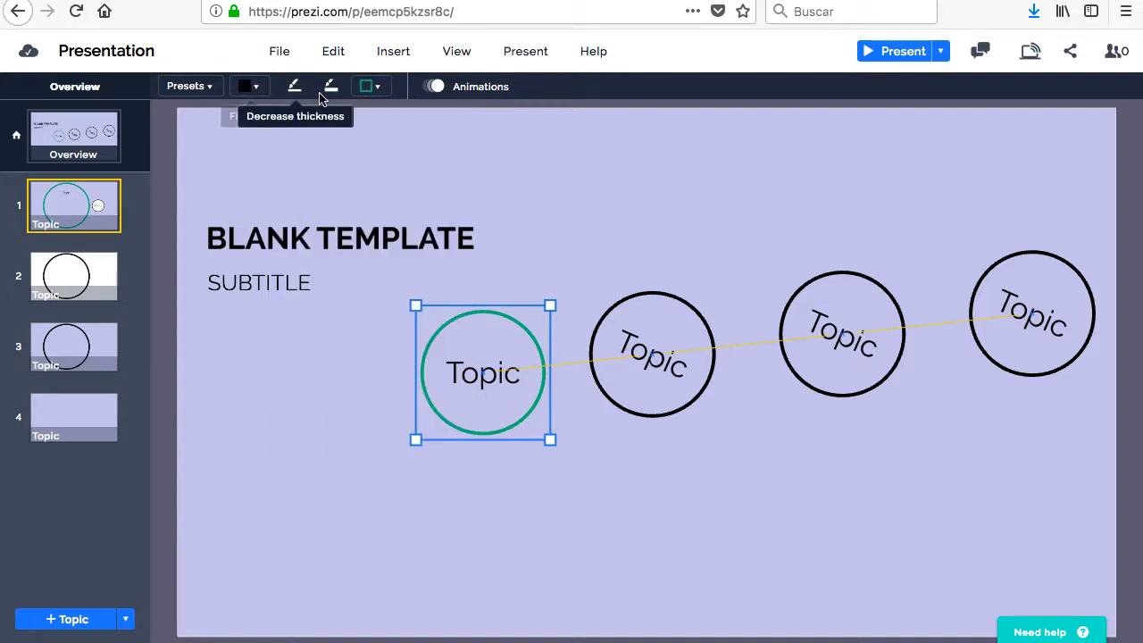
{"action": "mouse_move", "coordinate": [331, 86]}
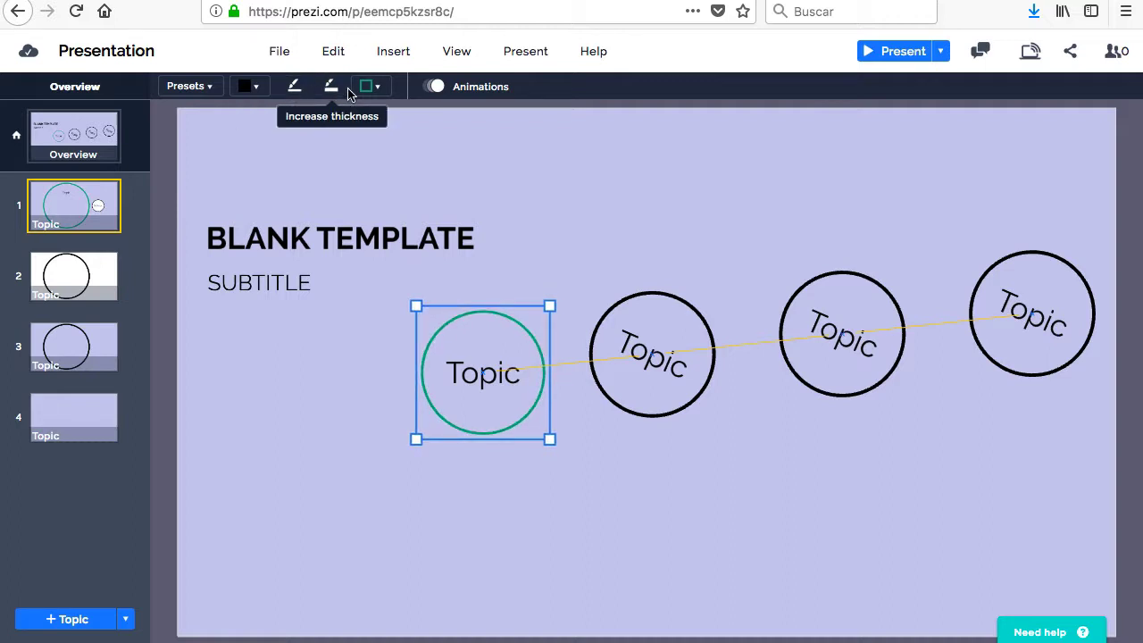
{"action": "left_click", "coordinate": [331, 85]}
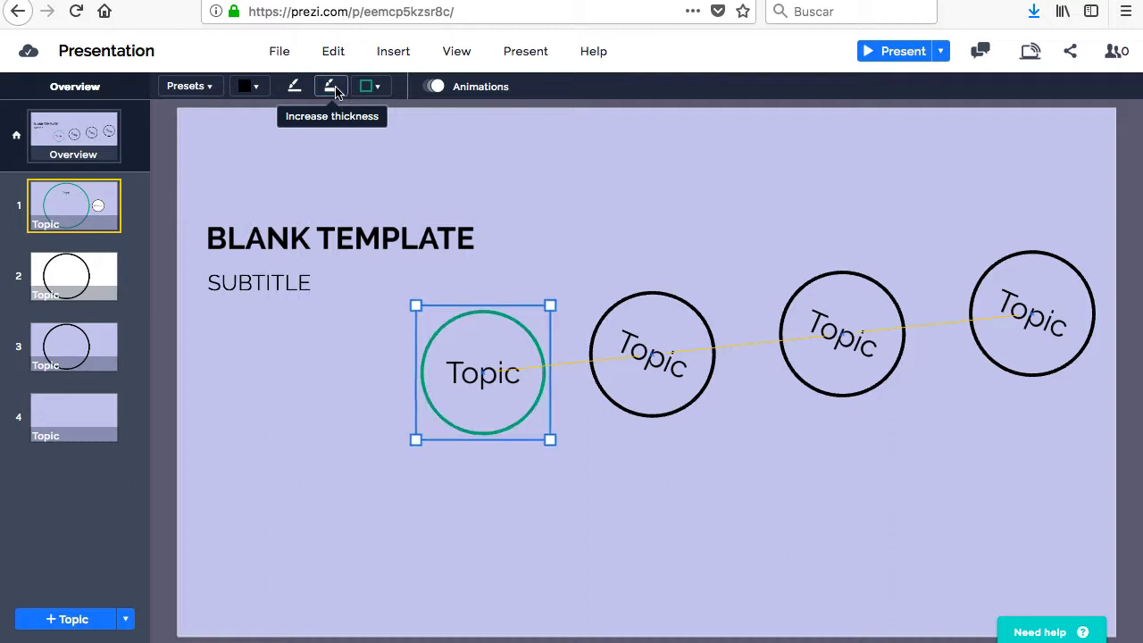
{"action": "left_click", "coordinate": [330, 86]}
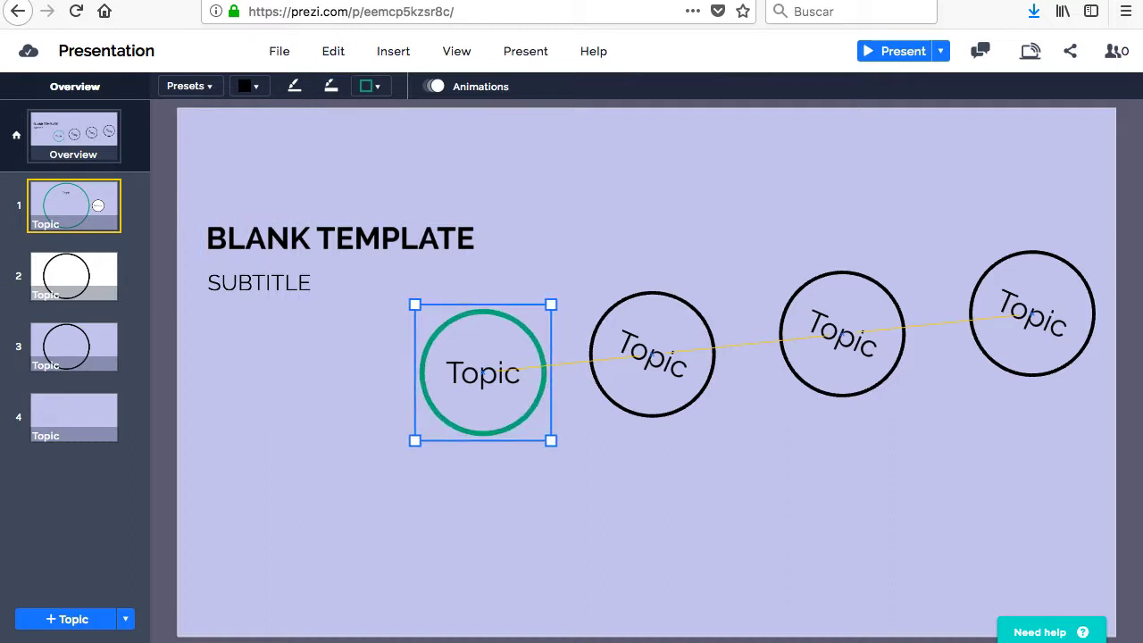
{"action": "mouse_move", "coordinate": [435, 86]}
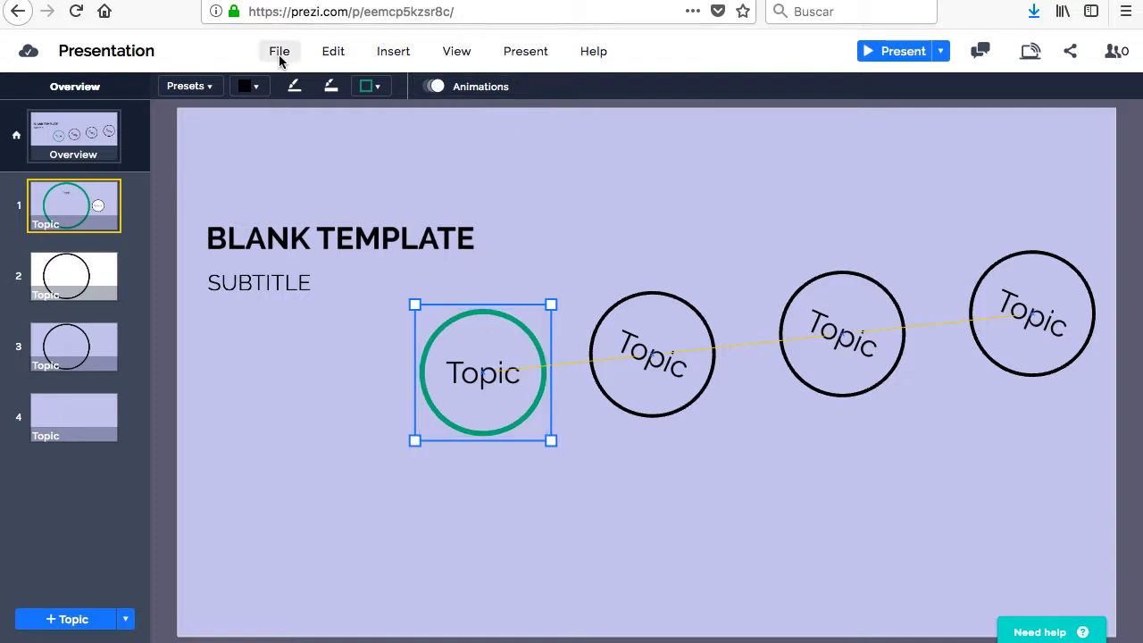
{"action": "left_click", "coordinate": [278, 50]}
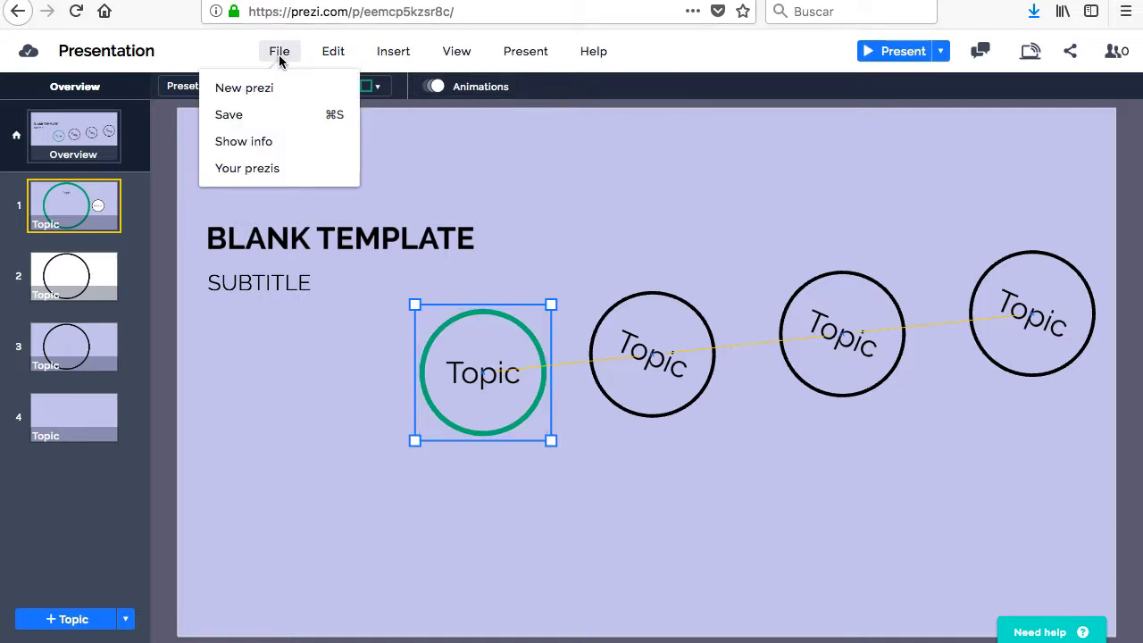
{"action": "left_click", "coordinate": [332, 50]}
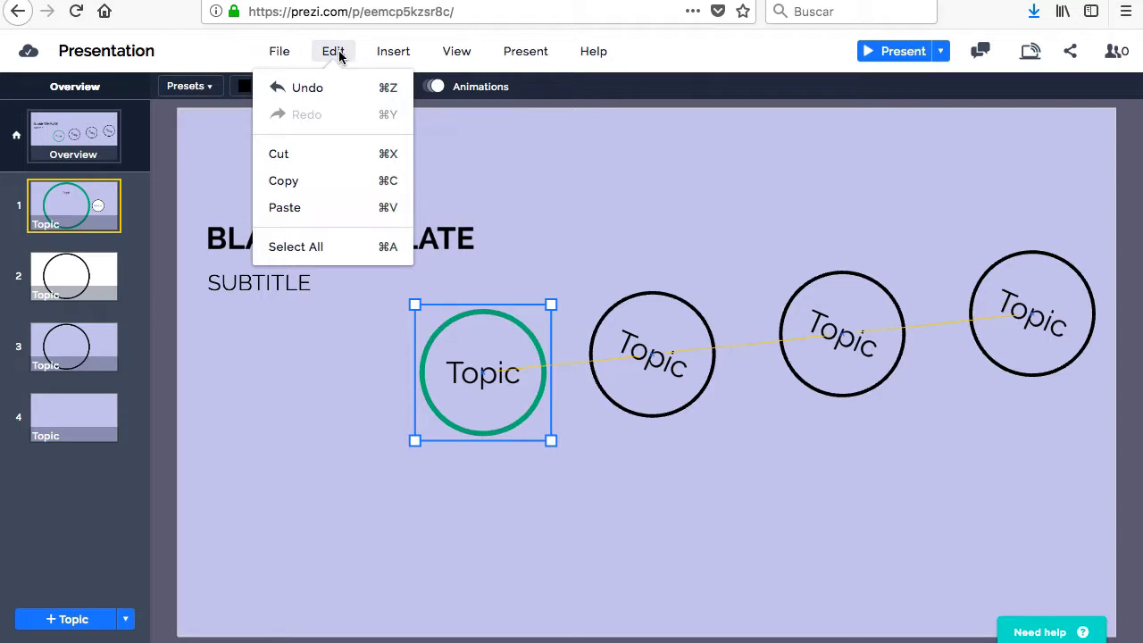
{"action": "left_click", "coordinate": [393, 50]}
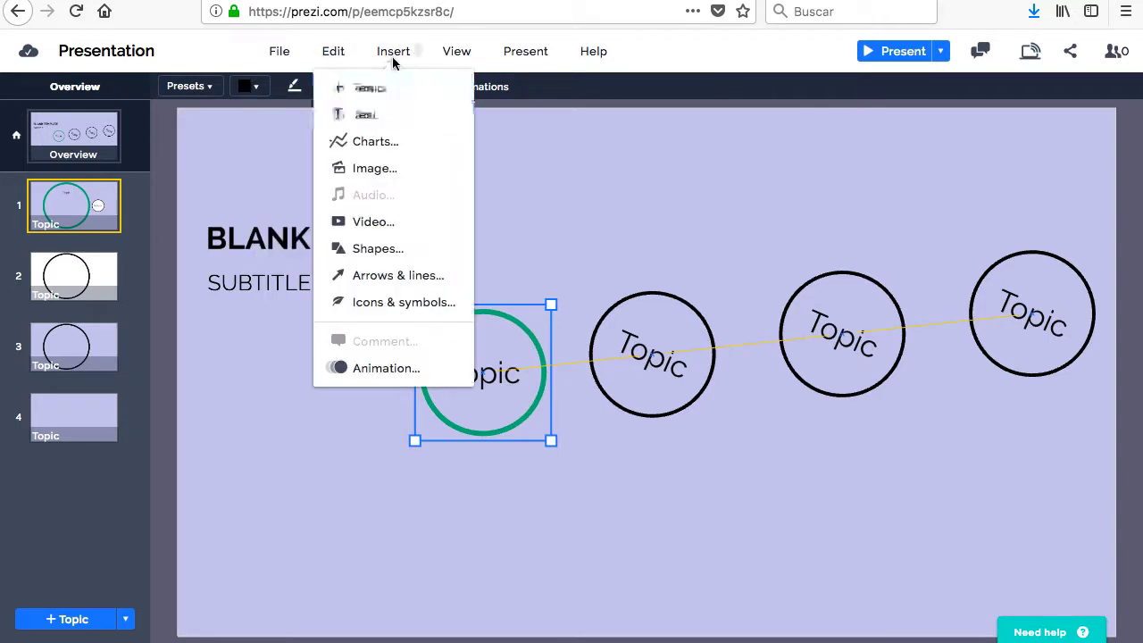
{"action": "left_click", "coordinate": [457, 50]}
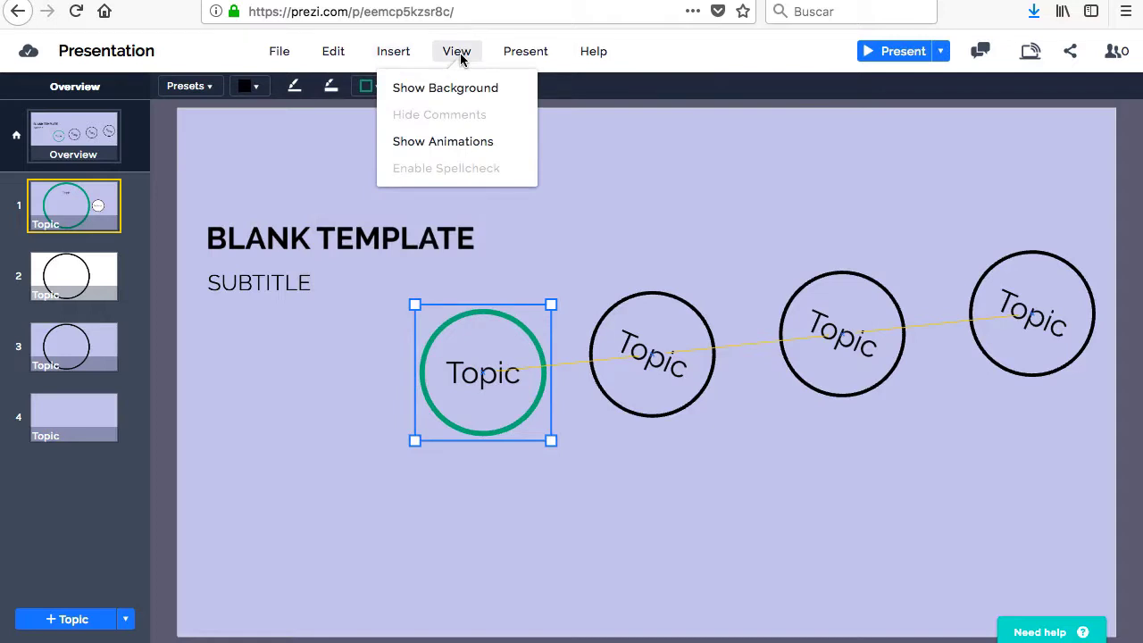
{"action": "left_click", "coordinate": [524, 50]}
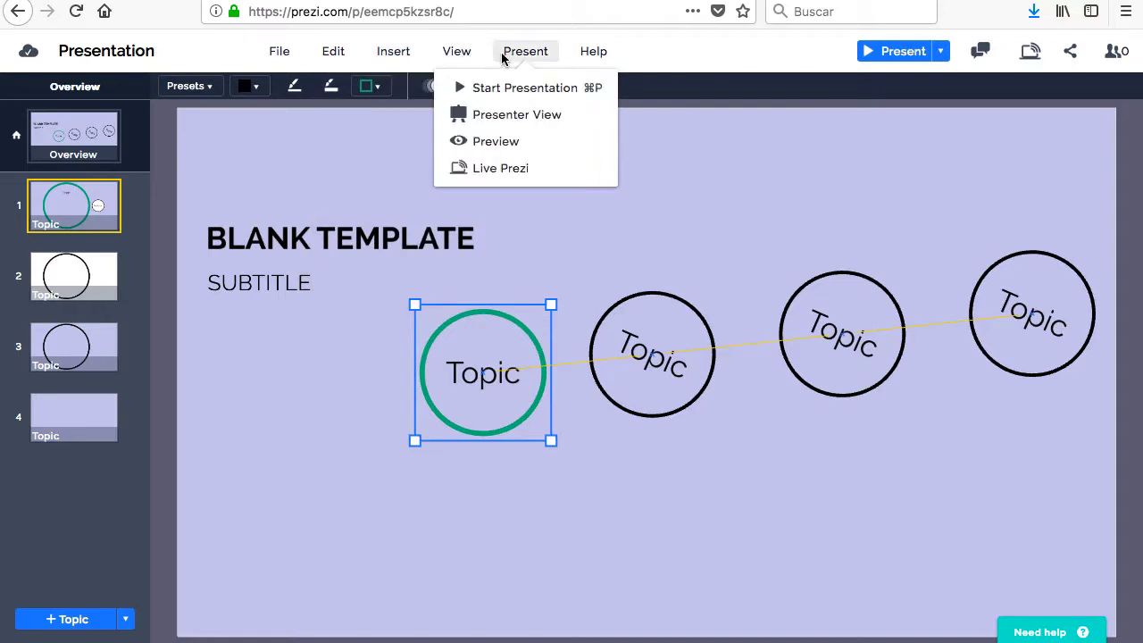
{"action": "left_click", "coordinate": [593, 50]}
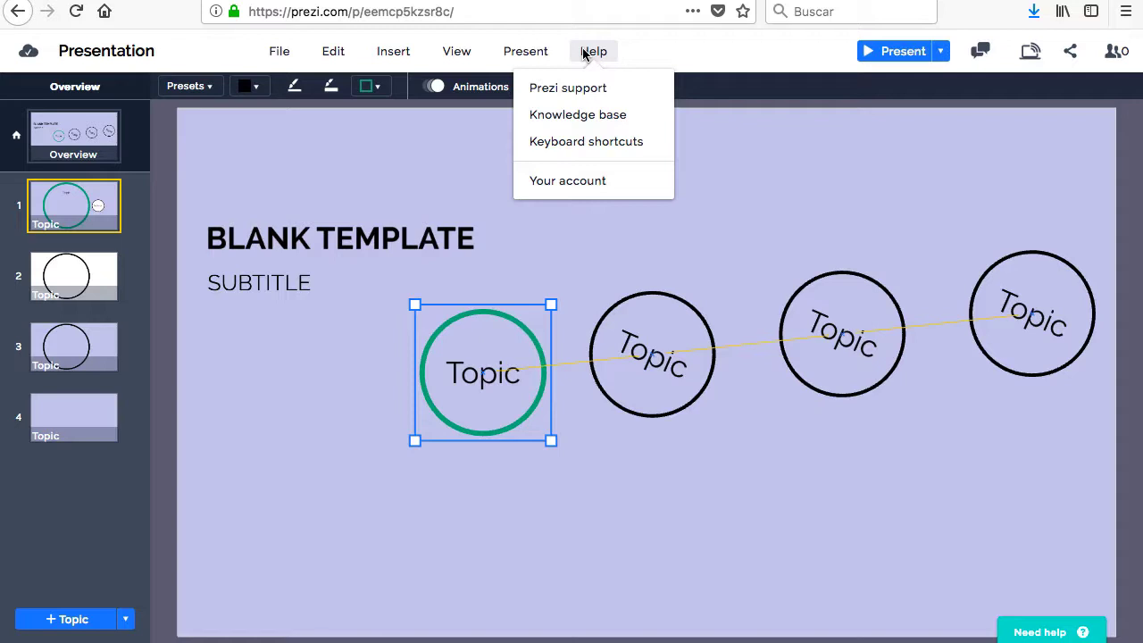
{"action": "mouse_move", "coordinate": [347, 59]}
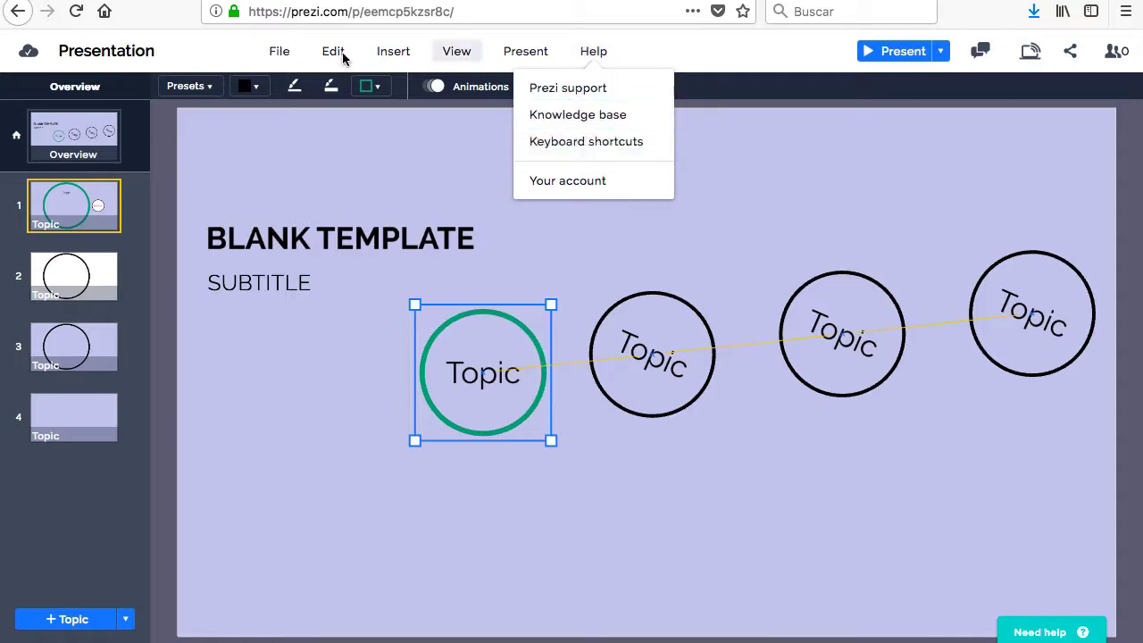
{"action": "left_click", "coordinate": [279, 50]}
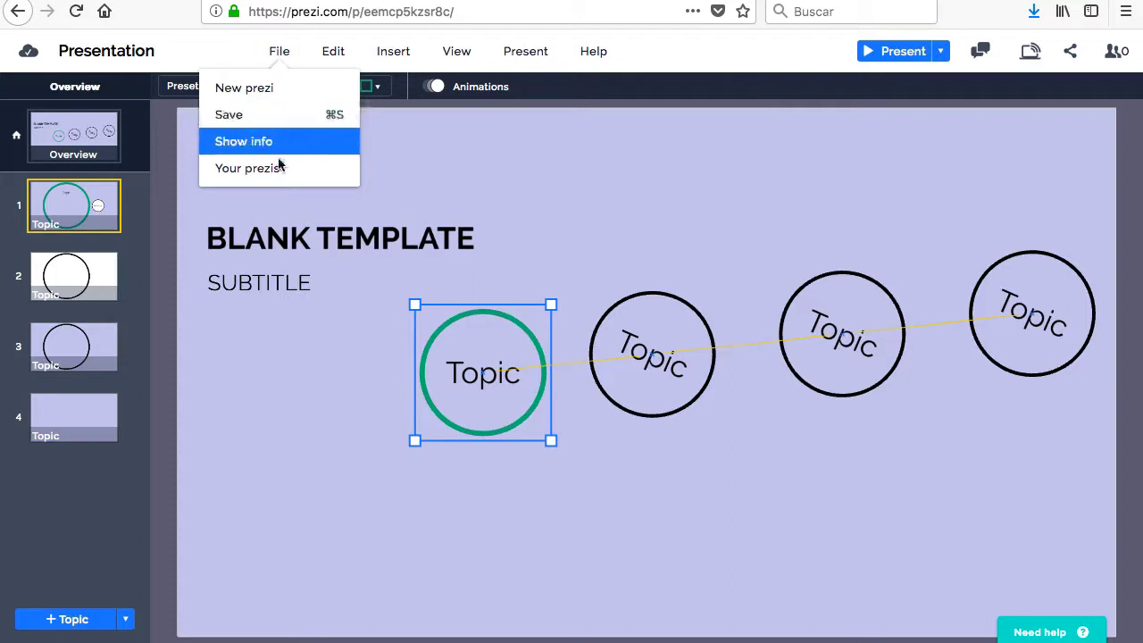
{"action": "left_click", "coordinate": [621, 168]}
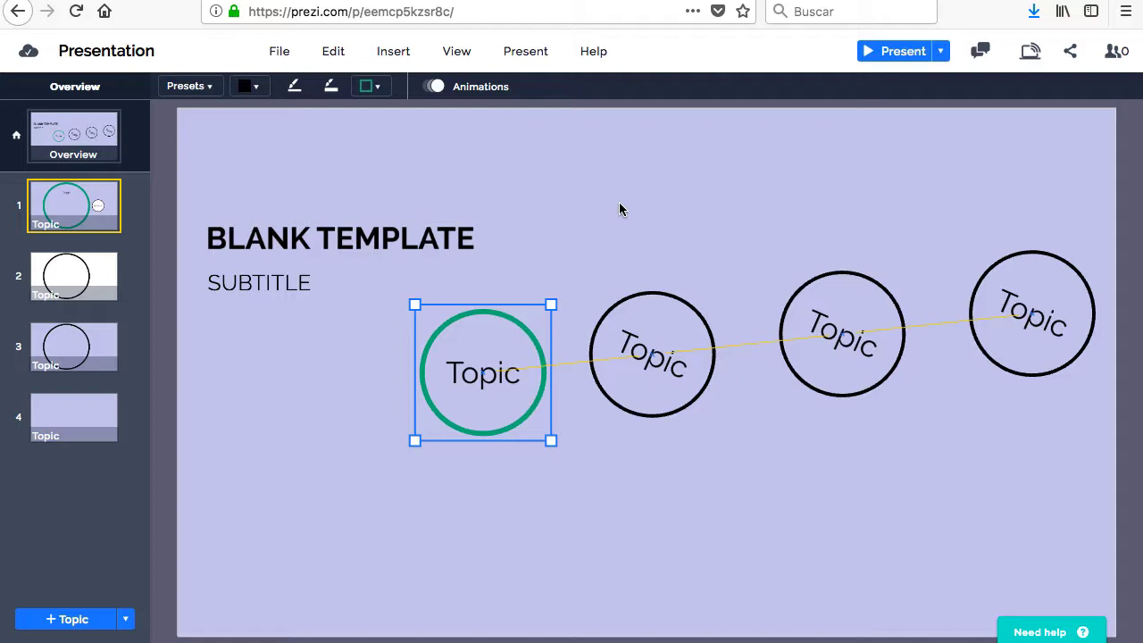
{"action": "mouse_move", "coordinate": [435, 86]}
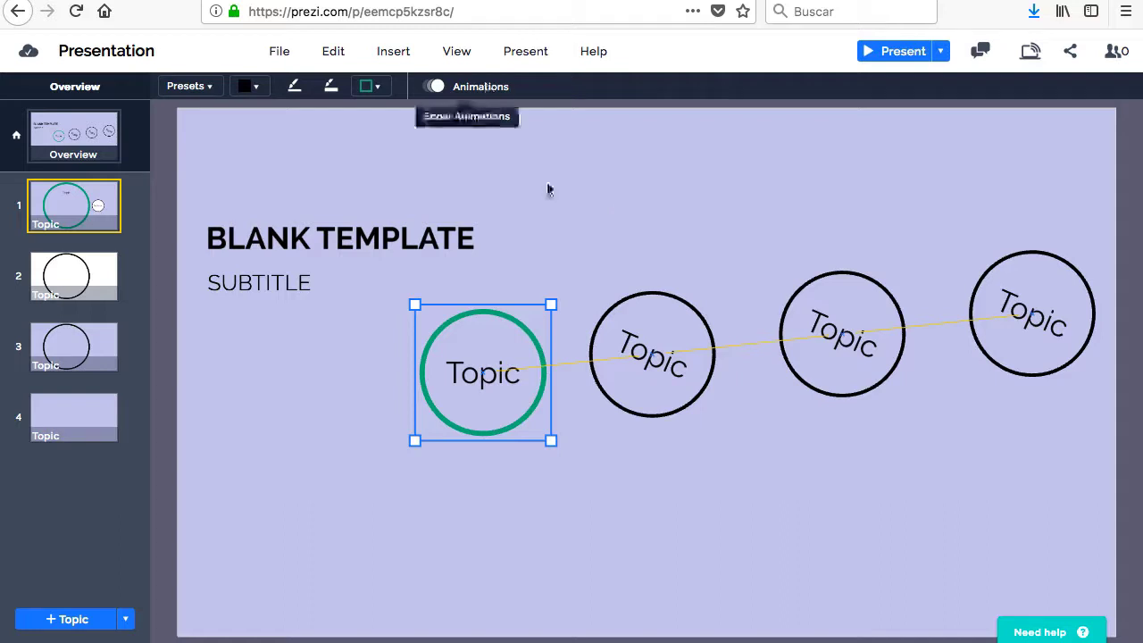
In Overview Animations after the first topic, add a zoom-to-area animation
{"action": "left_click", "coordinate": [322, 86]}
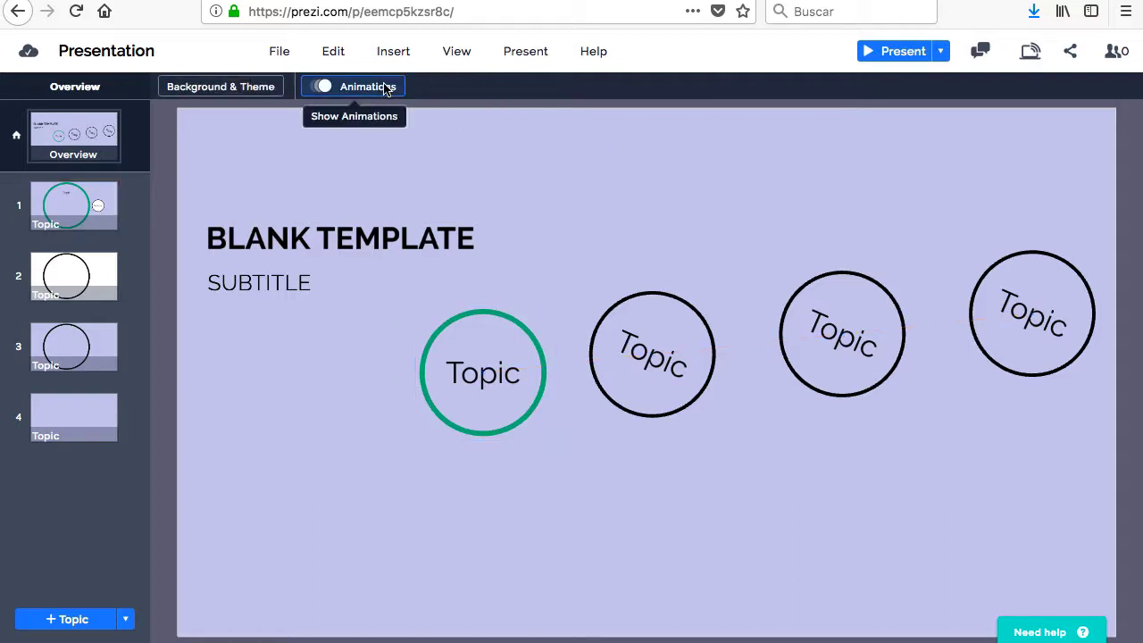
{"action": "left_click", "coordinate": [322, 85]}
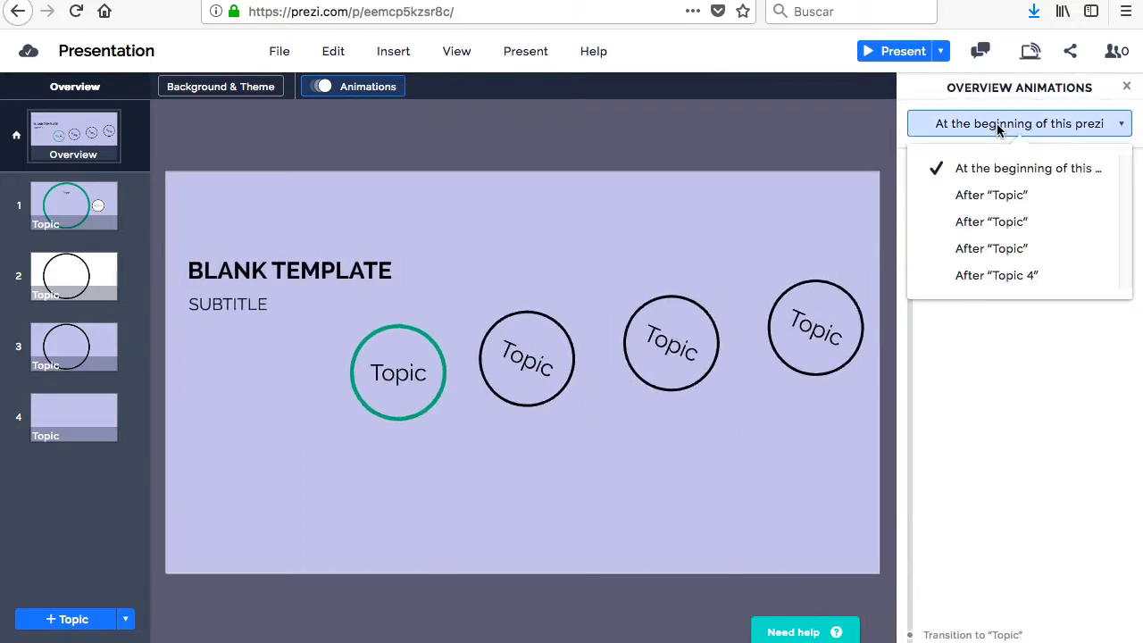
{"action": "mouse_move", "coordinate": [991, 195]}
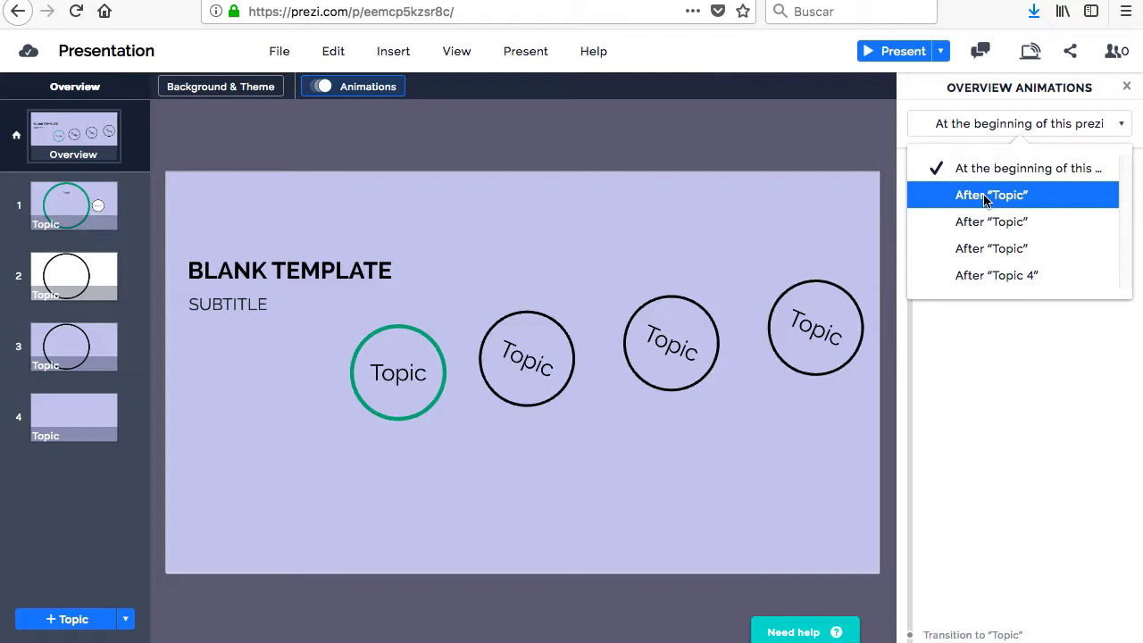
{"action": "left_click", "coordinate": [991, 195]}
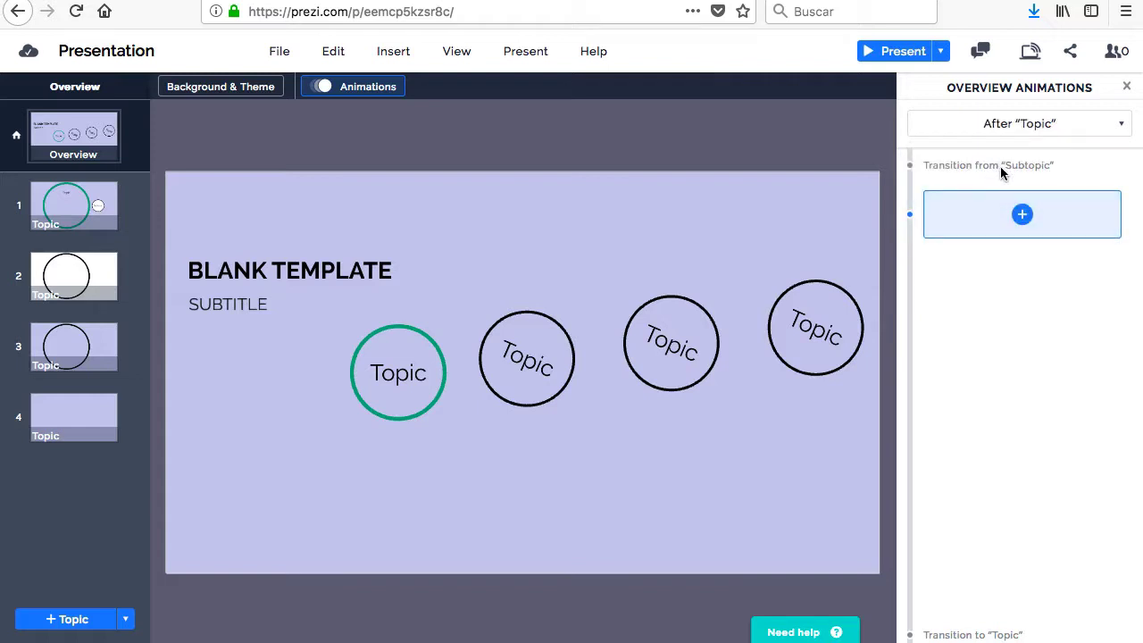
{"action": "left_click", "coordinate": [1021, 214]}
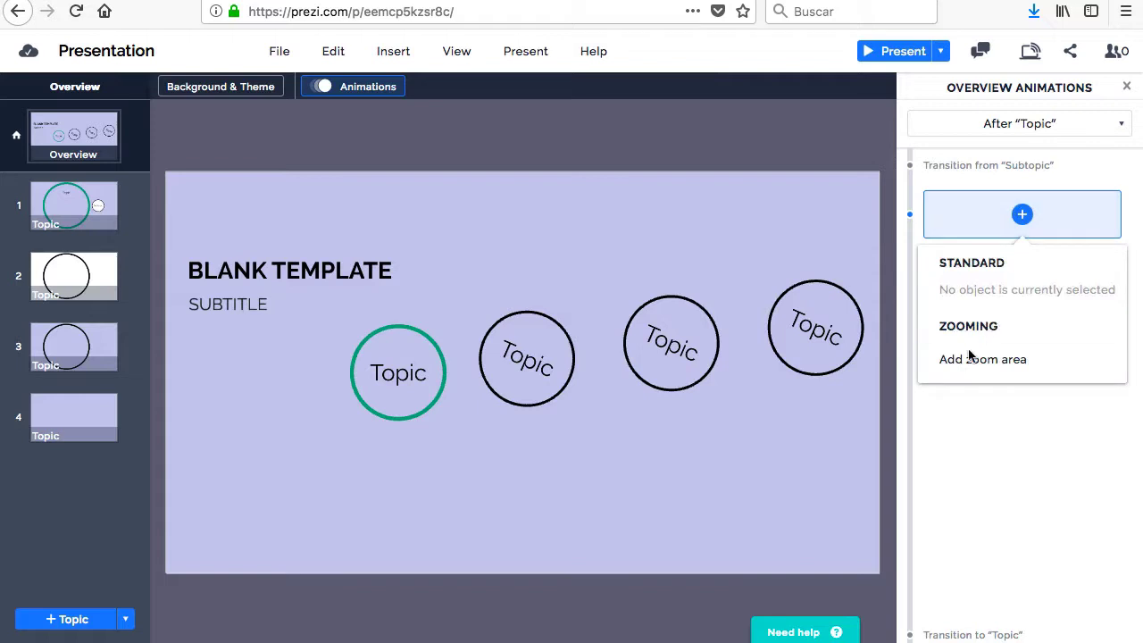
{"action": "left_click", "coordinate": [982, 357]}
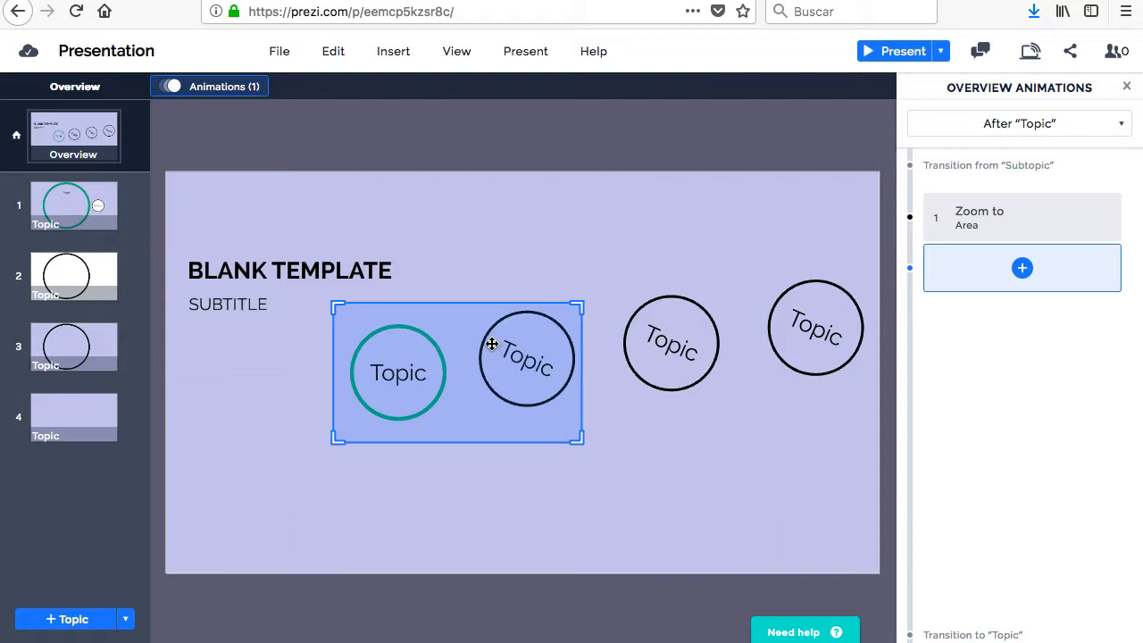
{"action": "mouse_move", "coordinate": [586, 266]}
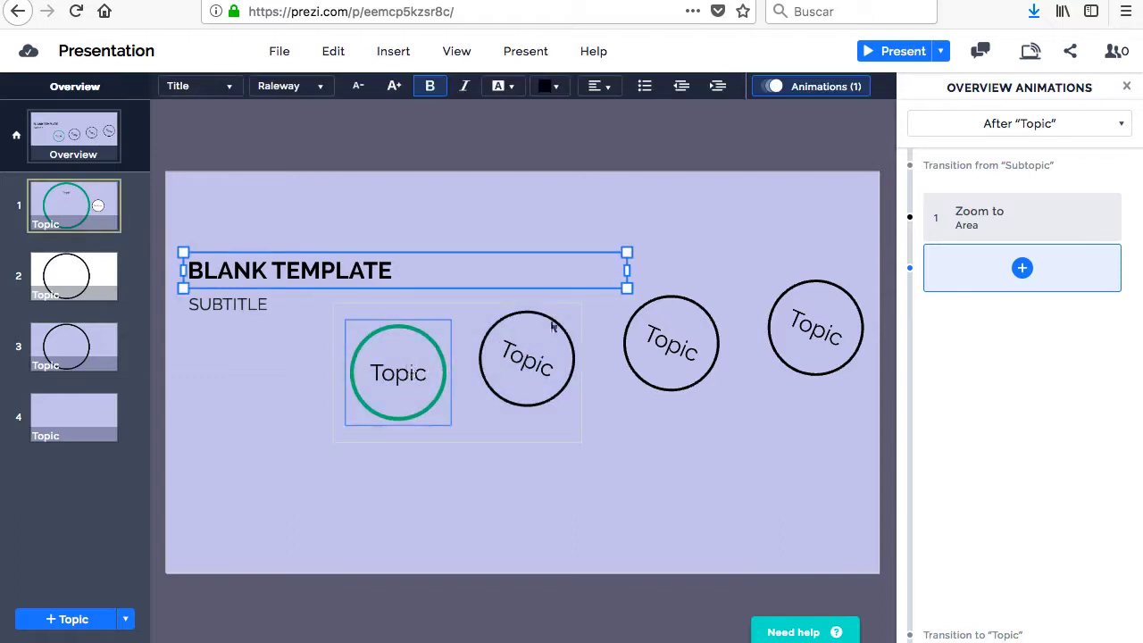
Add a zoom-out-to-overview animation right after the zoom-to-area step
{"action": "left_click", "coordinate": [398, 373]}
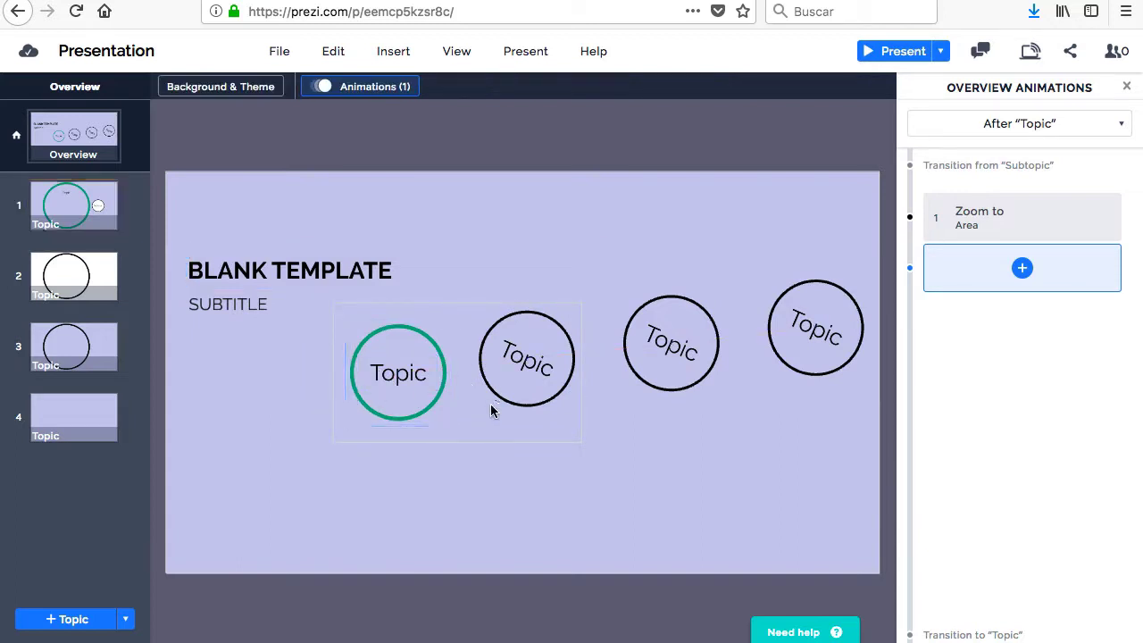
{"action": "left_click", "coordinate": [1018, 218]}
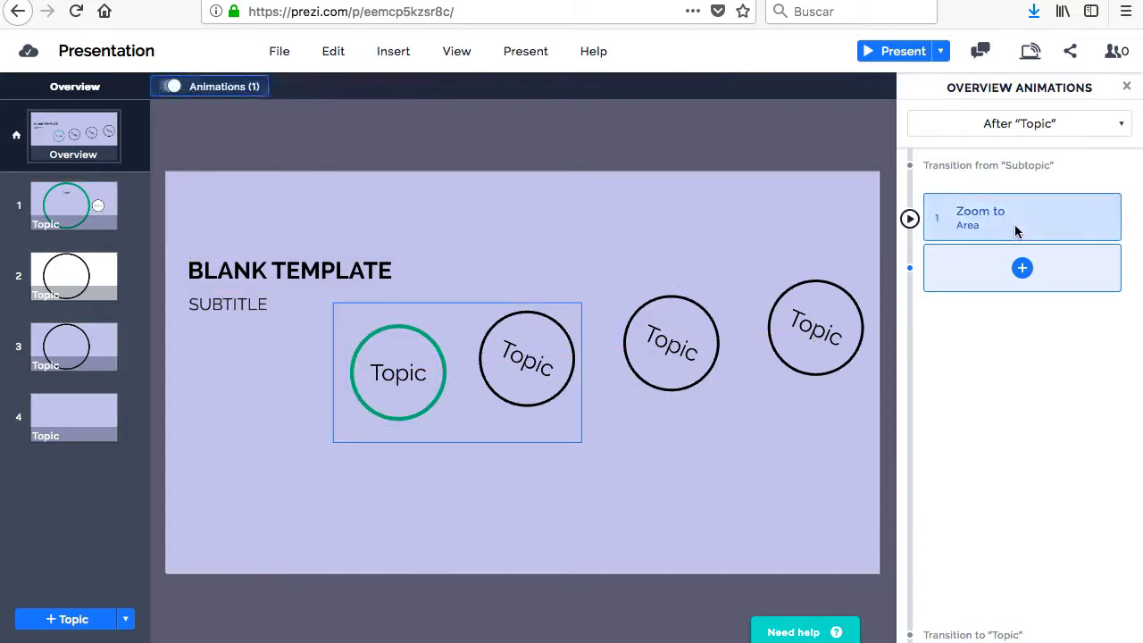
{"action": "left_click", "coordinate": [1021, 268]}
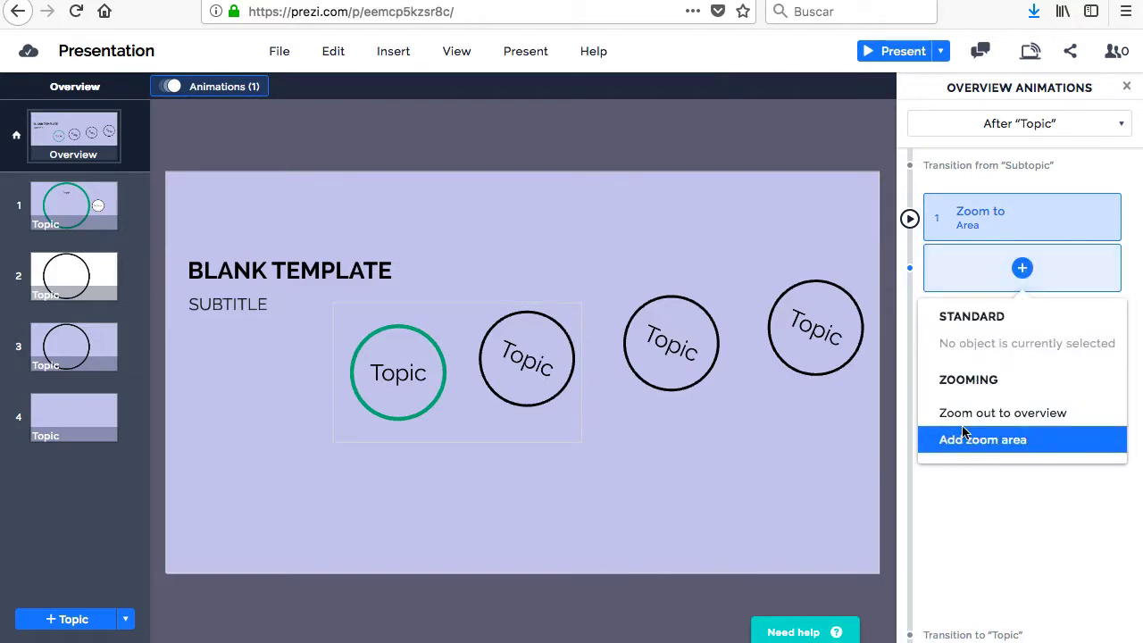
{"action": "left_click", "coordinate": [1001, 413]}
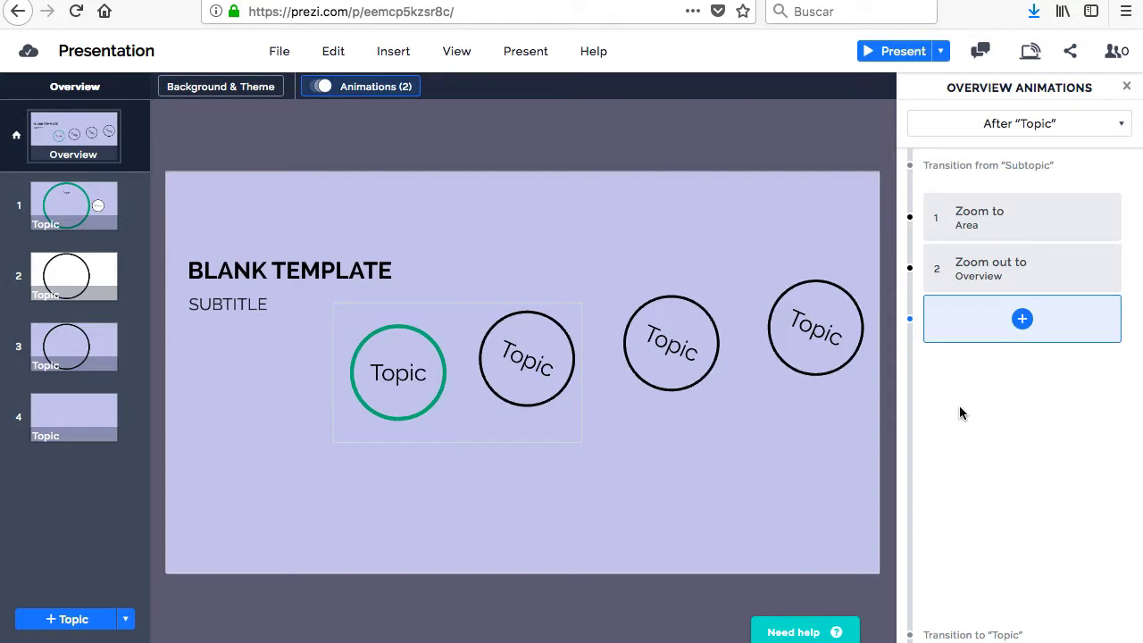
Leave the overview animations panel and select the third topic circle on the canvas
{"action": "left_click", "coordinate": [289, 270]}
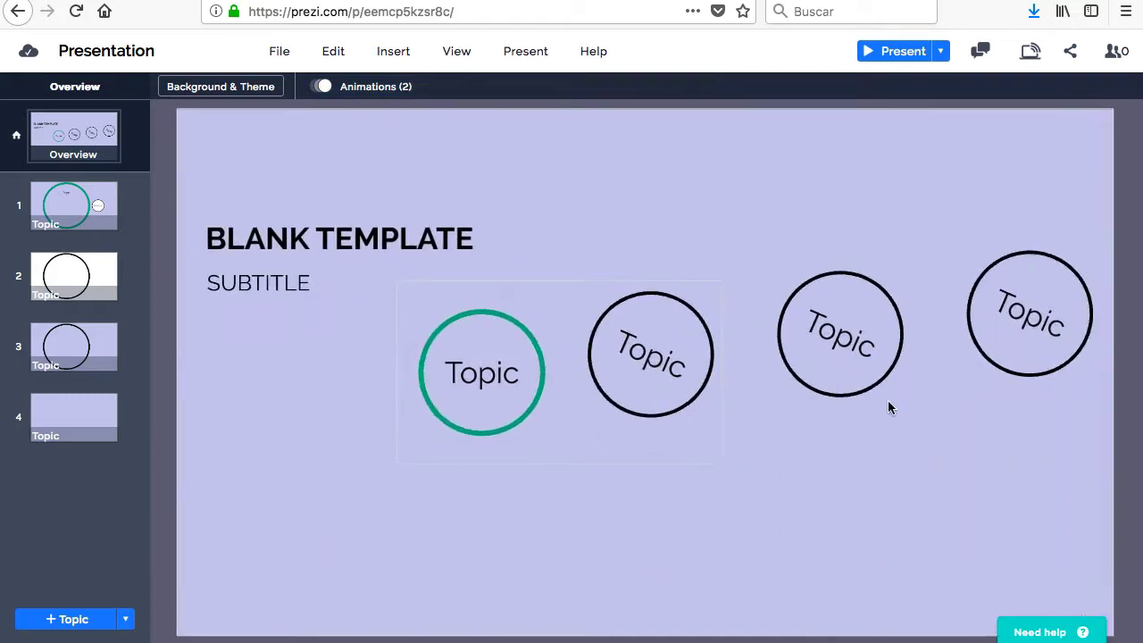
{"action": "left_click", "coordinate": [839, 334]}
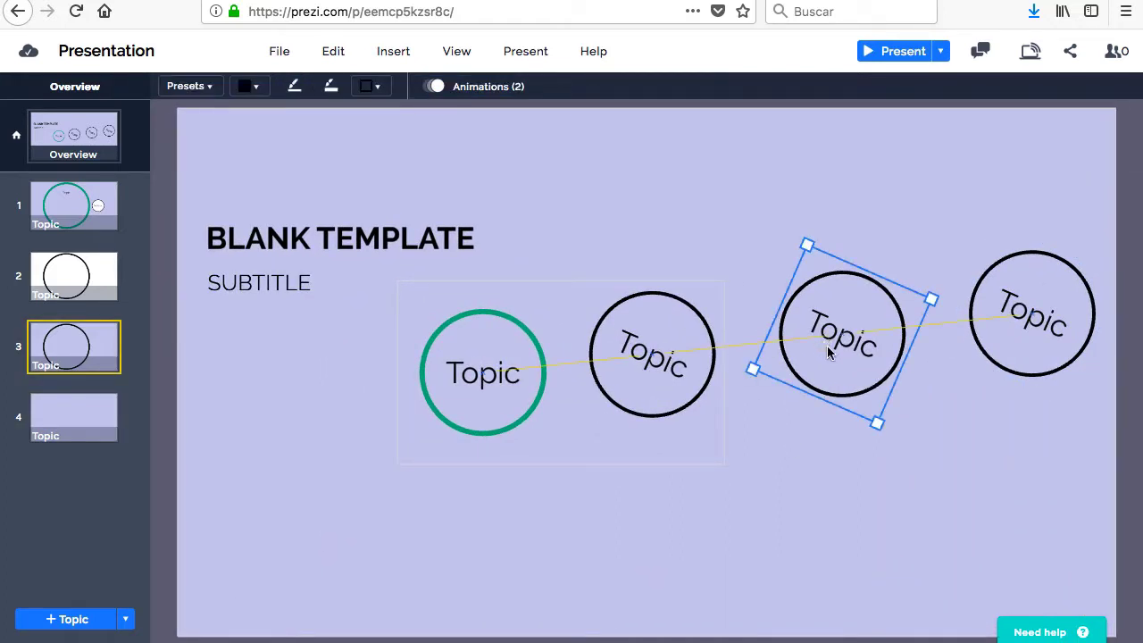
{"action": "mouse_move", "coordinate": [475, 86]}
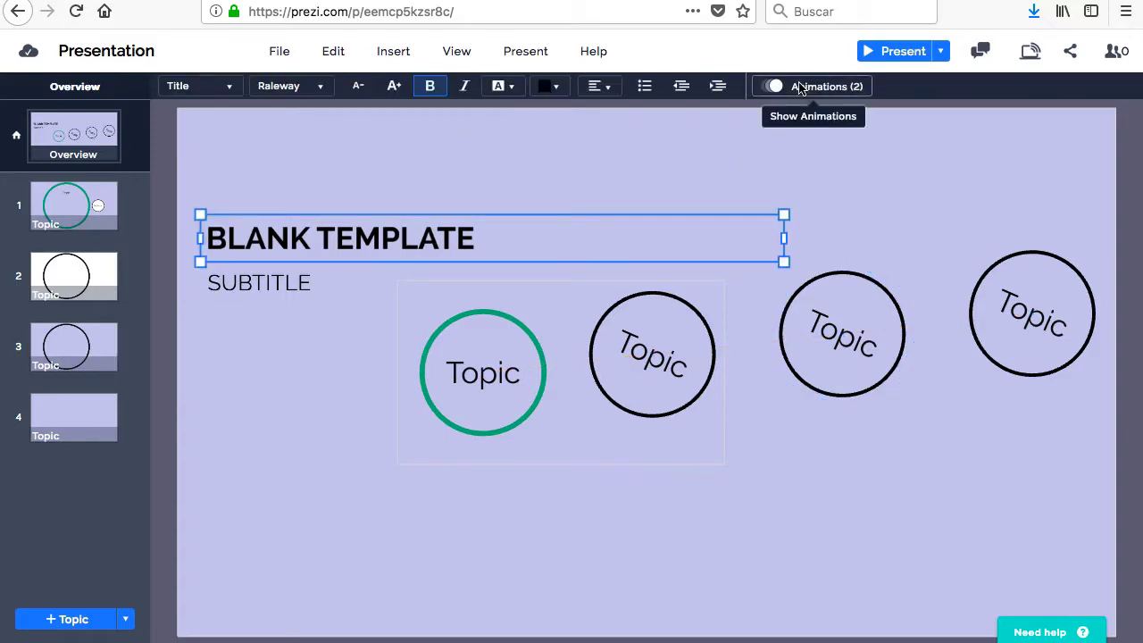
{"action": "mouse_move", "coordinate": [900, 182]}
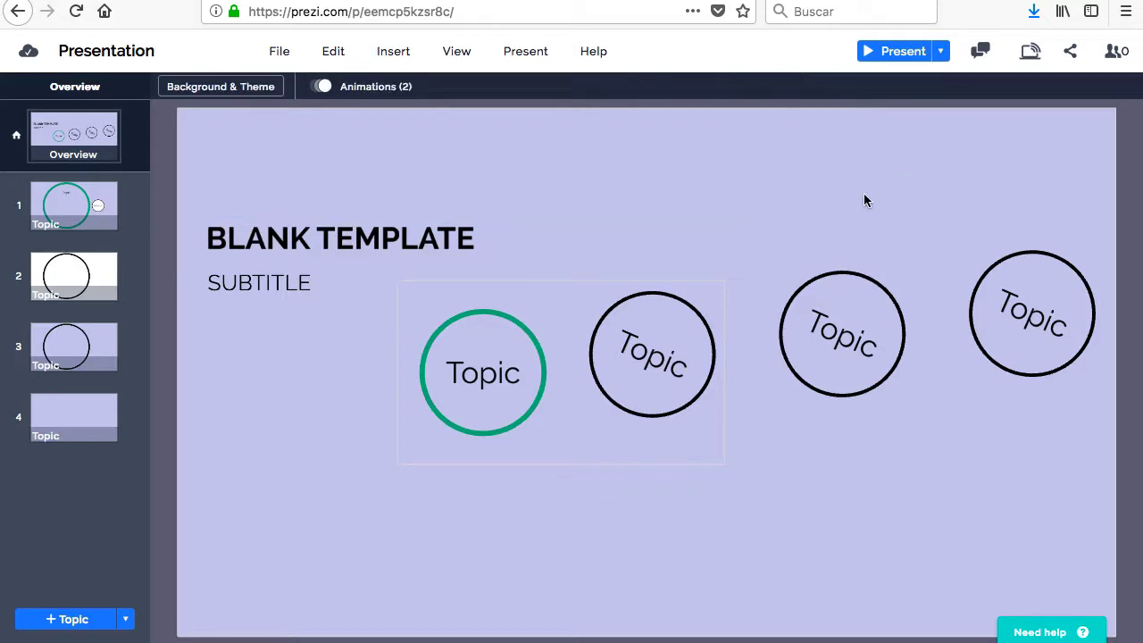
{"action": "mouse_move", "coordinate": [214, 107]}
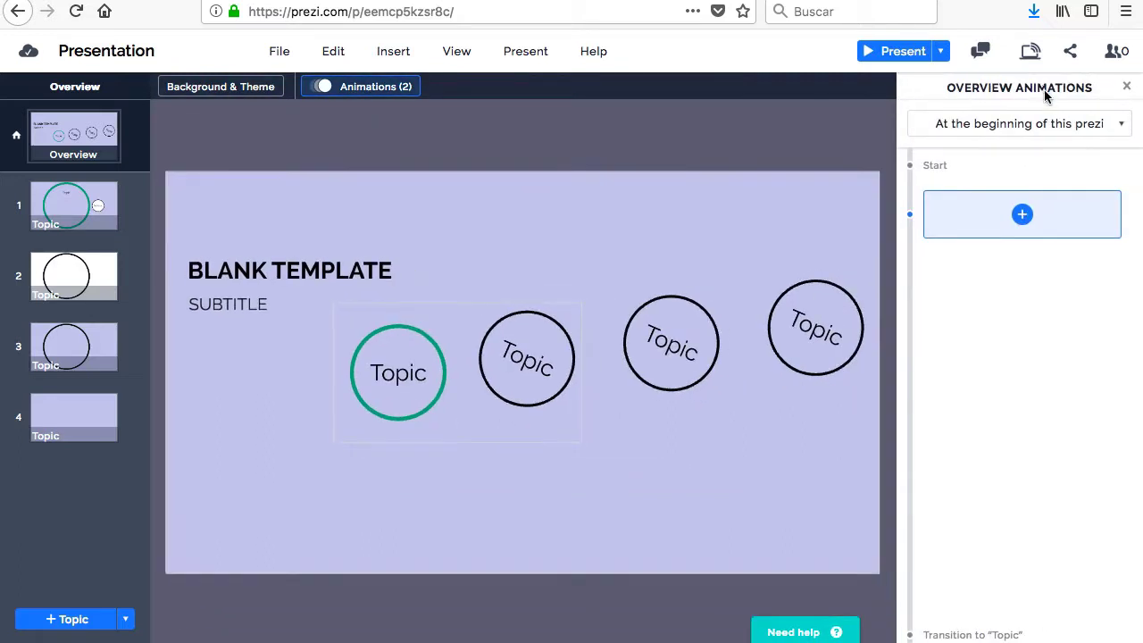
Check the animation position list, keep 'At the beginning of this prezi', and close Overview Animations
{"action": "left_click", "coordinate": [1017, 123]}
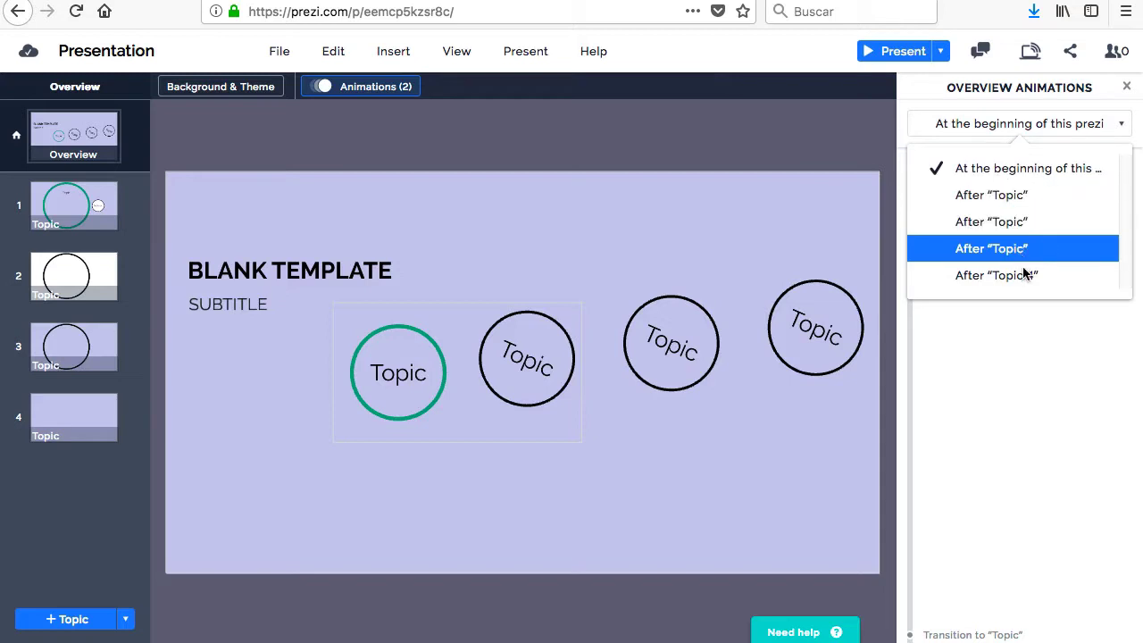
{"action": "mouse_move", "coordinate": [1021, 275]}
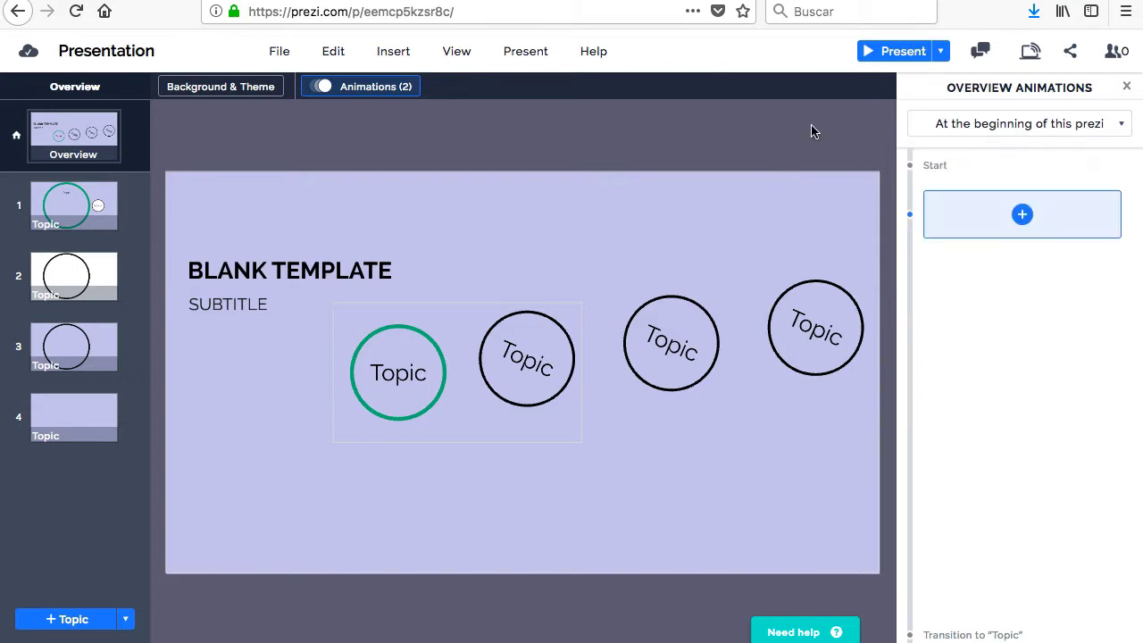
{"action": "mouse_move", "coordinate": [821, 143]}
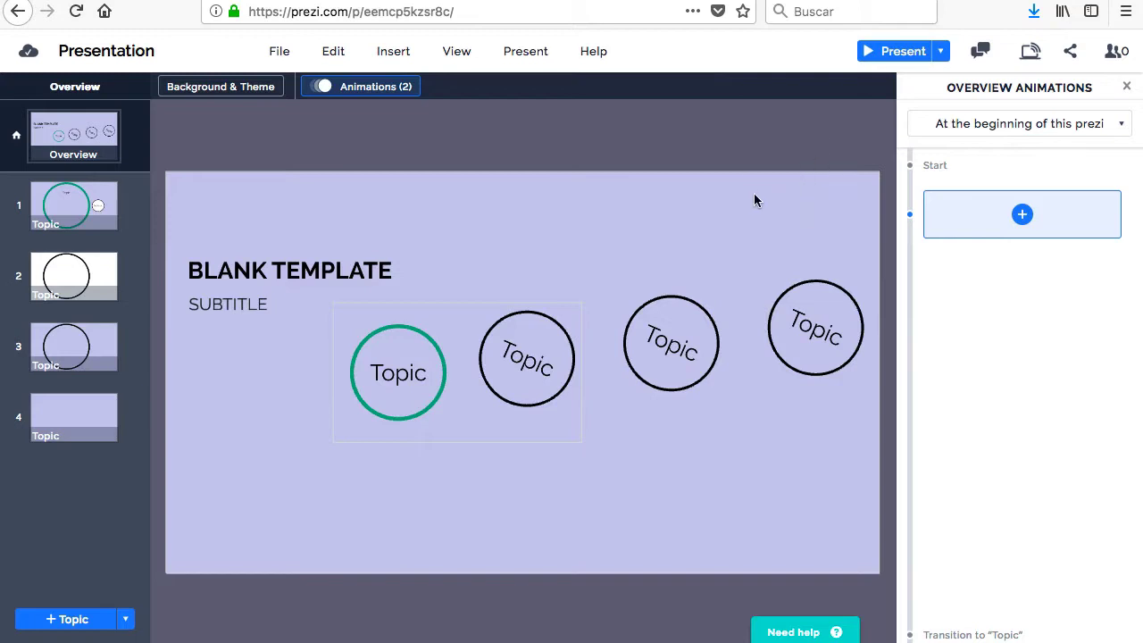
{"action": "left_click", "coordinate": [322, 86]}
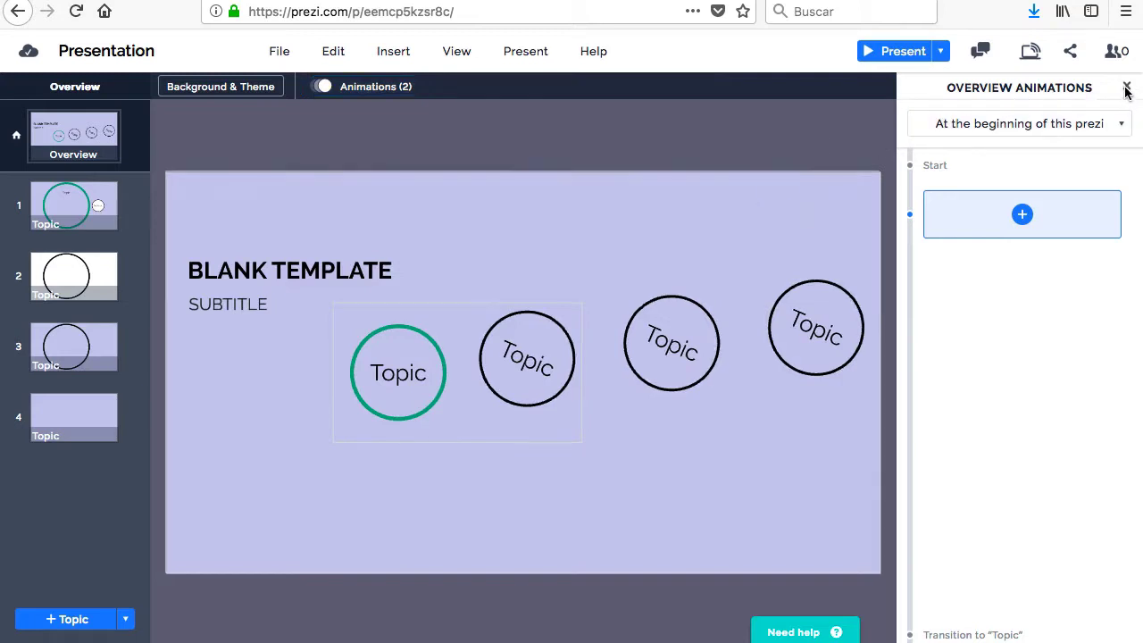
{"action": "left_click", "coordinate": [1127, 87]}
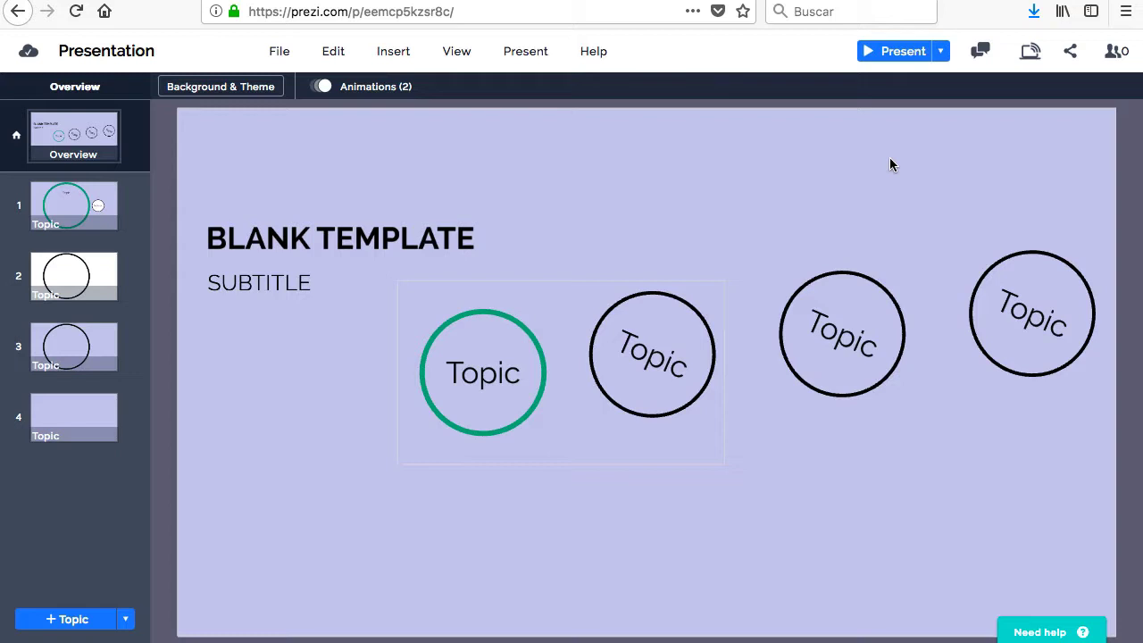
{"action": "mouse_move", "coordinate": [1114, 50]}
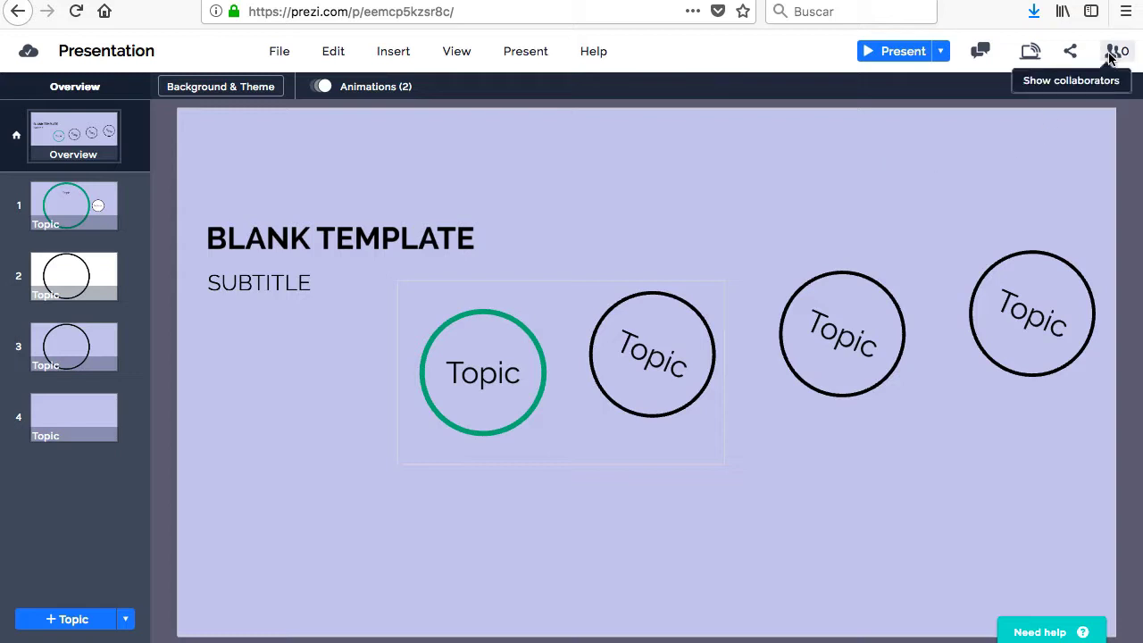
{"action": "left_click", "coordinate": [1115, 50]}
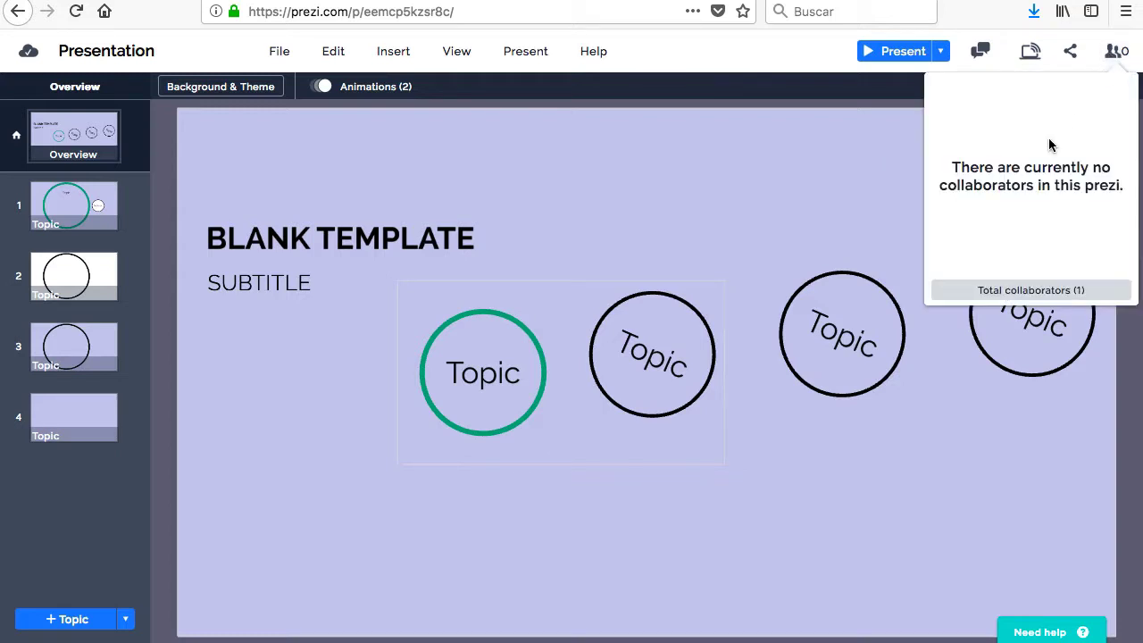
{"action": "left_click", "coordinate": [1070, 50]}
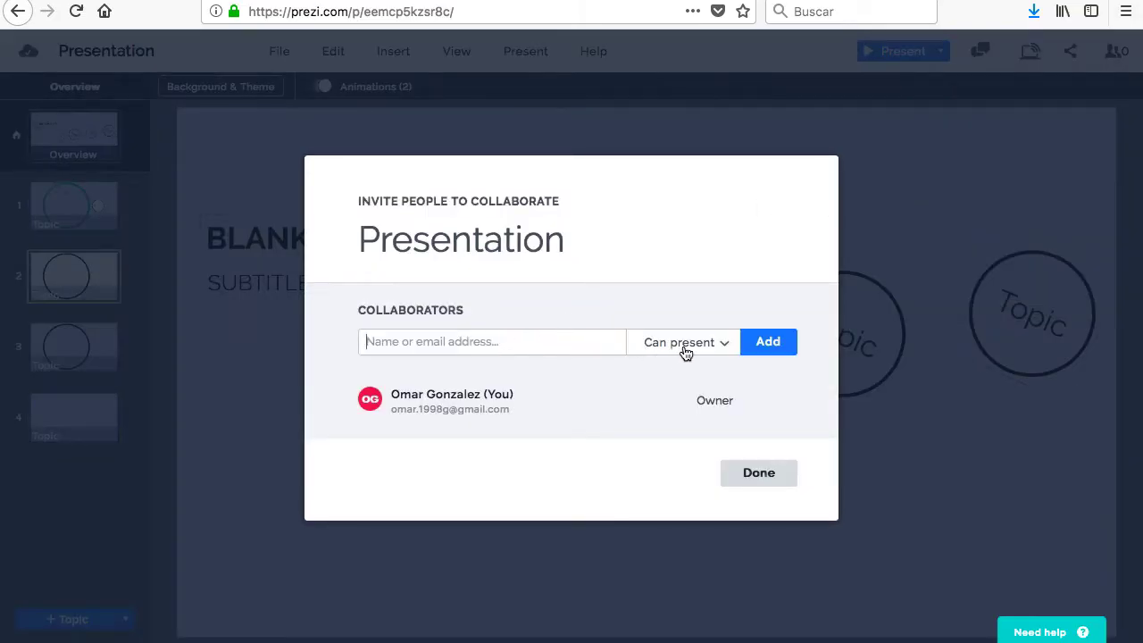
{"action": "left_click", "coordinate": [686, 343]}
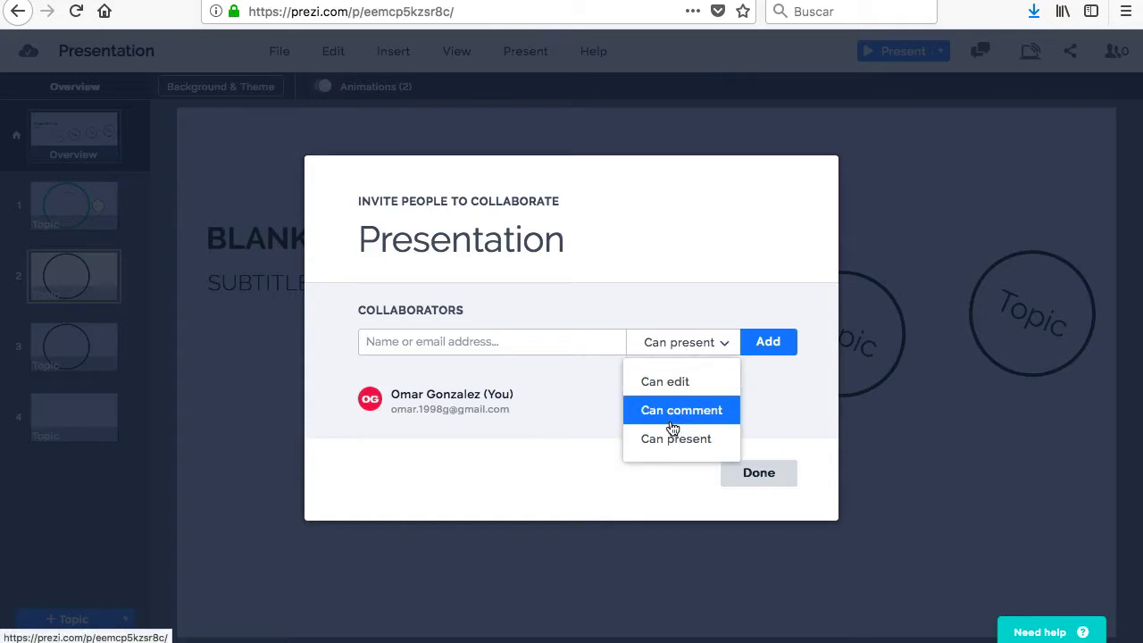
{"action": "mouse_move", "coordinate": [675, 439]}
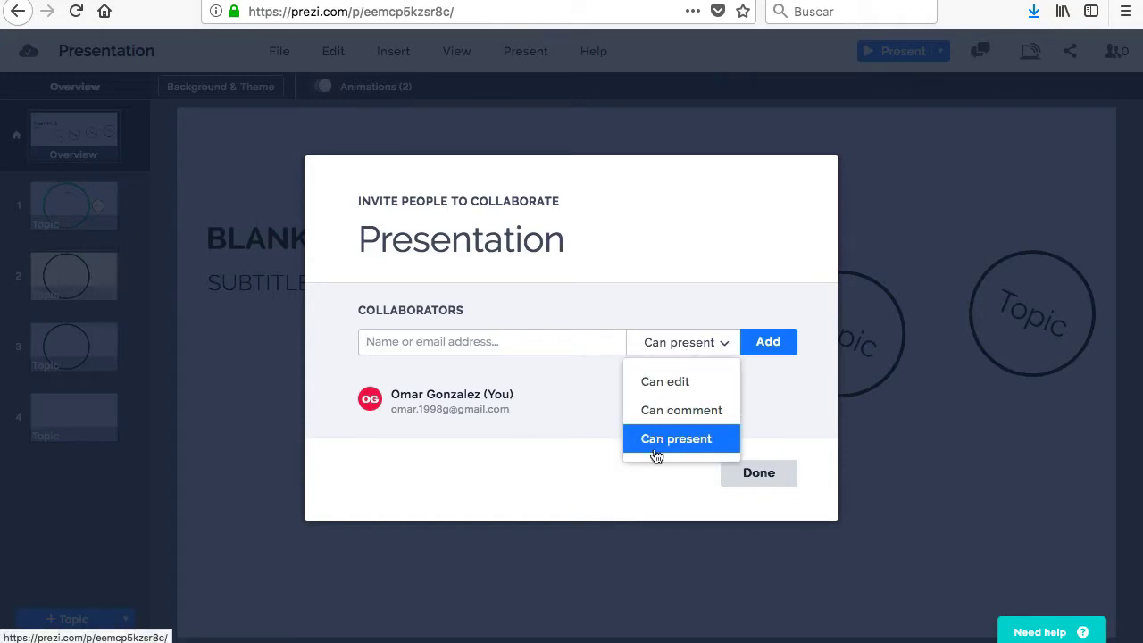
{"action": "left_click", "coordinate": [675, 439]}
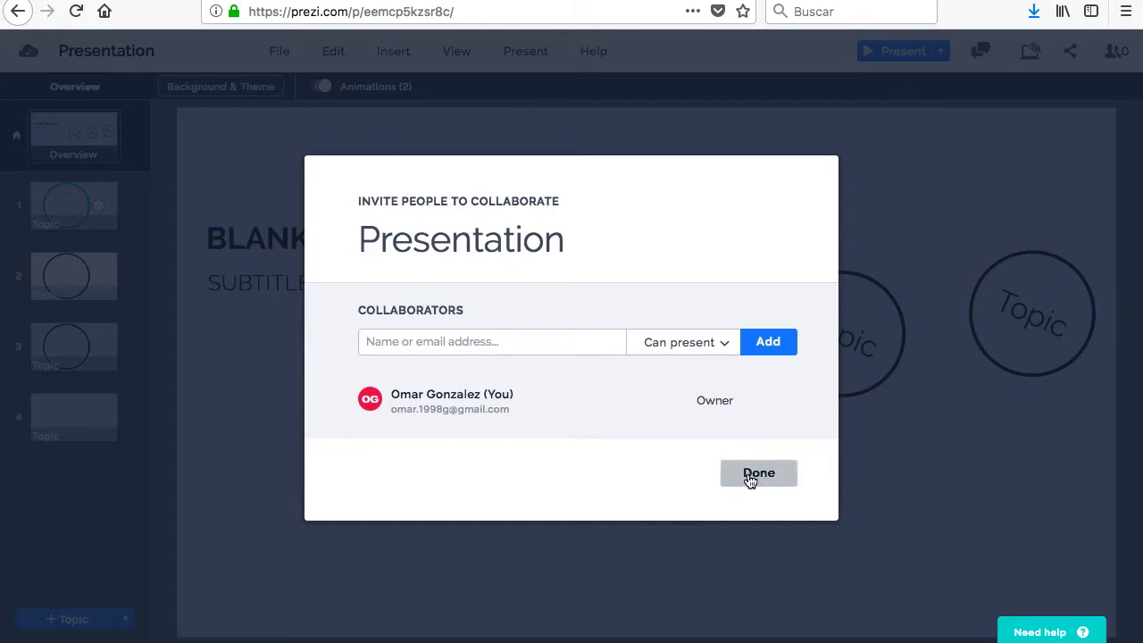
{"action": "left_click", "coordinate": [757, 472]}
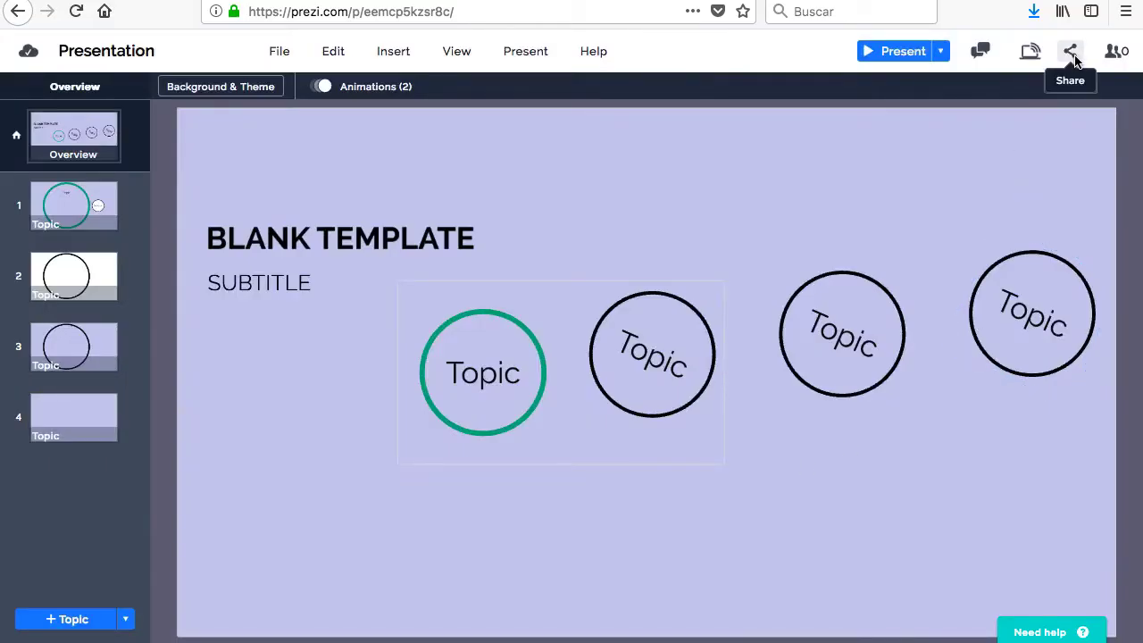
Create a new share view link named 'Sam' and select the generated URL
{"action": "left_click", "coordinate": [1070, 50]}
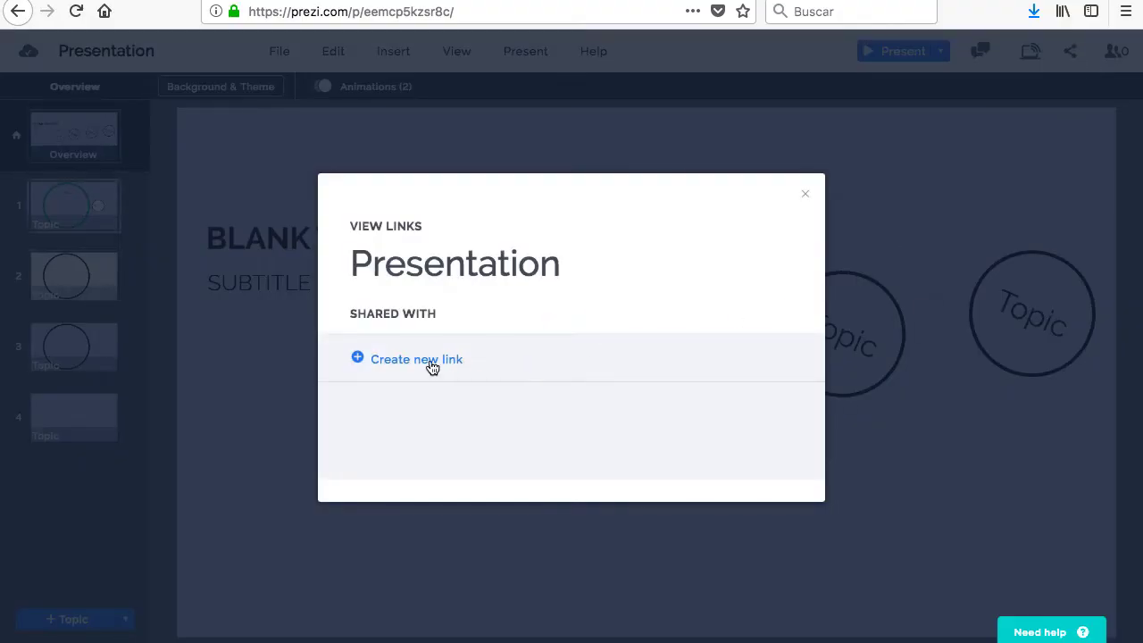
{"action": "left_click", "coordinate": [416, 359]}
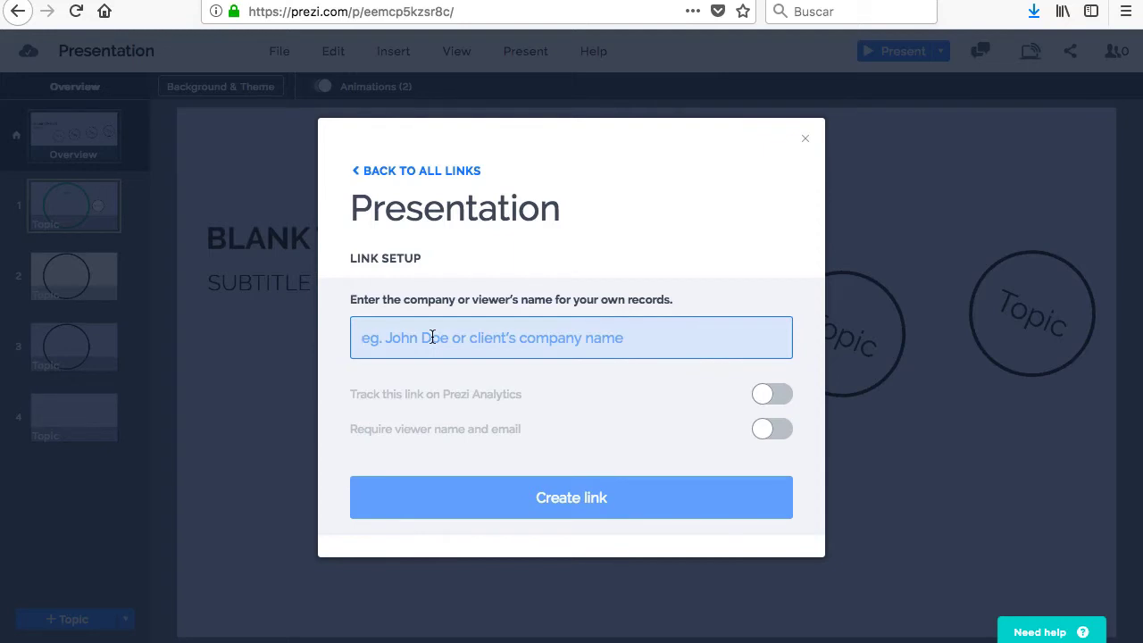
{"action": "type", "text": "Sam"}
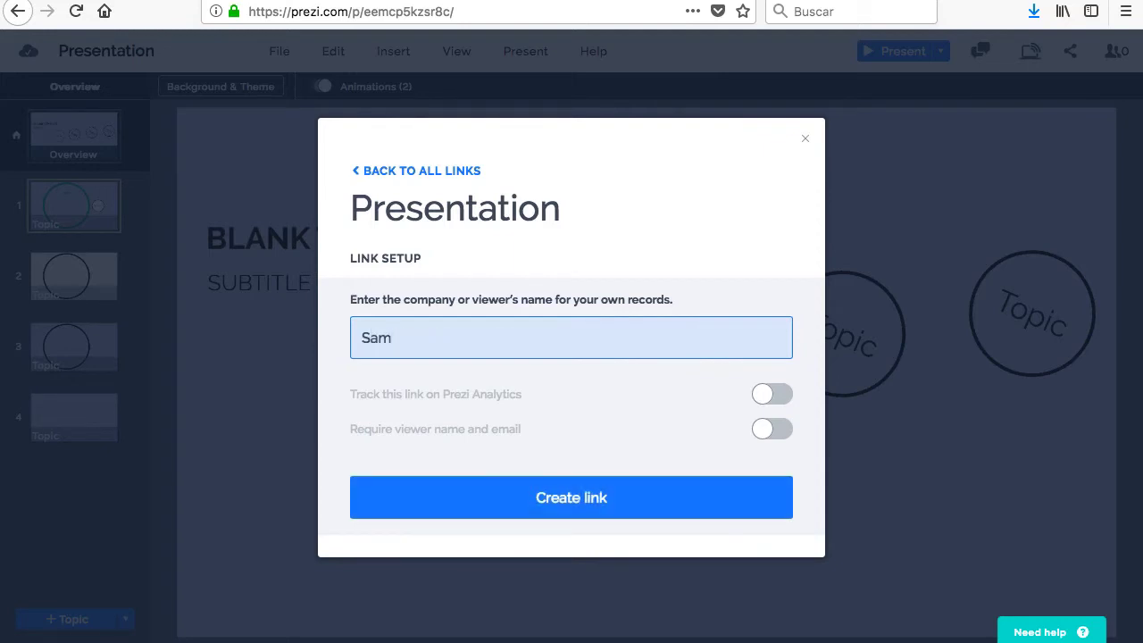
{"action": "left_click", "coordinate": [572, 496]}
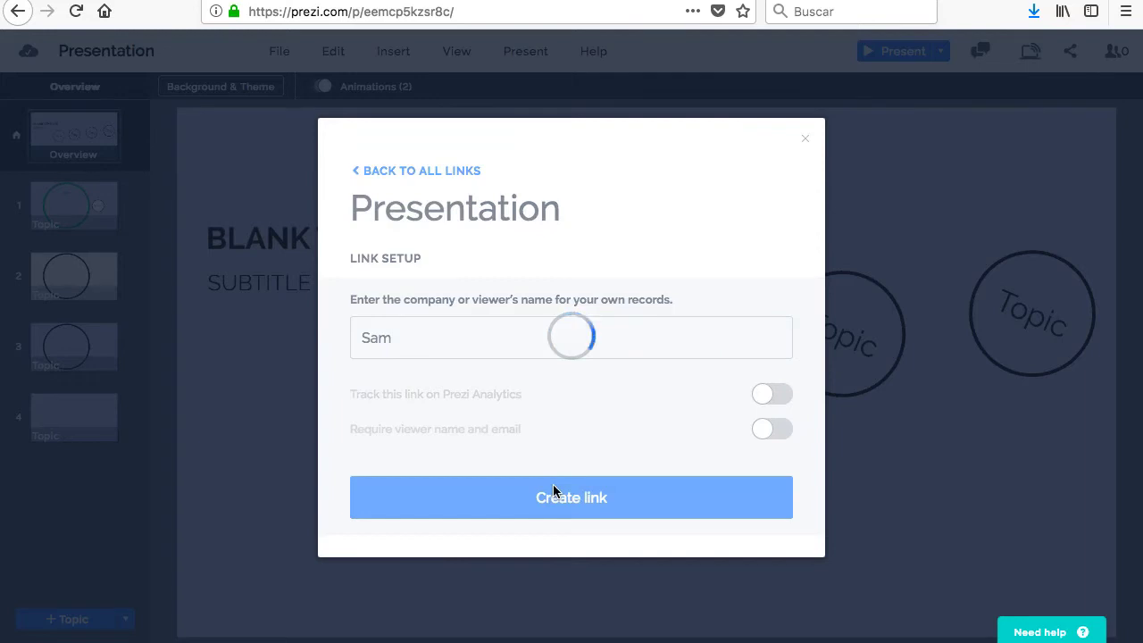
{"action": "left_click", "coordinate": [571, 497]}
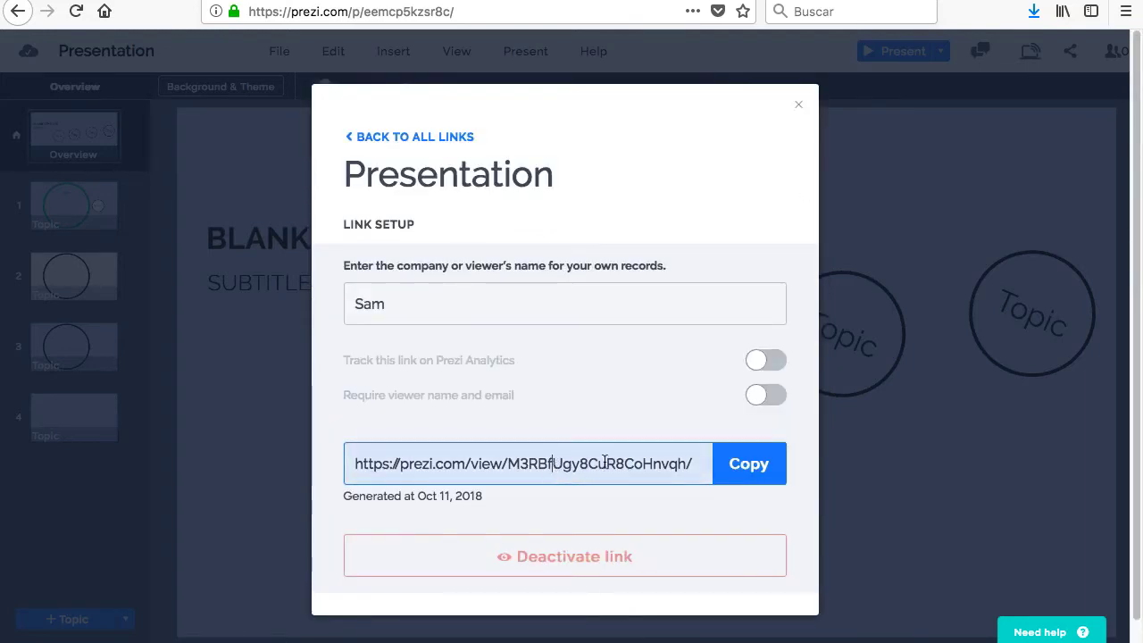
{"action": "triple_click", "coordinate": [521, 464]}
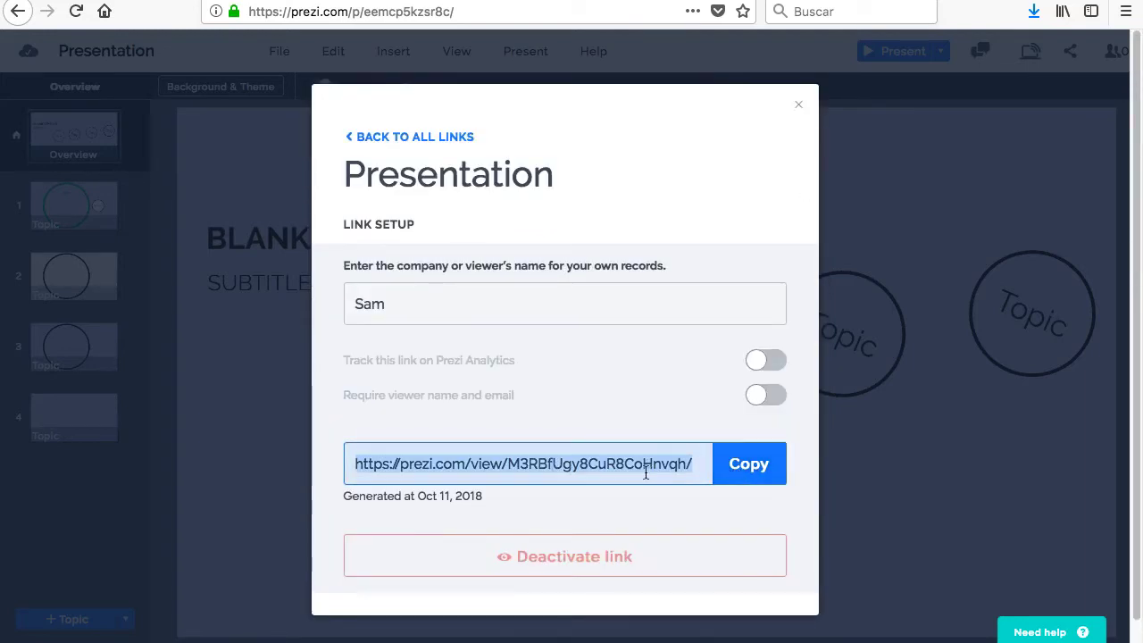